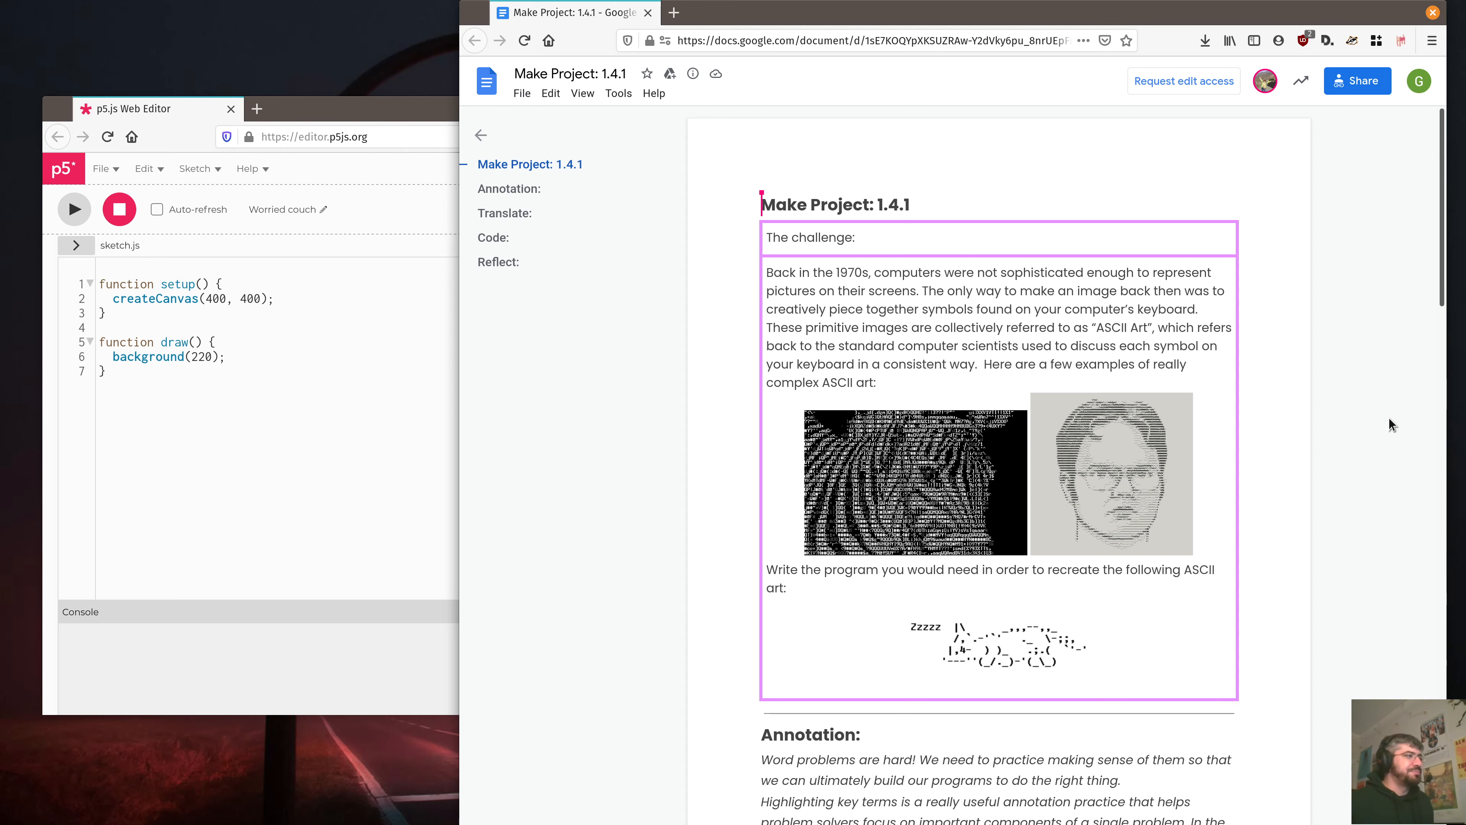
pyautogui.moveTo(1440, 466)
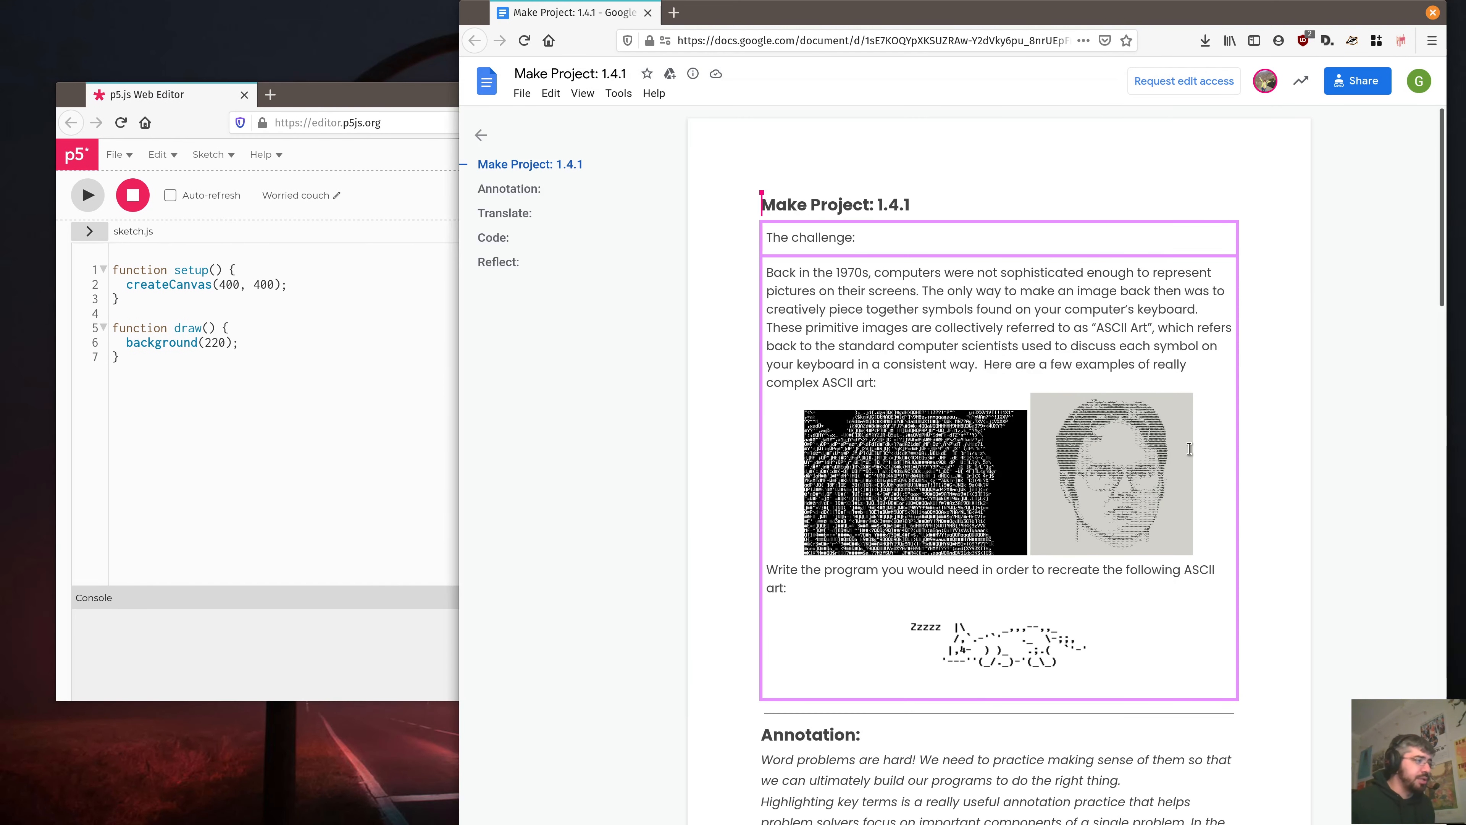
# Run the default starter sketch so the blank grey canvas shows in the preview
pyautogui.scroll(3)
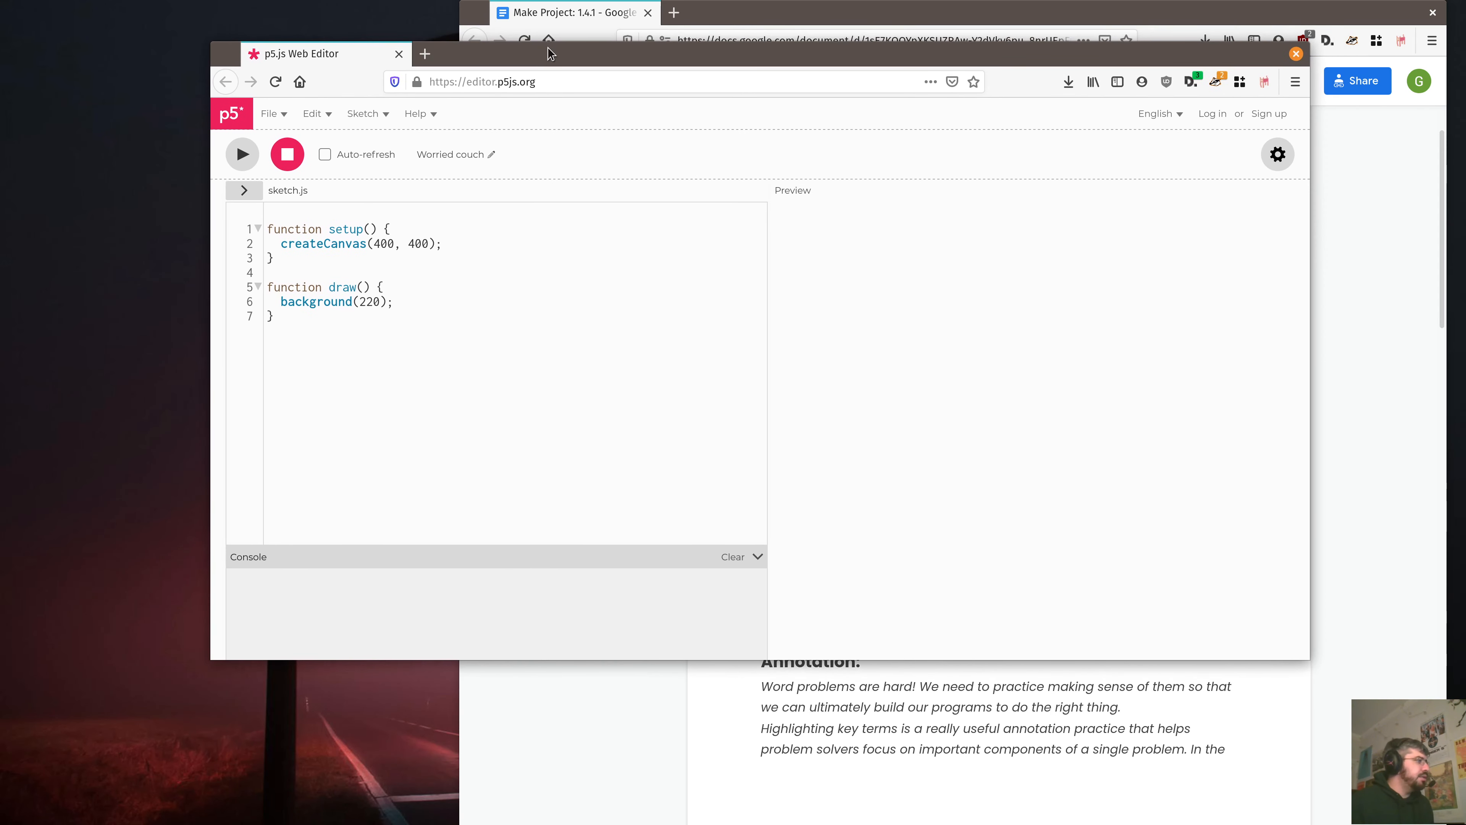
pyautogui.moveTo(421, 283)
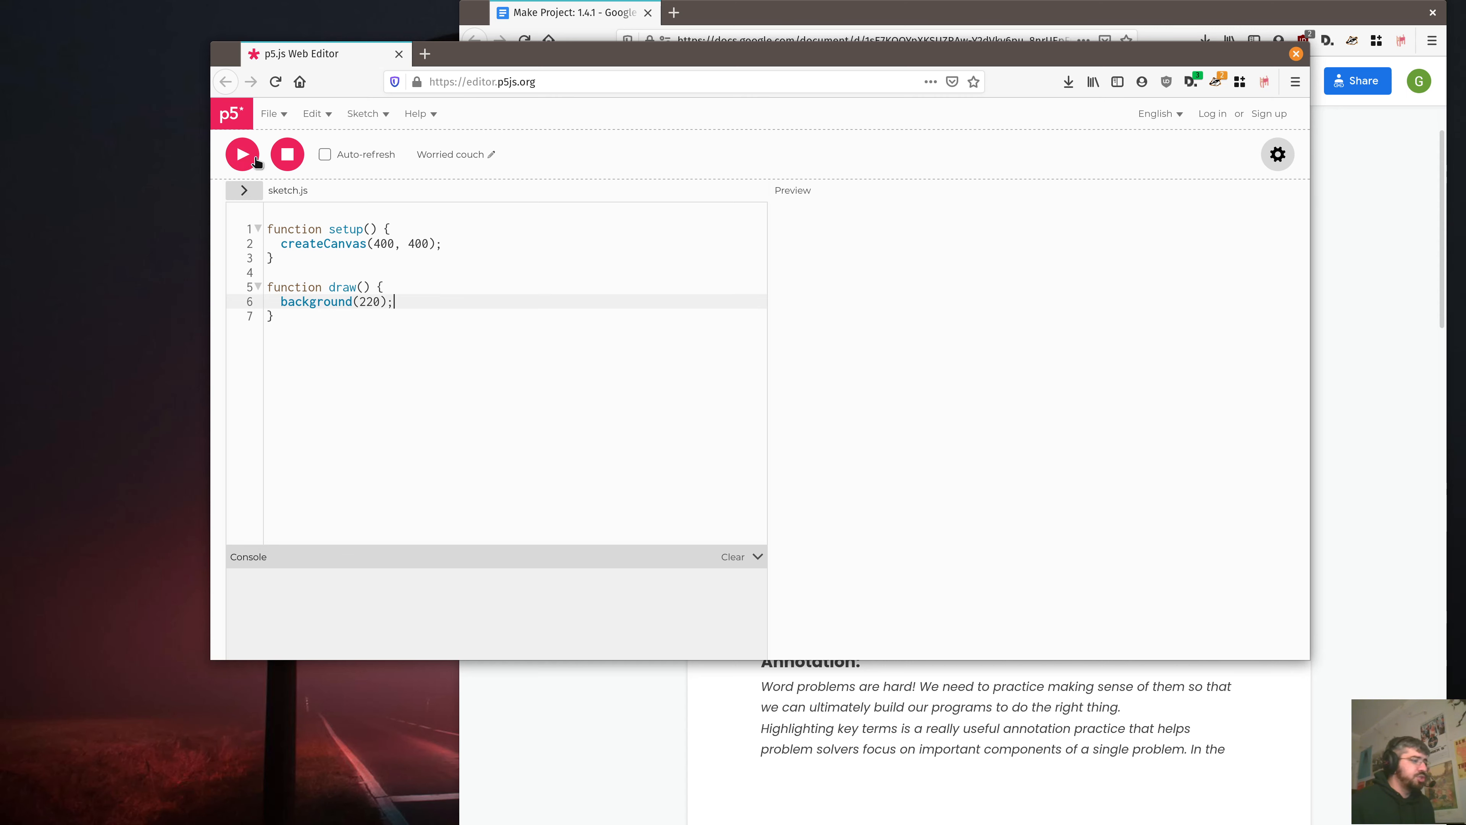
pyautogui.click(241, 154)
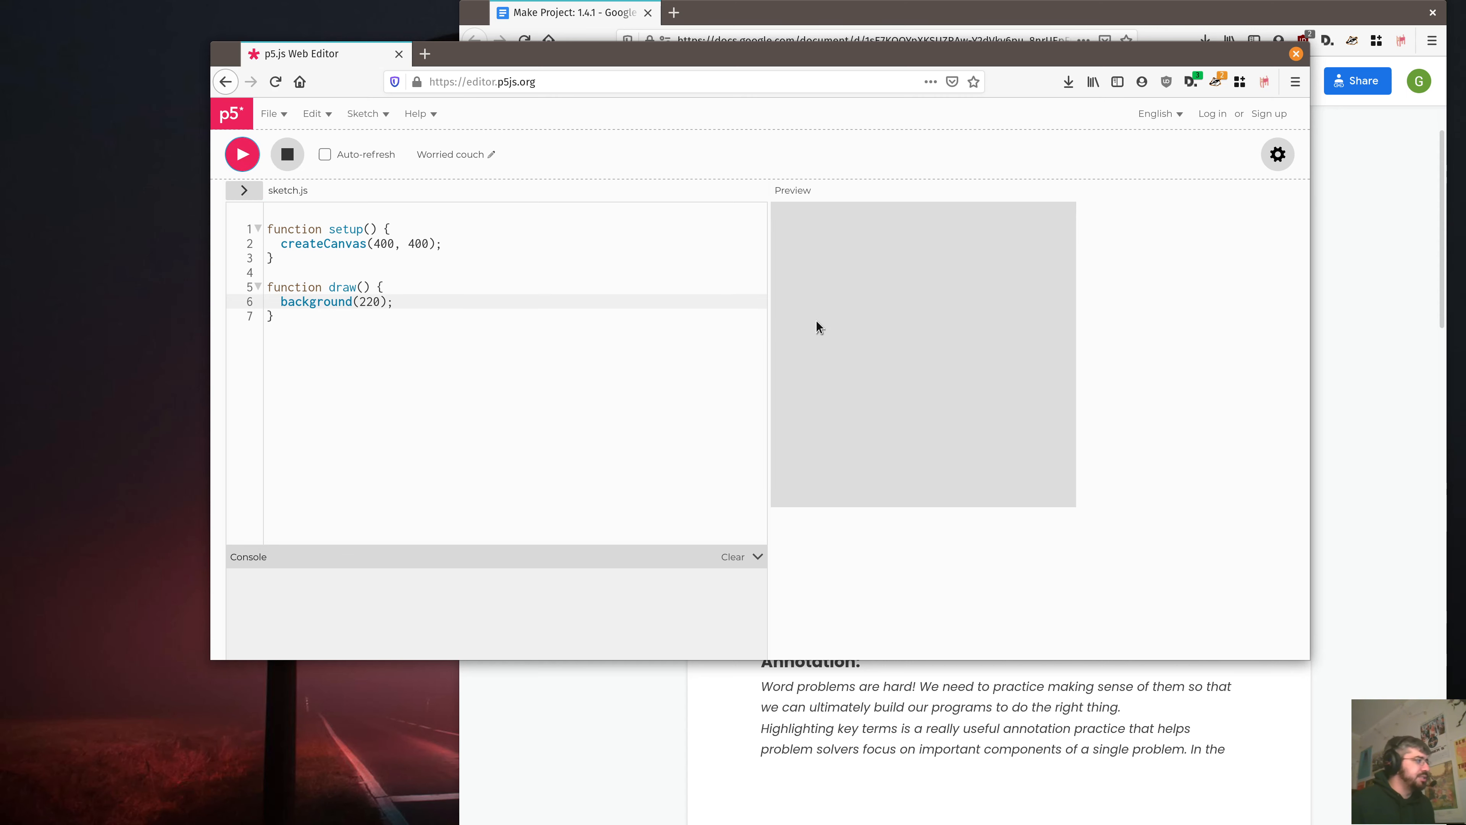
pyautogui.moveTo(898, 251)
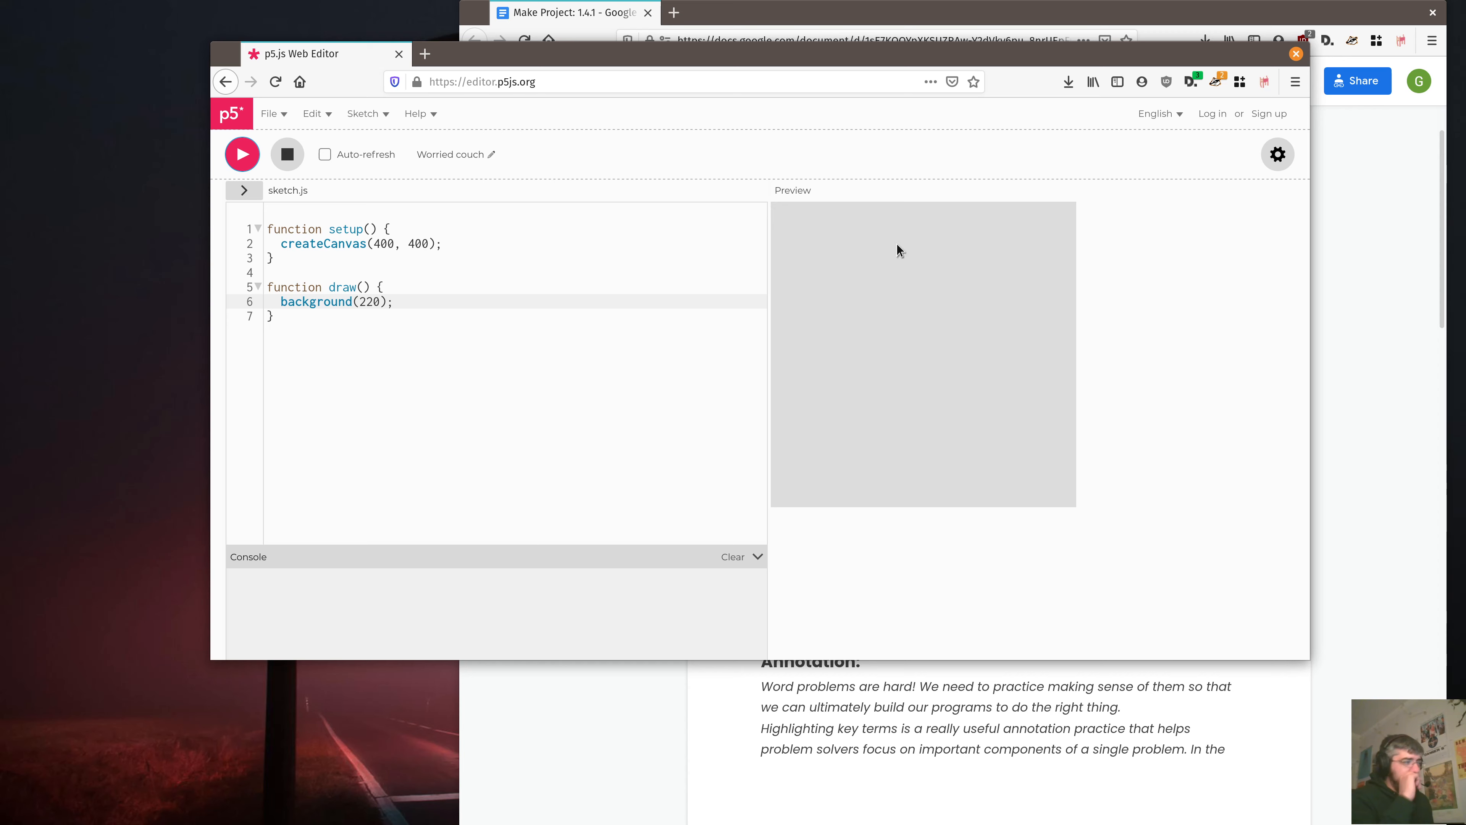
pyautogui.click(570, 13)
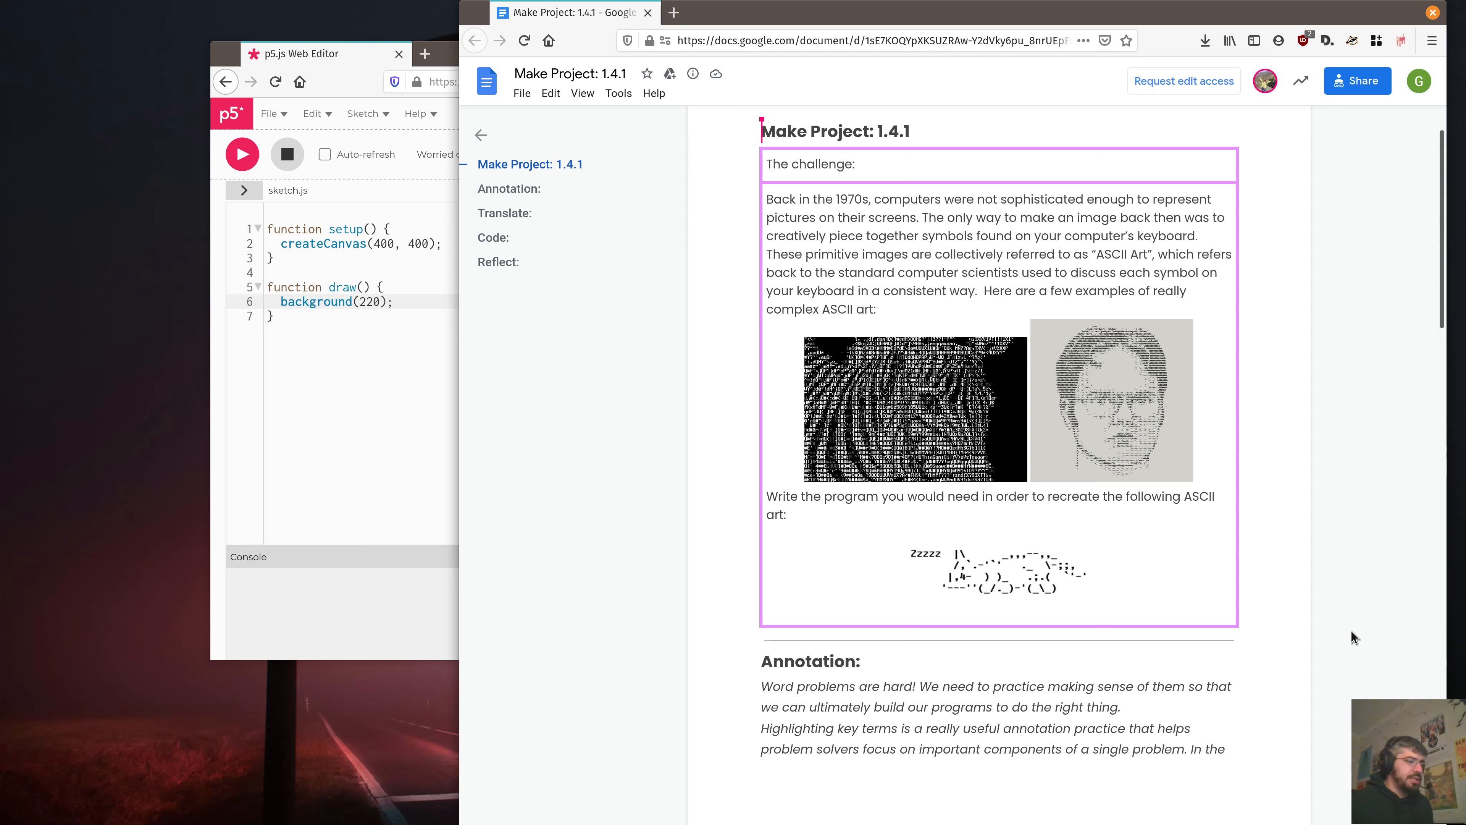
pyautogui.moveTo(1317, 646)
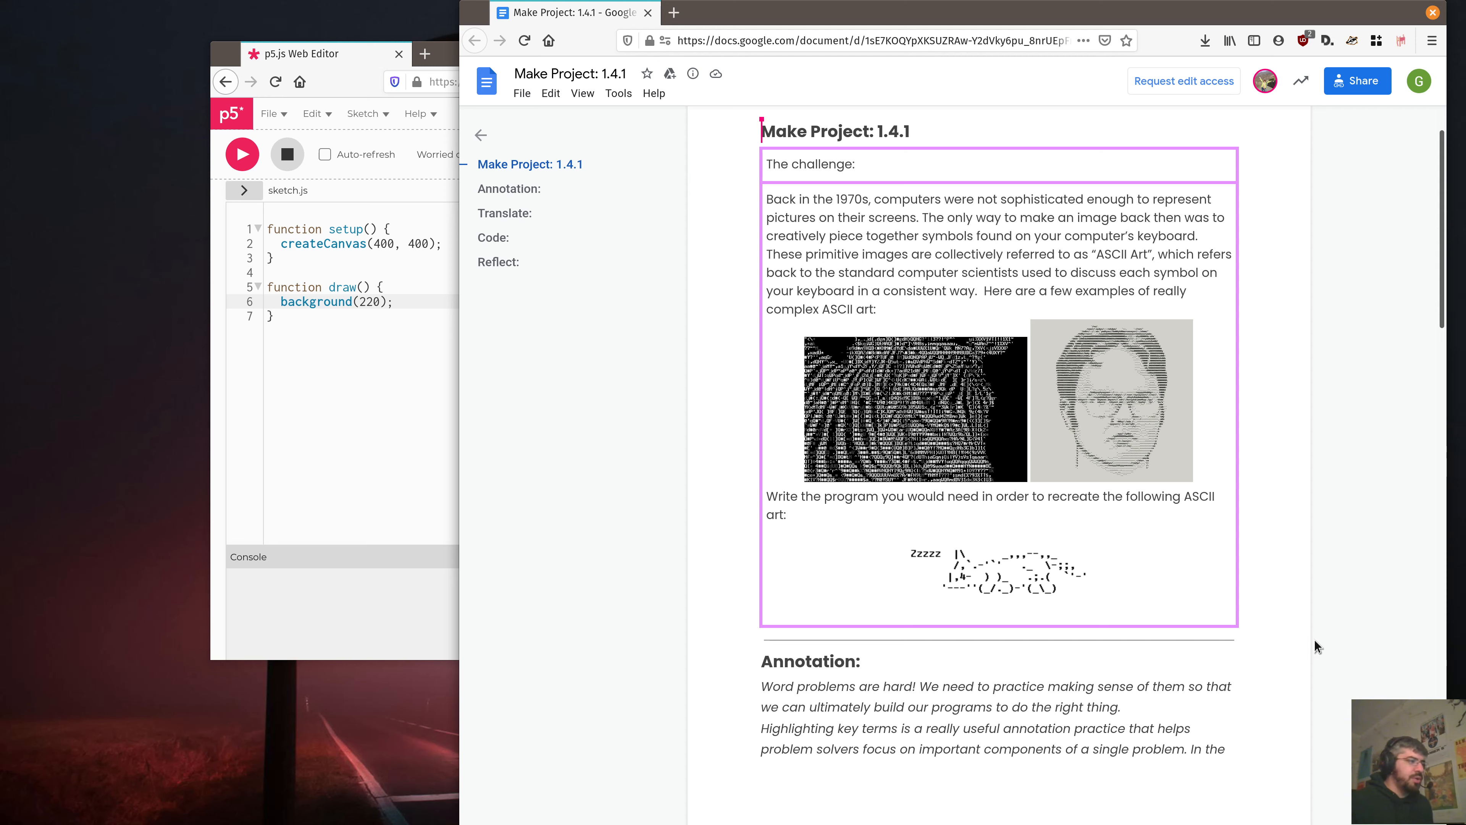
pyautogui.moveTo(895, 549)
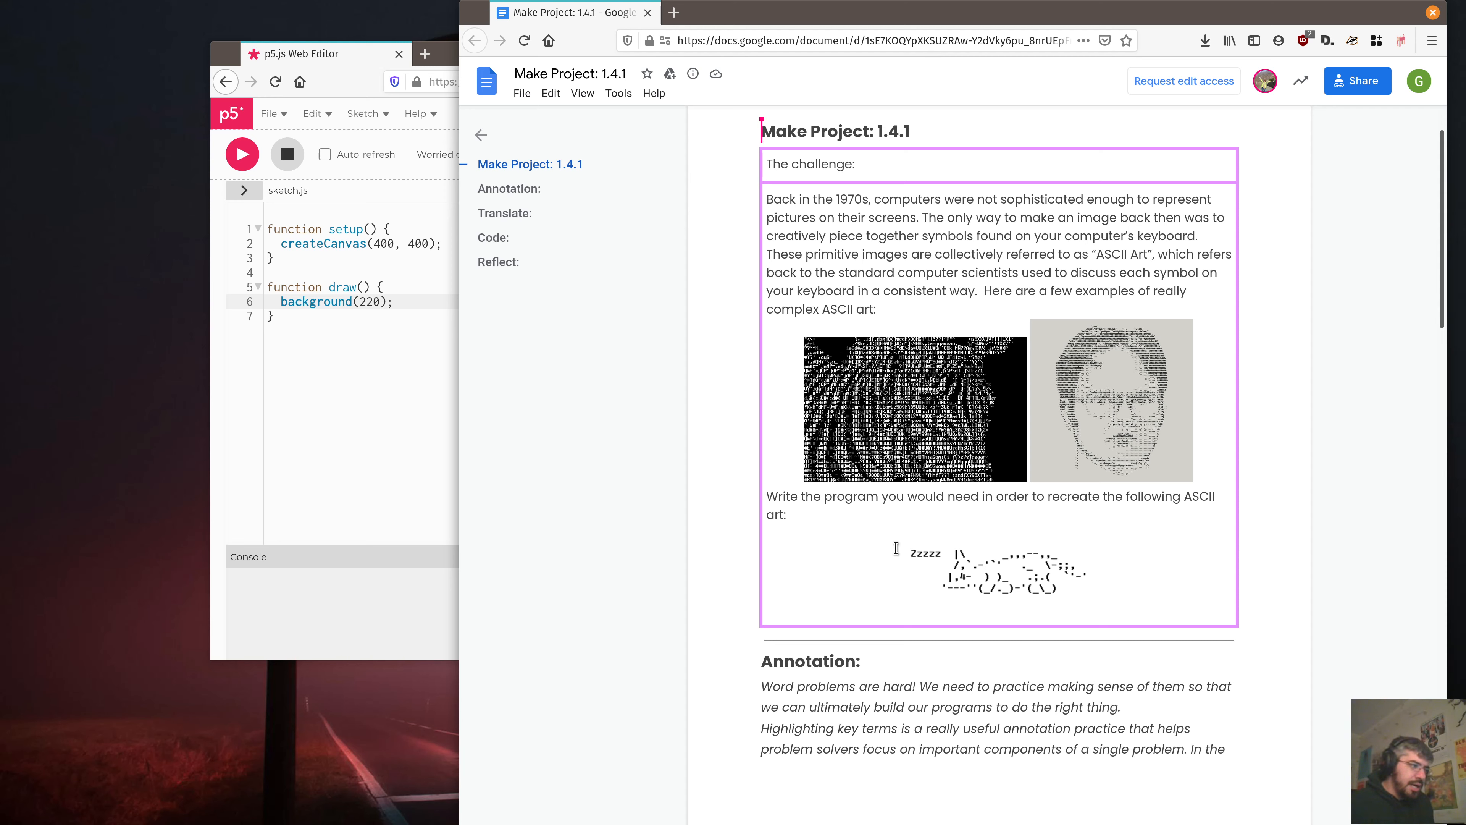
pyautogui.click(1001, 571)
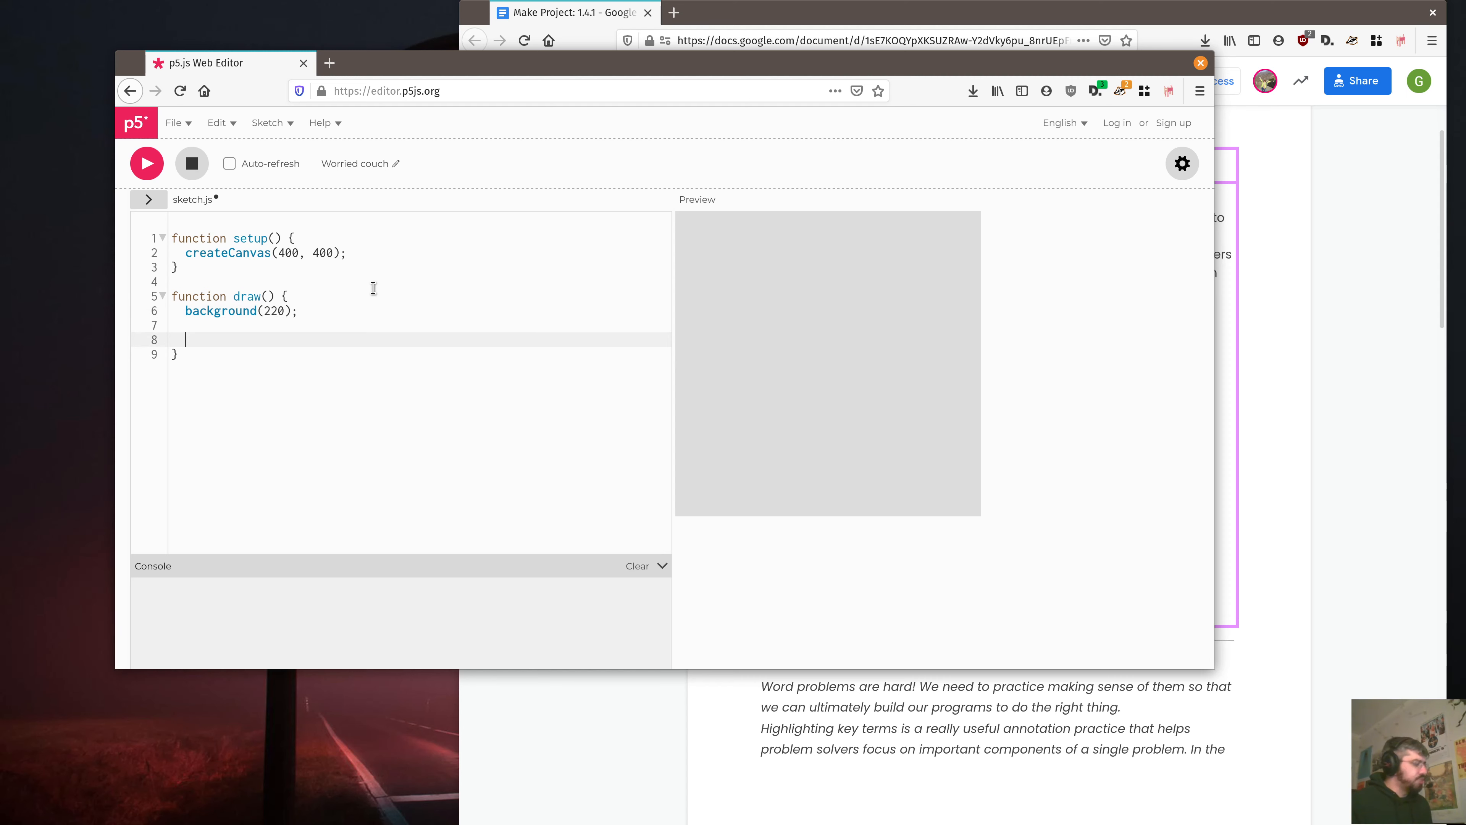
# Add console.log("hello") inside draw() and run it, seeing hello repeat in the console
pyautogui.press('Backspace')
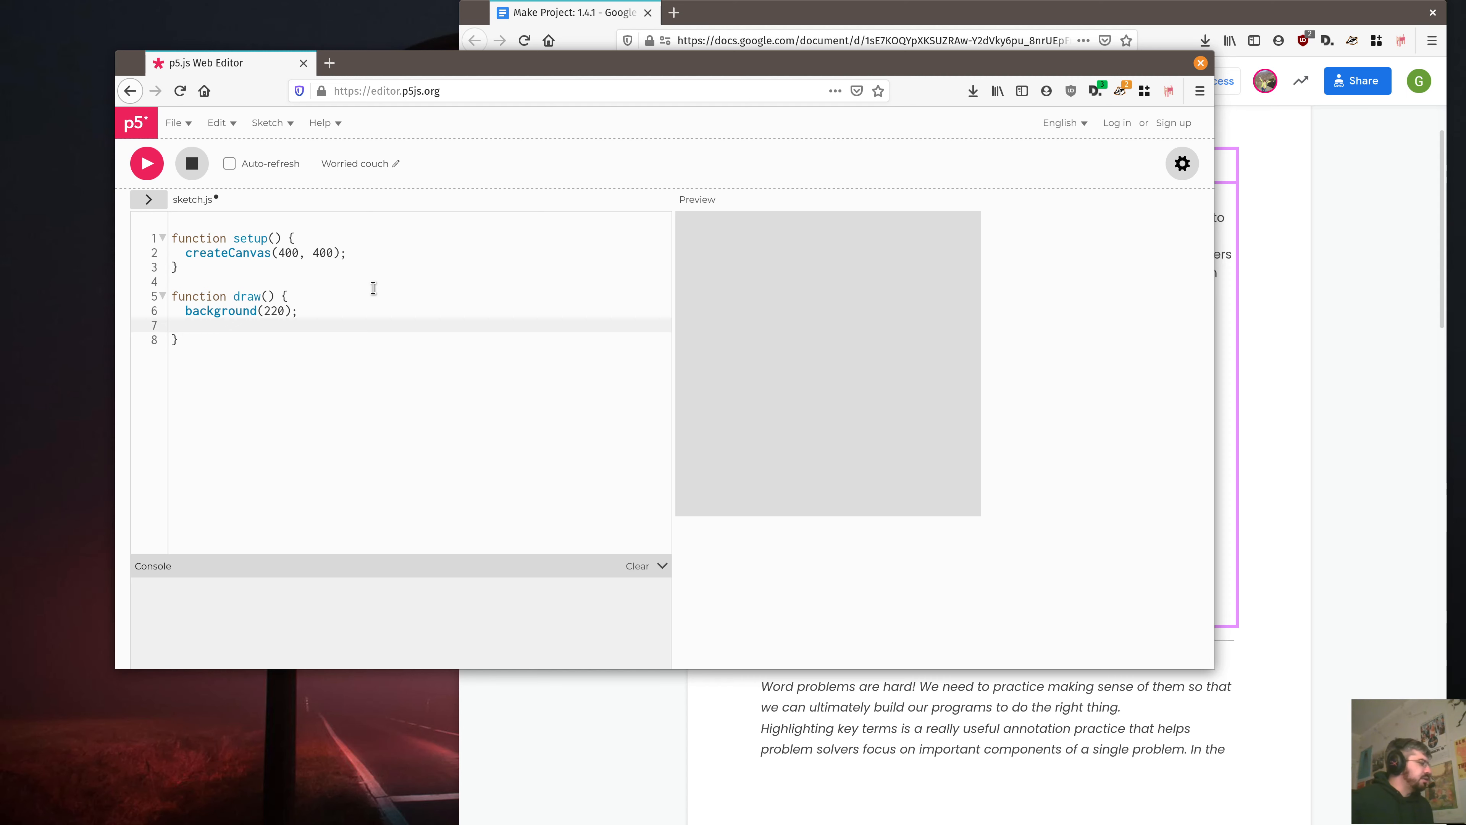
pyautogui.write('con')
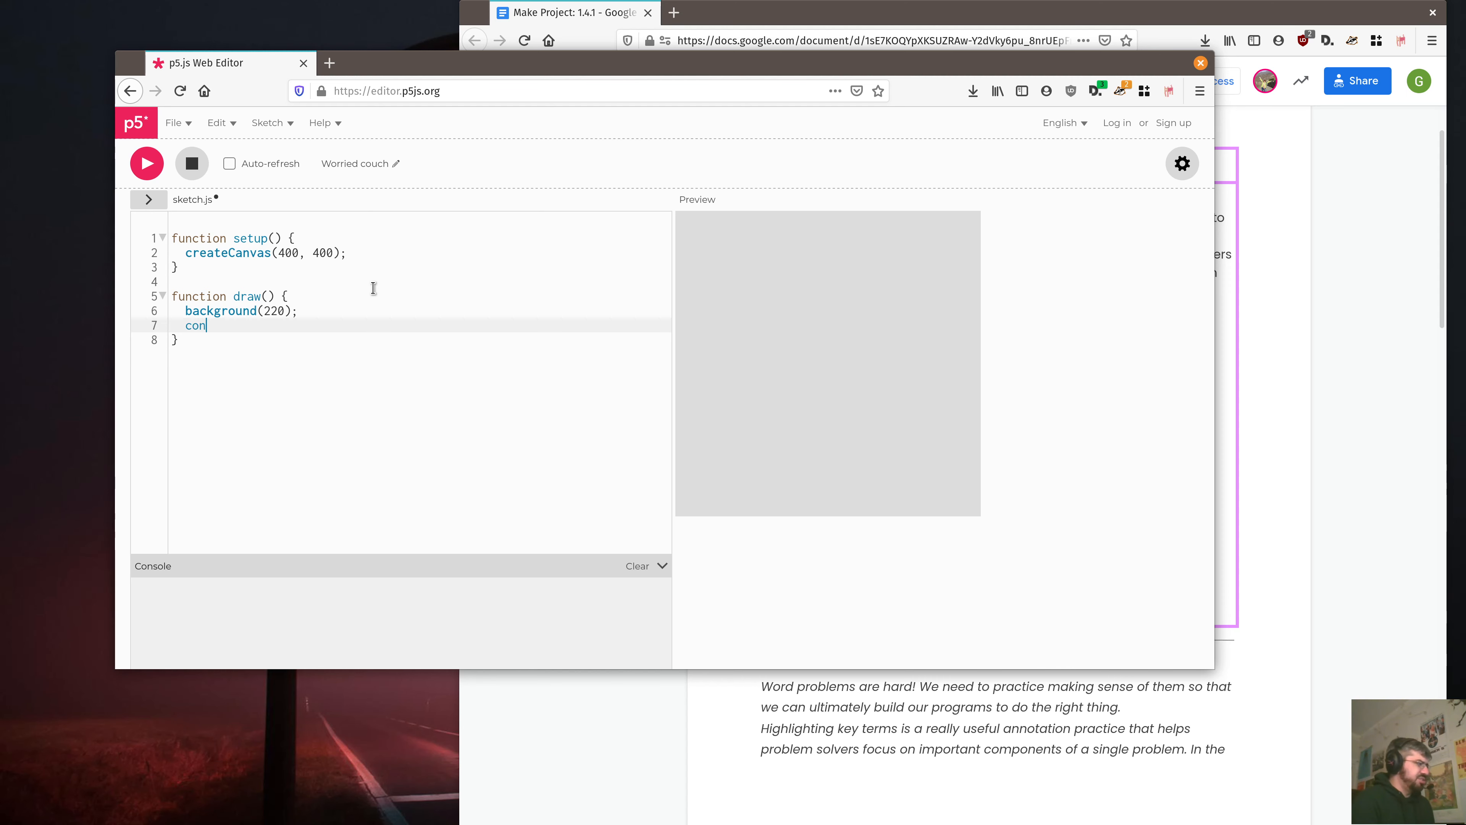
pyautogui.write('sole.log')
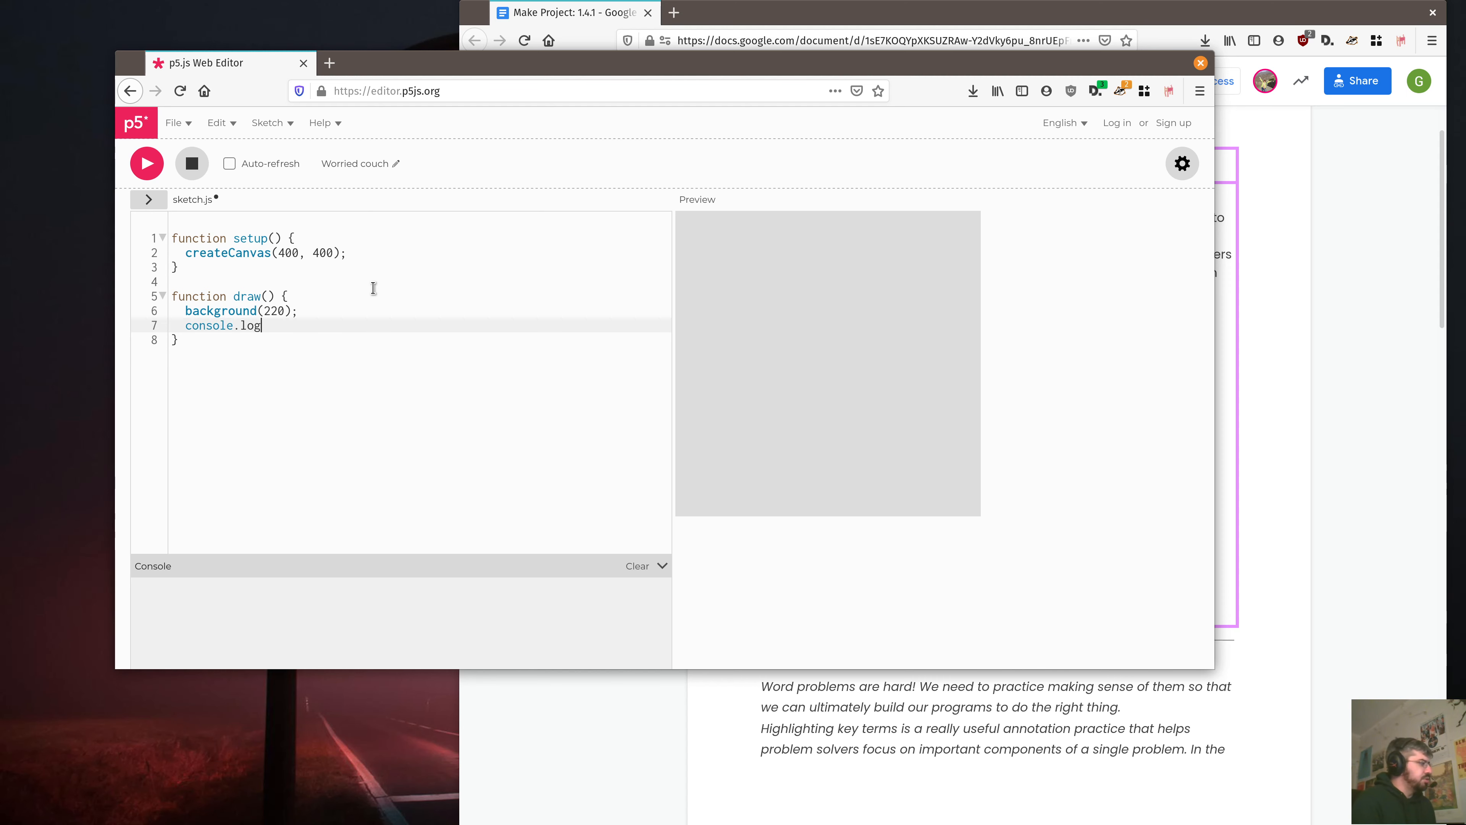
pyautogui.write('("hel"')
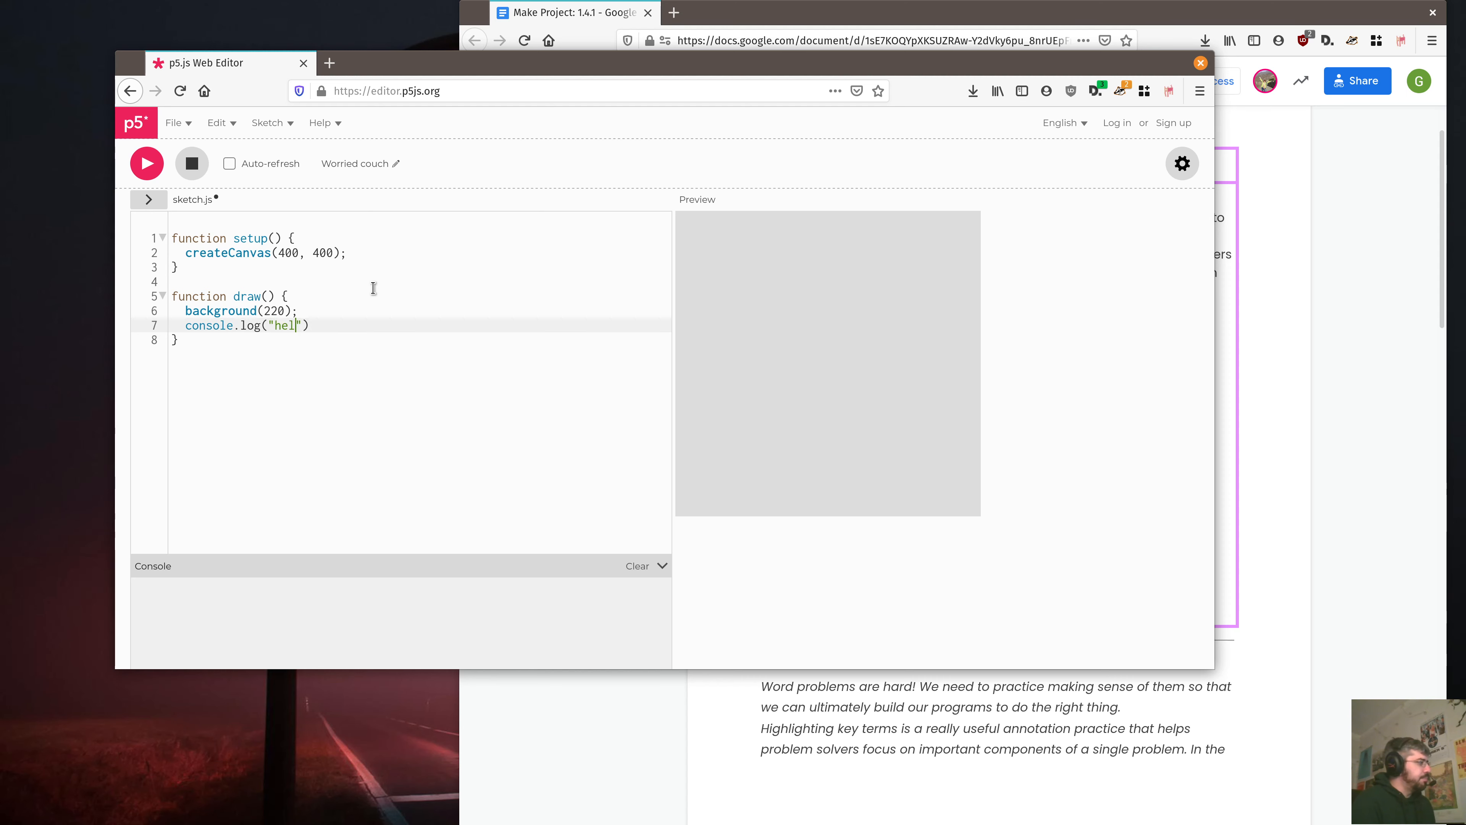
pyautogui.write('lo')
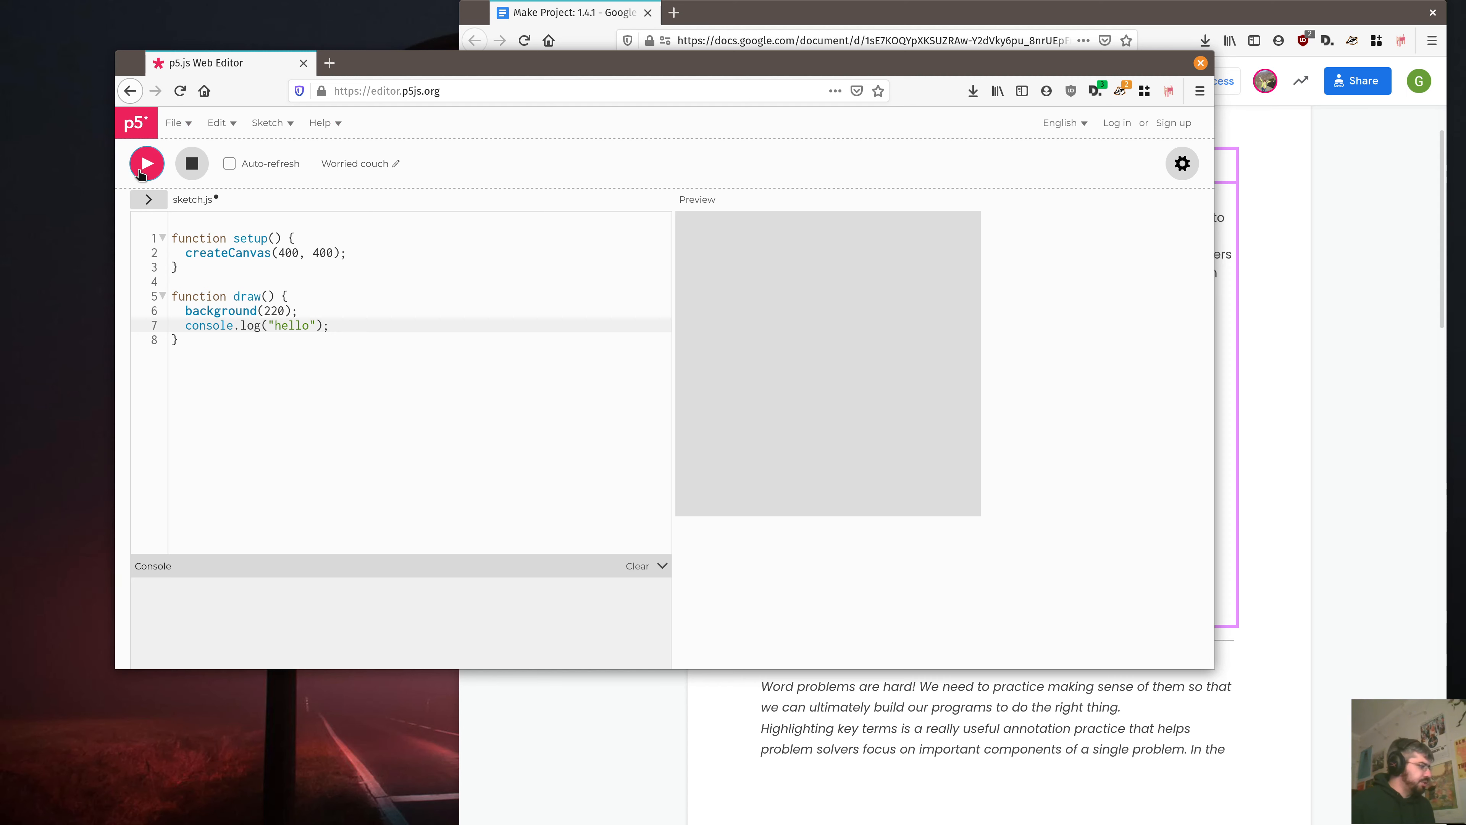
pyautogui.click(146, 162)
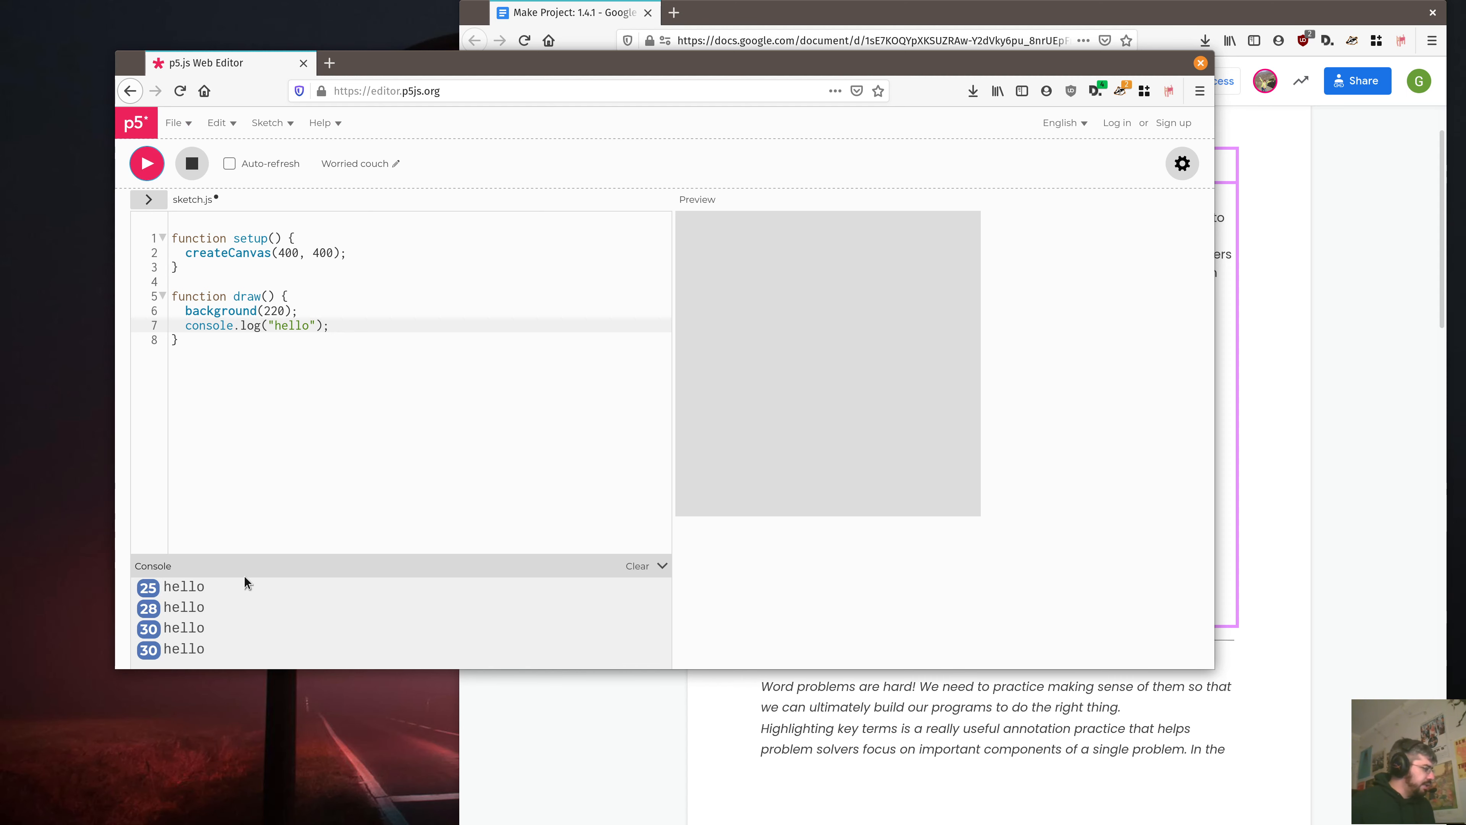
pyautogui.click(146, 162)
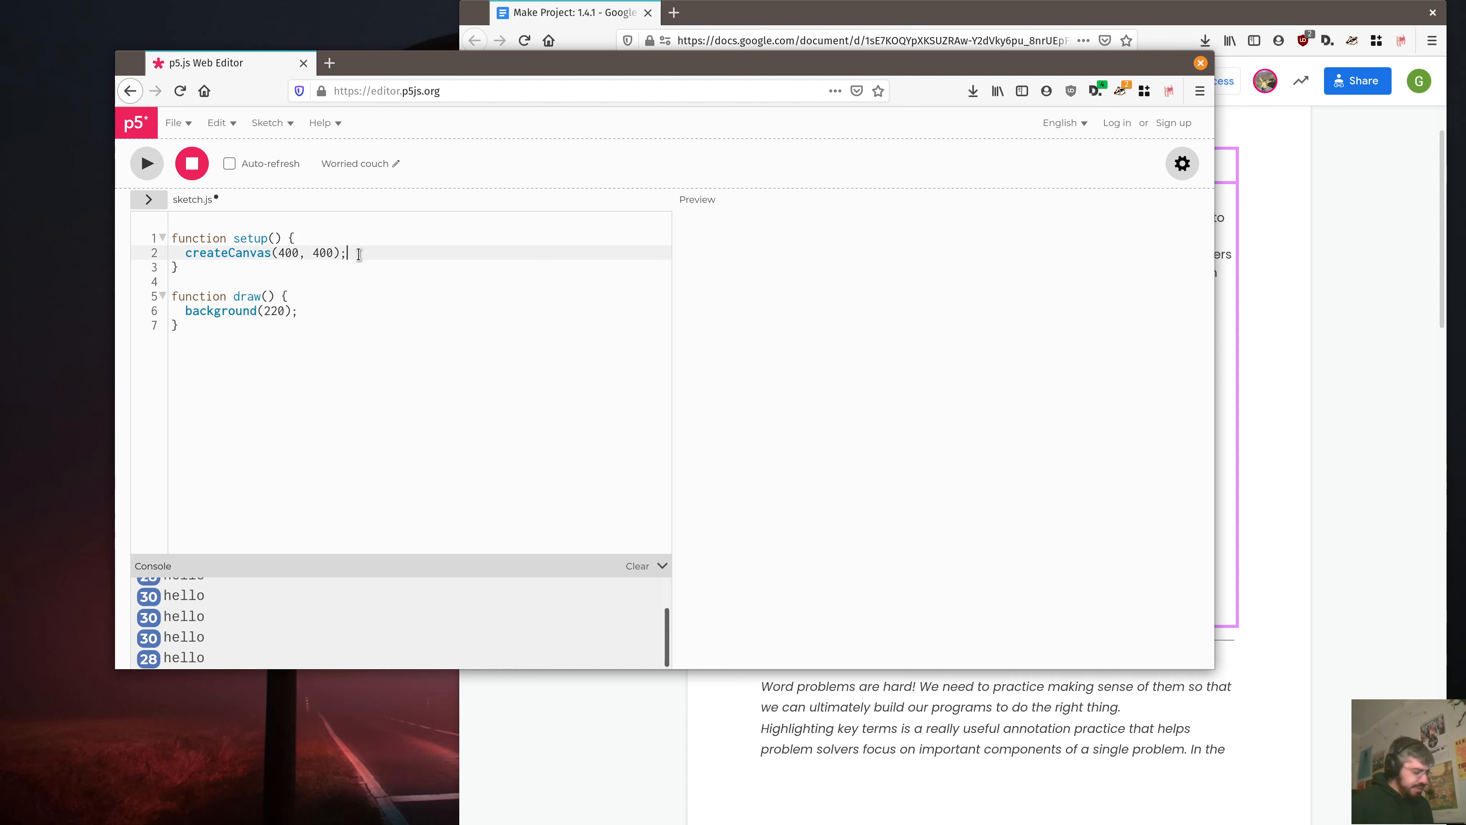
# Move console.log("hello"); into setup() and rerun so hello prints once
pyautogui.write('console.log("hello");')
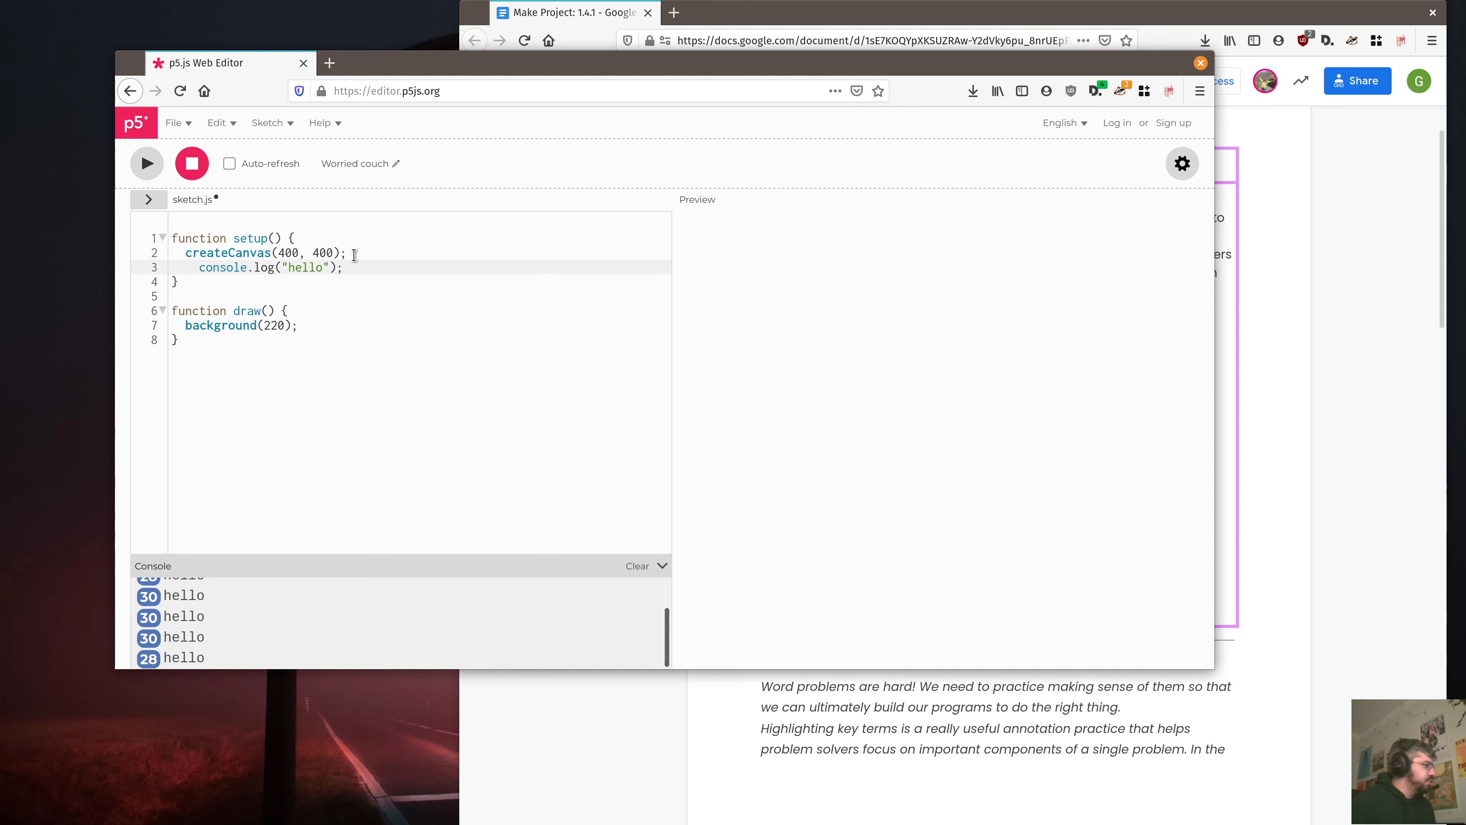
pyautogui.click(146, 162)
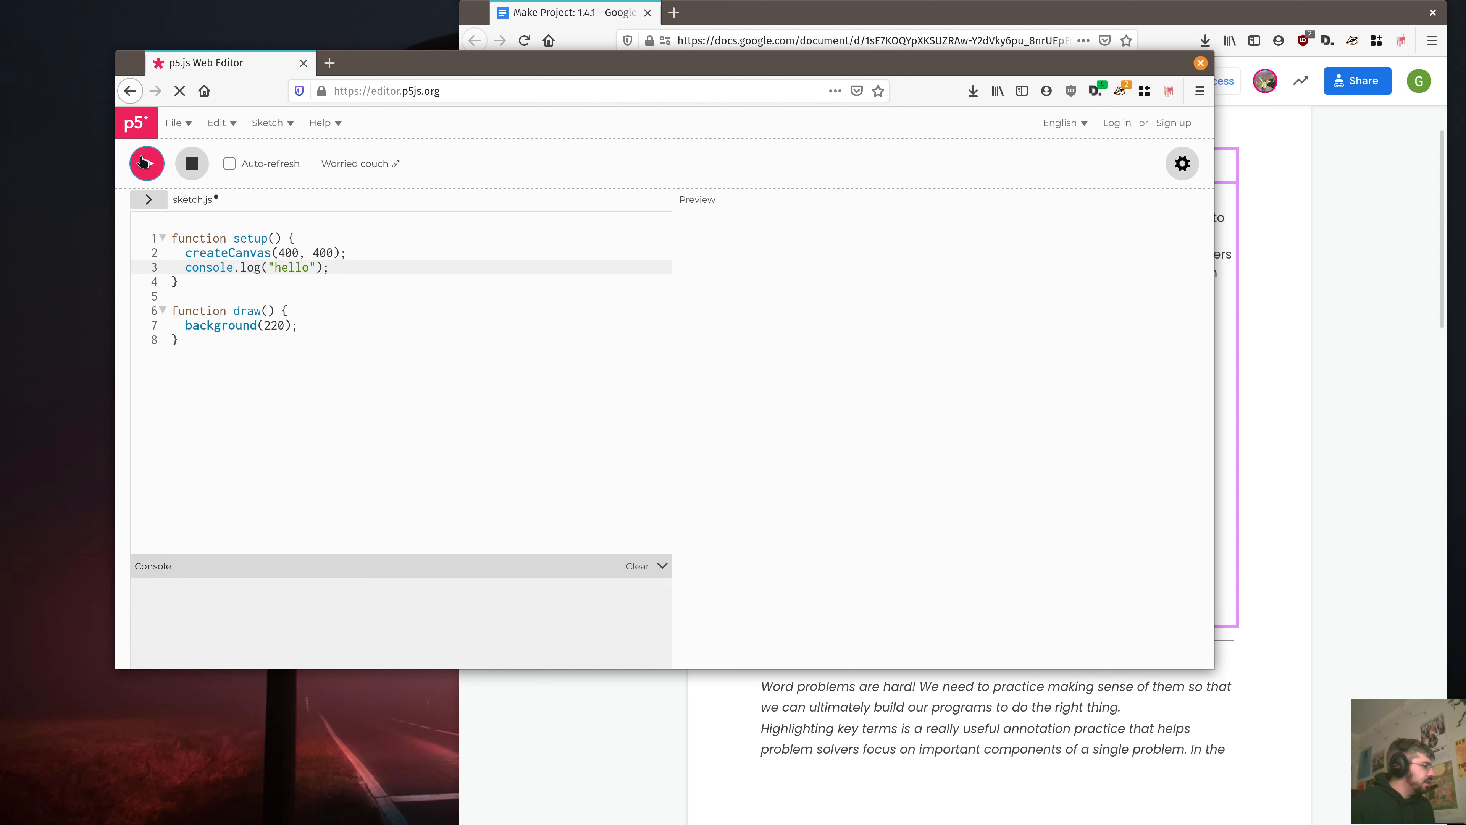
pyautogui.click(147, 163)
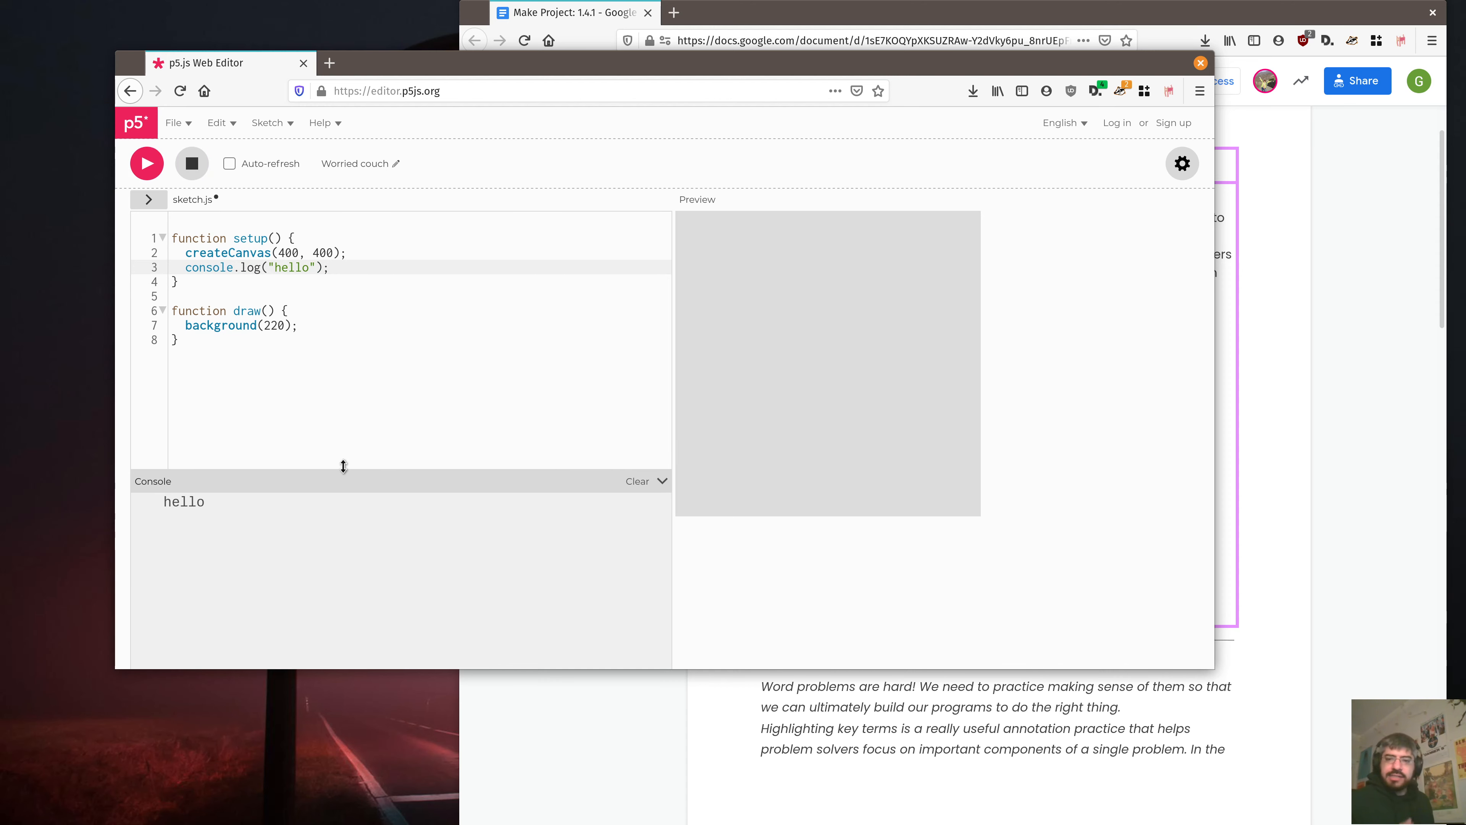
pyautogui.moveTo(184, 417)
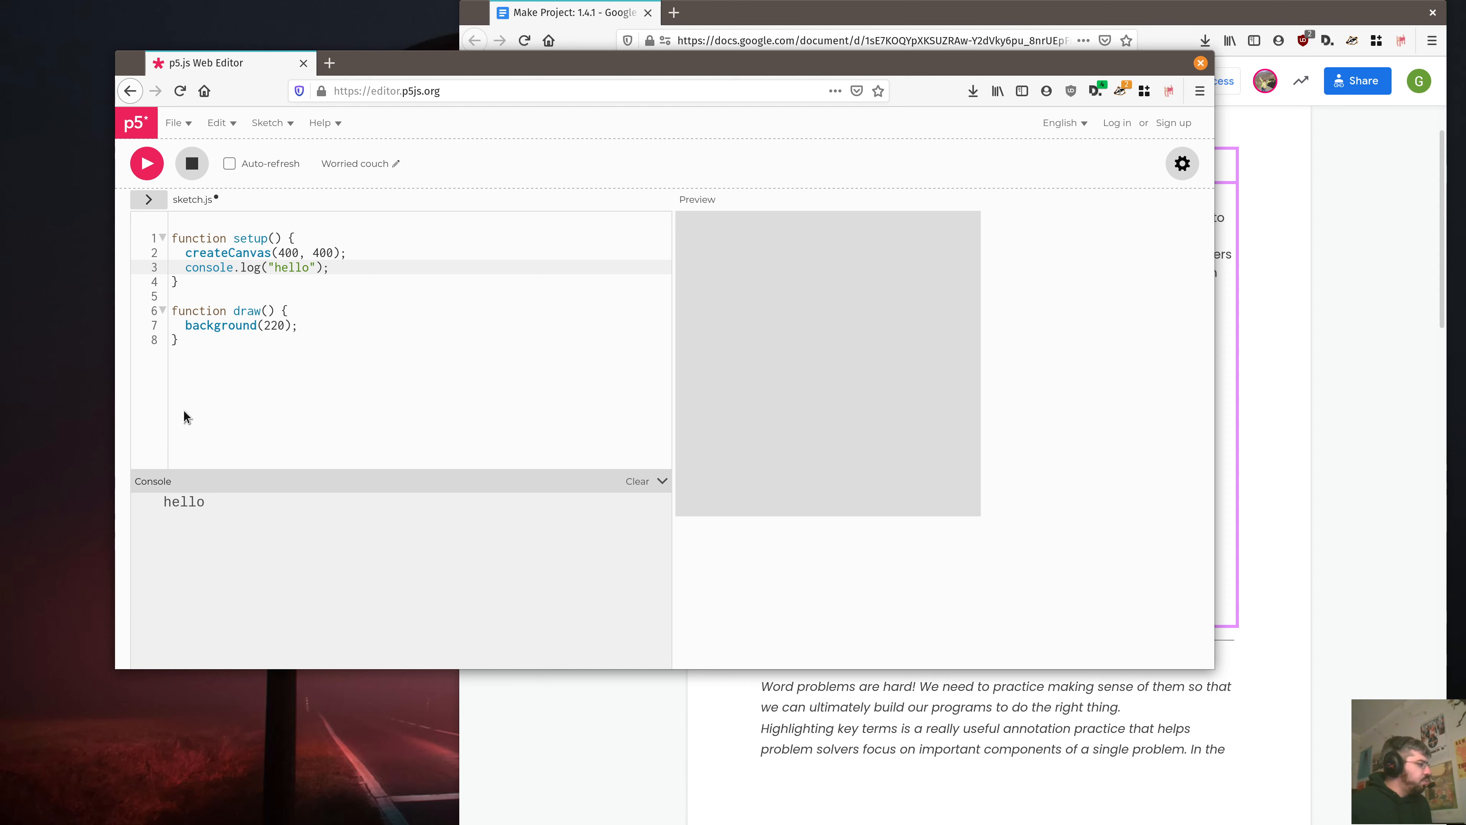
pyautogui.moveTo(1375, 664)
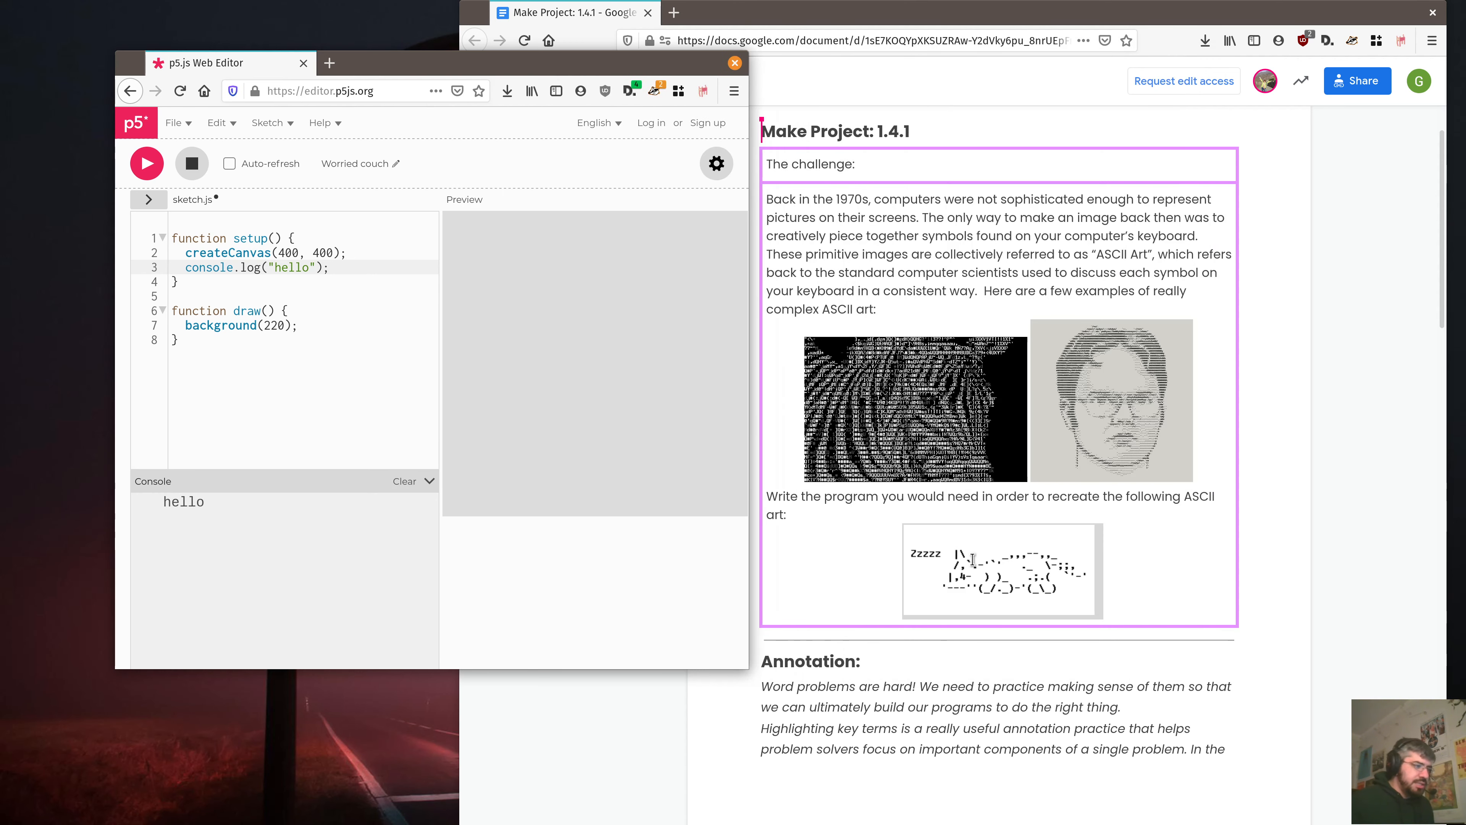
pyautogui.moveTo(865, 547)
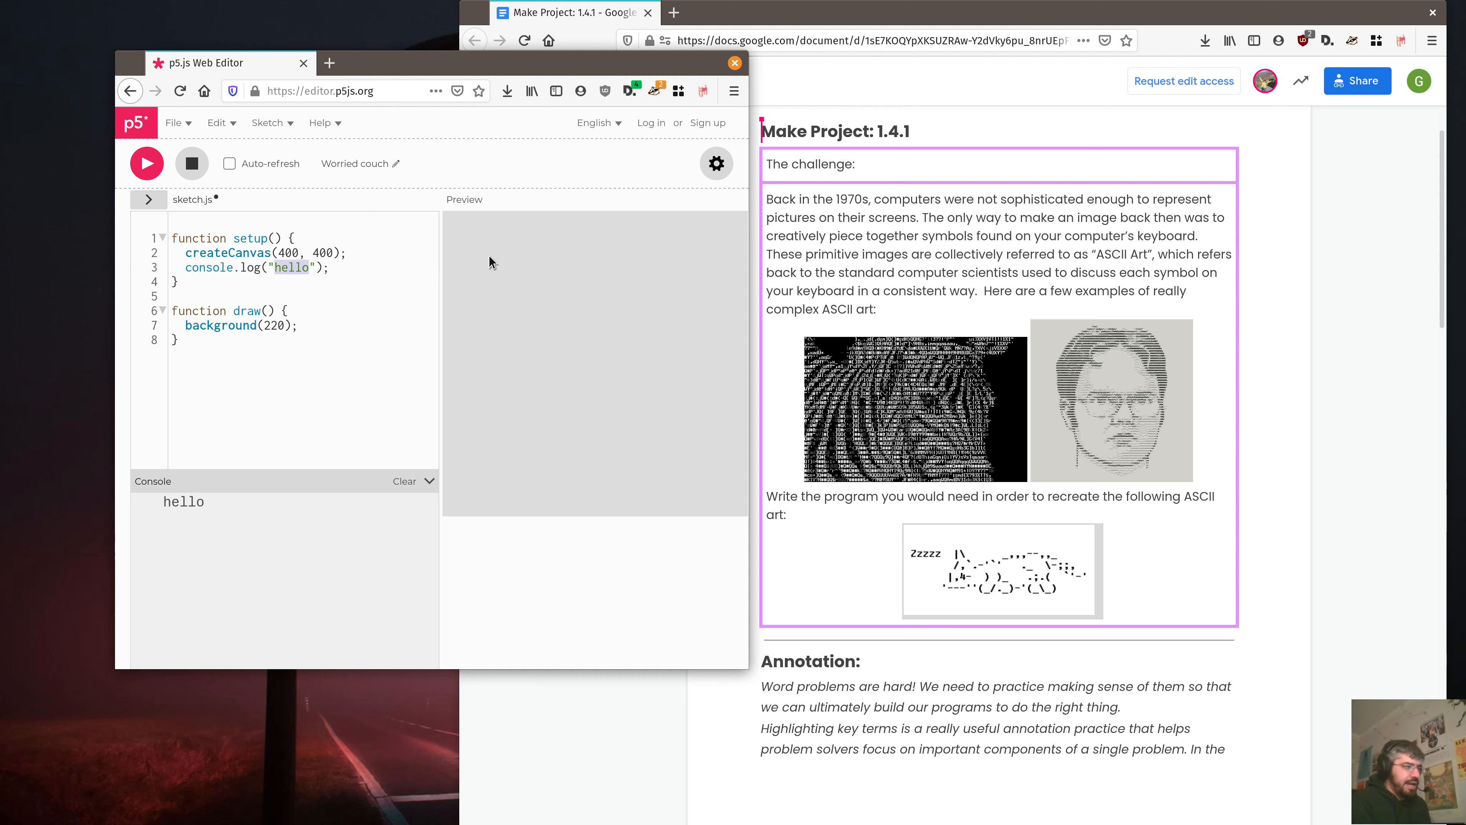
# Replace hello with the first art row starting Zzzzz, escaping the backslash and widening the editor
pyautogui.write('Z')
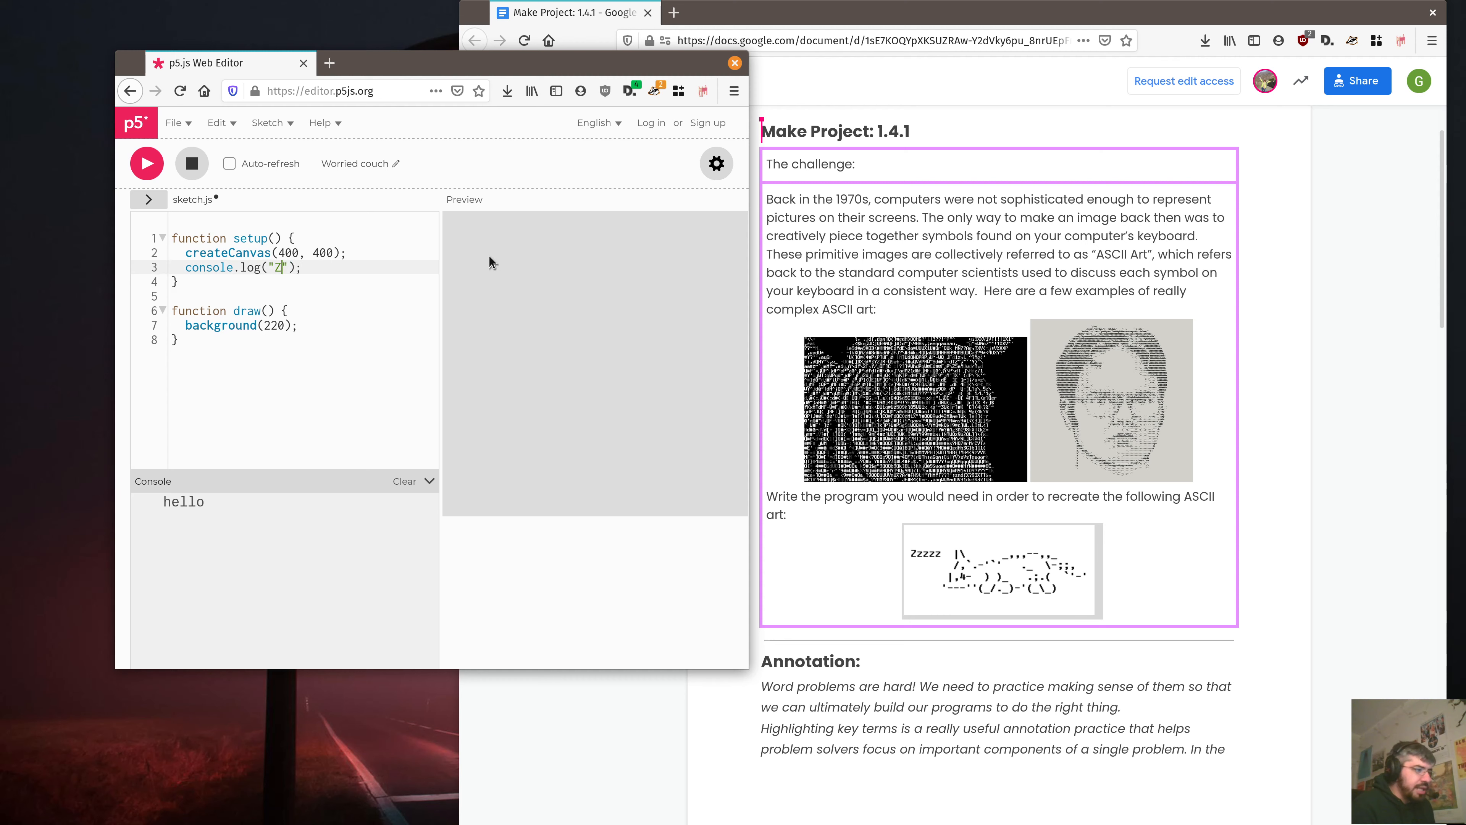
pyautogui.write('z')
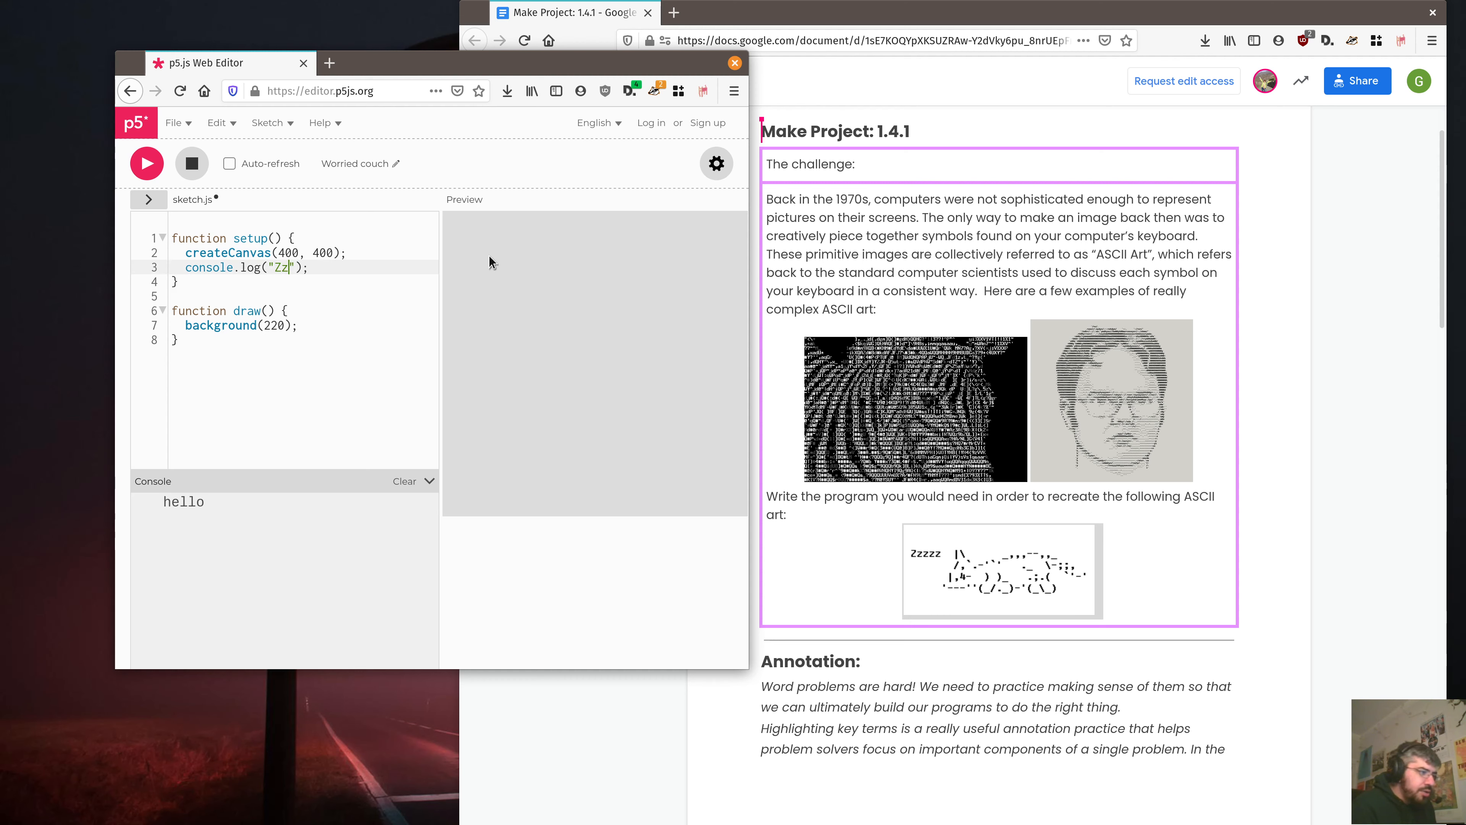
pyautogui.write('zzz  |')
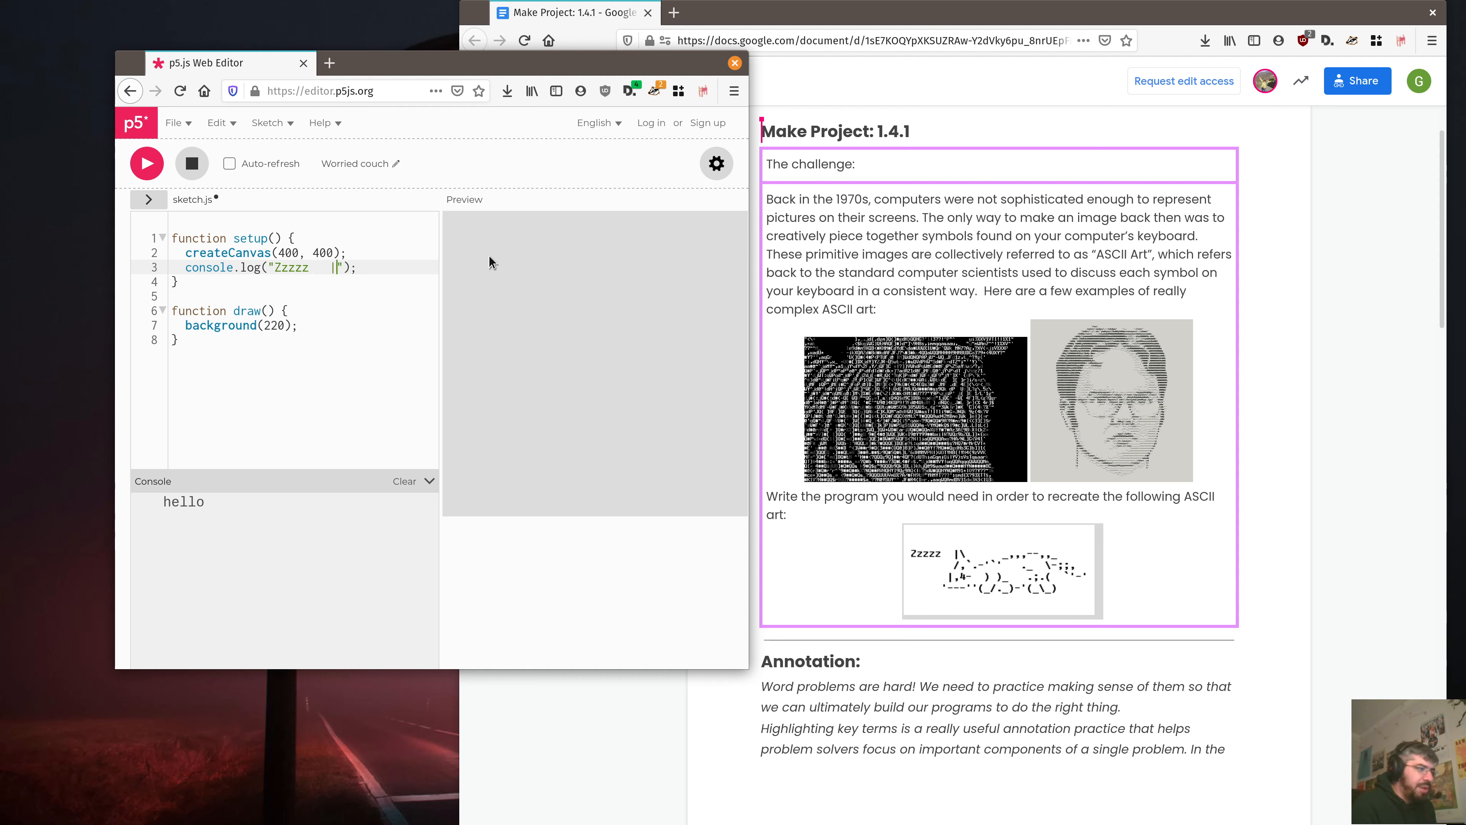
pyautogui.write('\\')
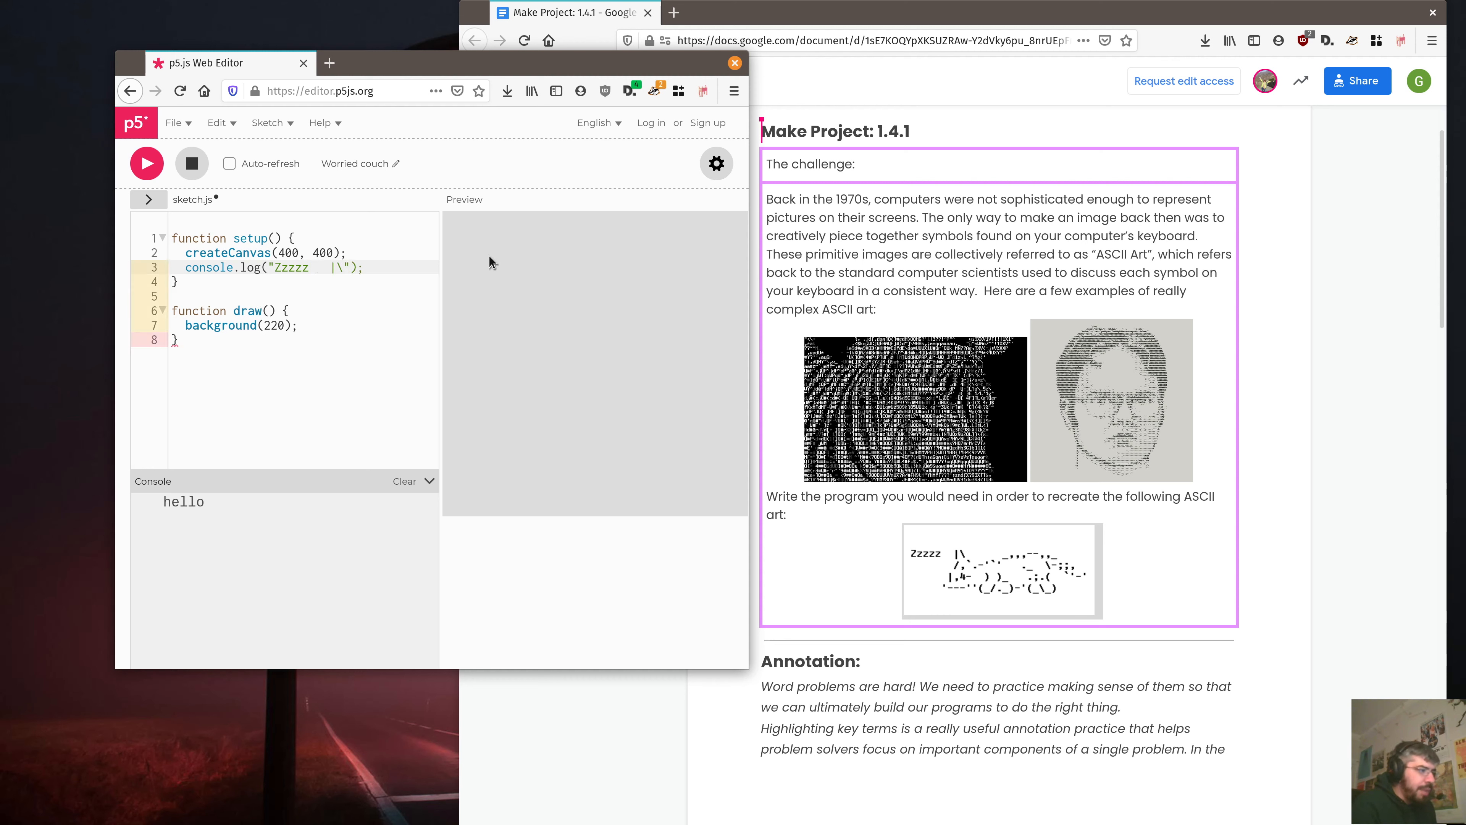
pyautogui.click(354, 267)
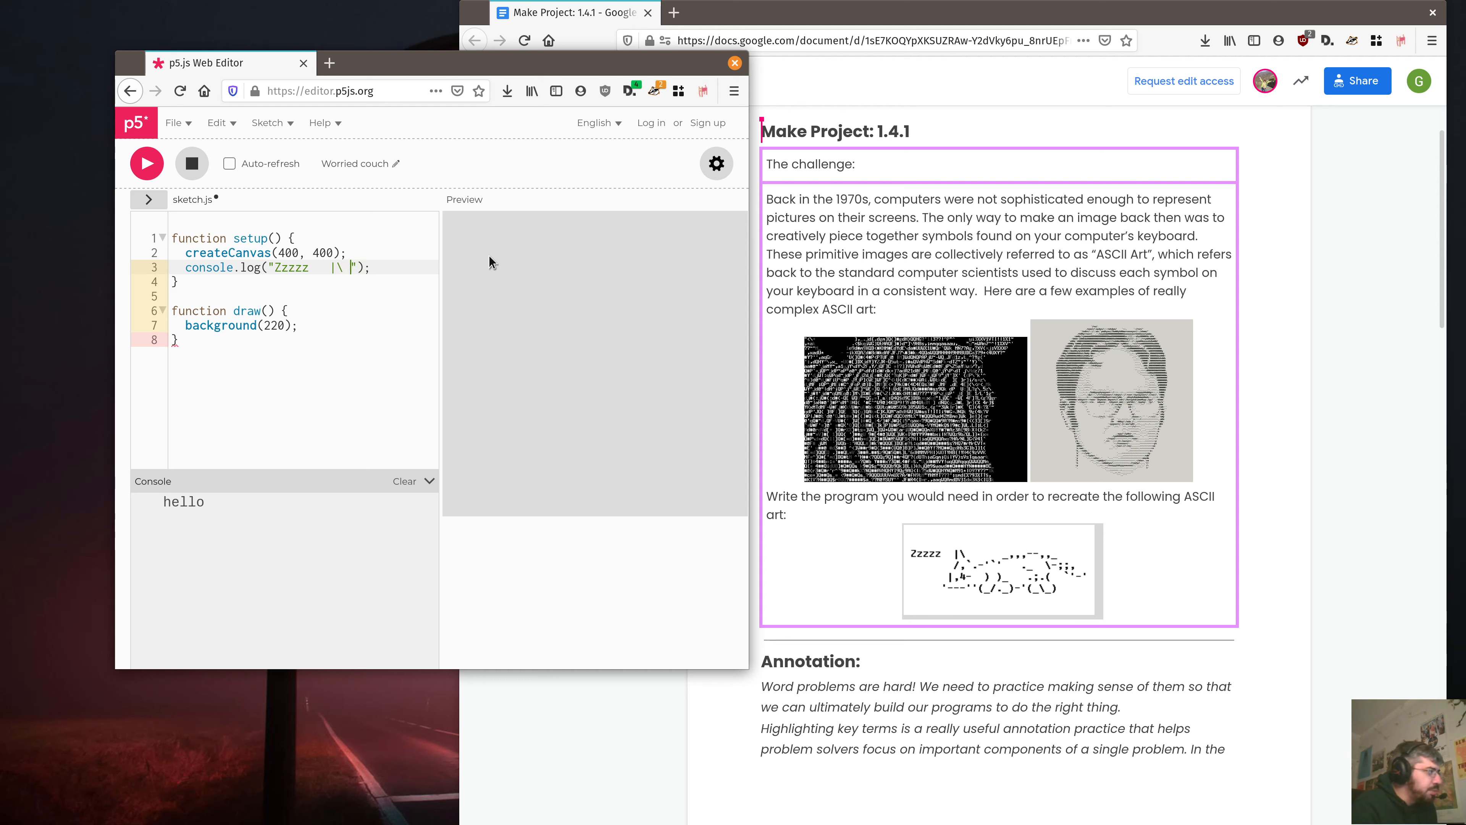
pyautogui.press('Enter')
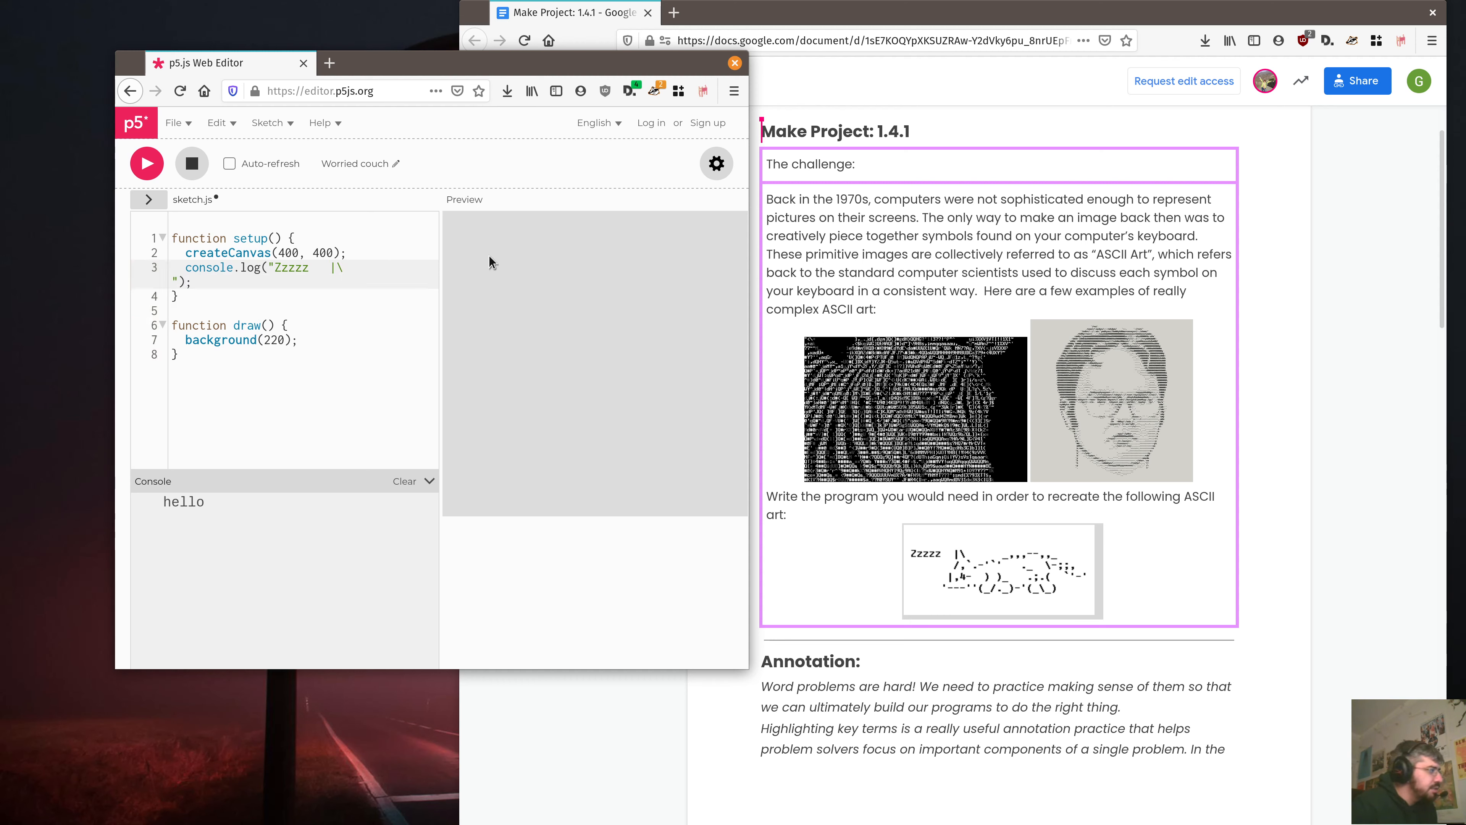
pyautogui.moveTo(438, 321)
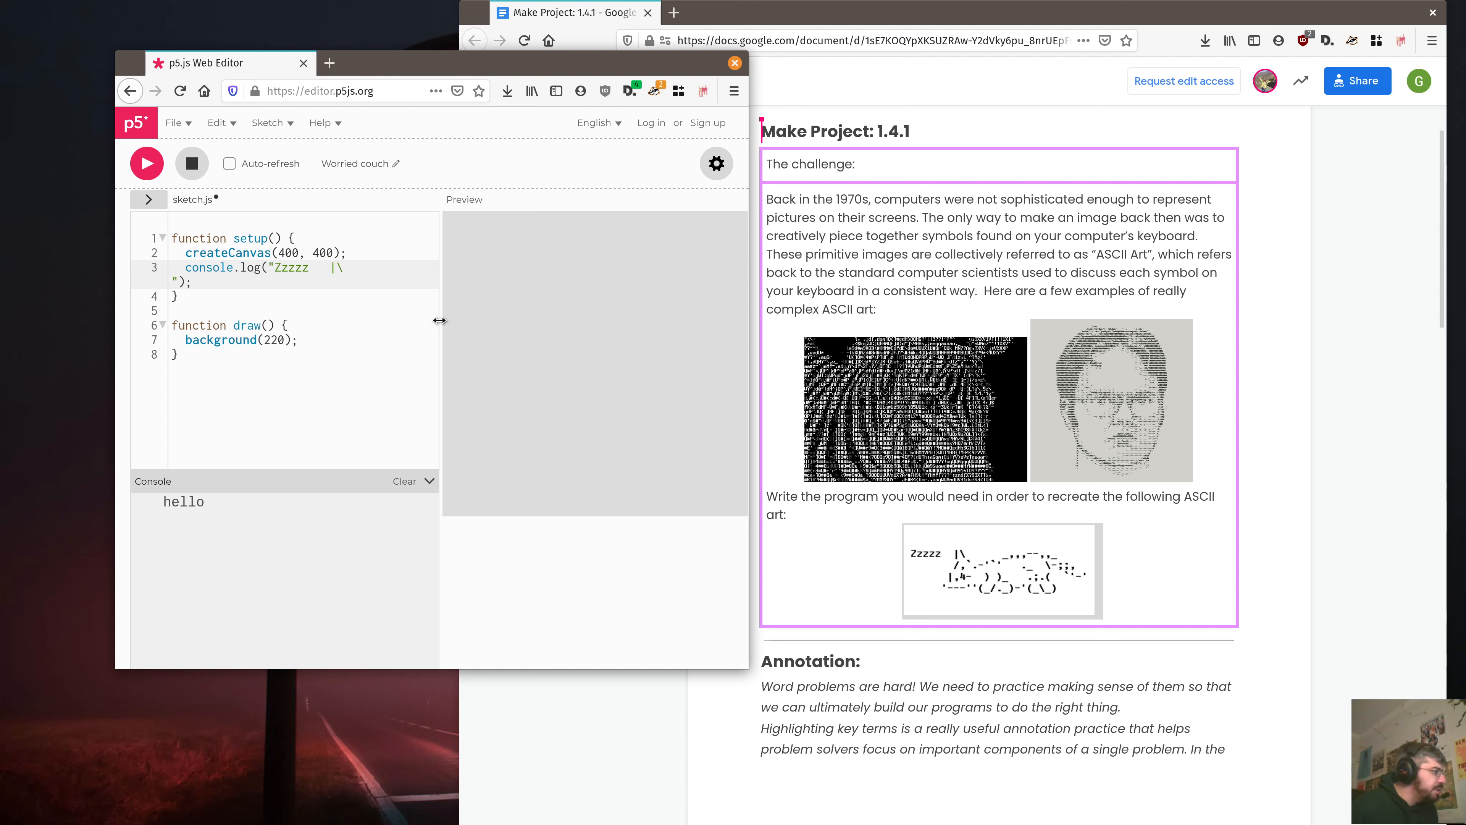
pyautogui.moveTo(438, 321); pyautogui.dragTo(624, 321)
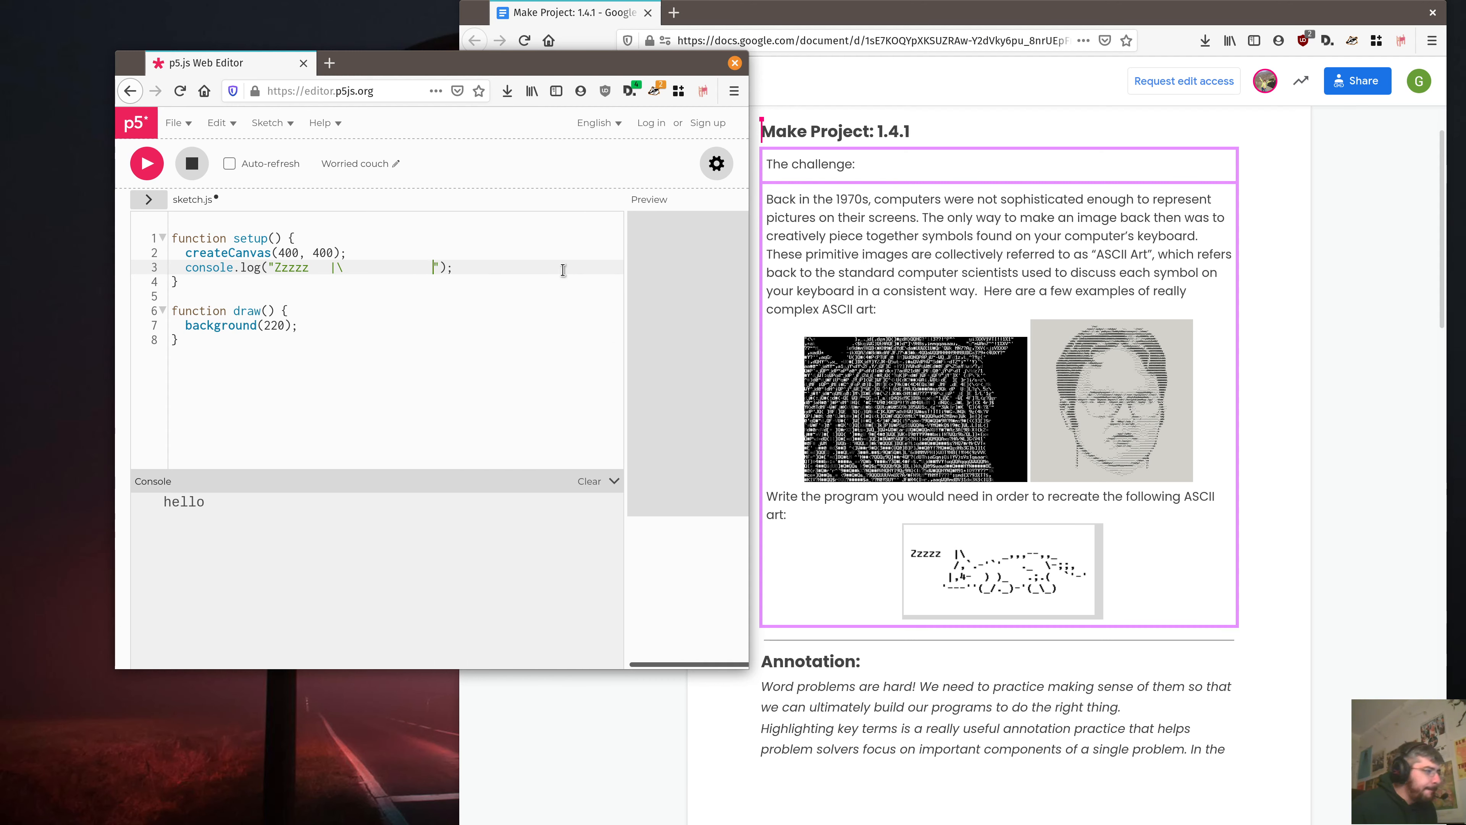
pyautogui.write('__')
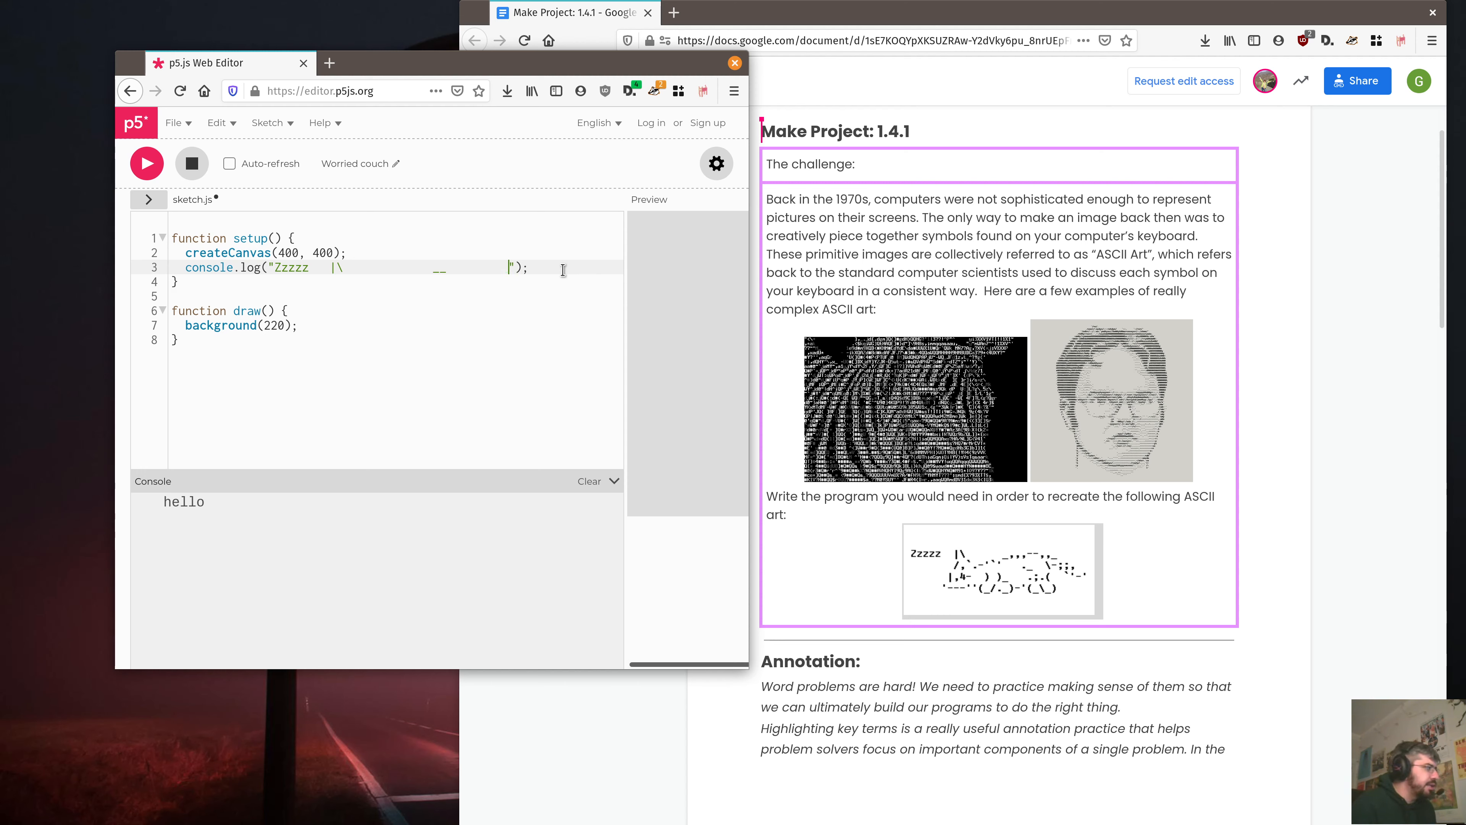
# Run the sketch to check that "Zzzzz |" prints with its spacing in the console
pyautogui.click(147, 162)
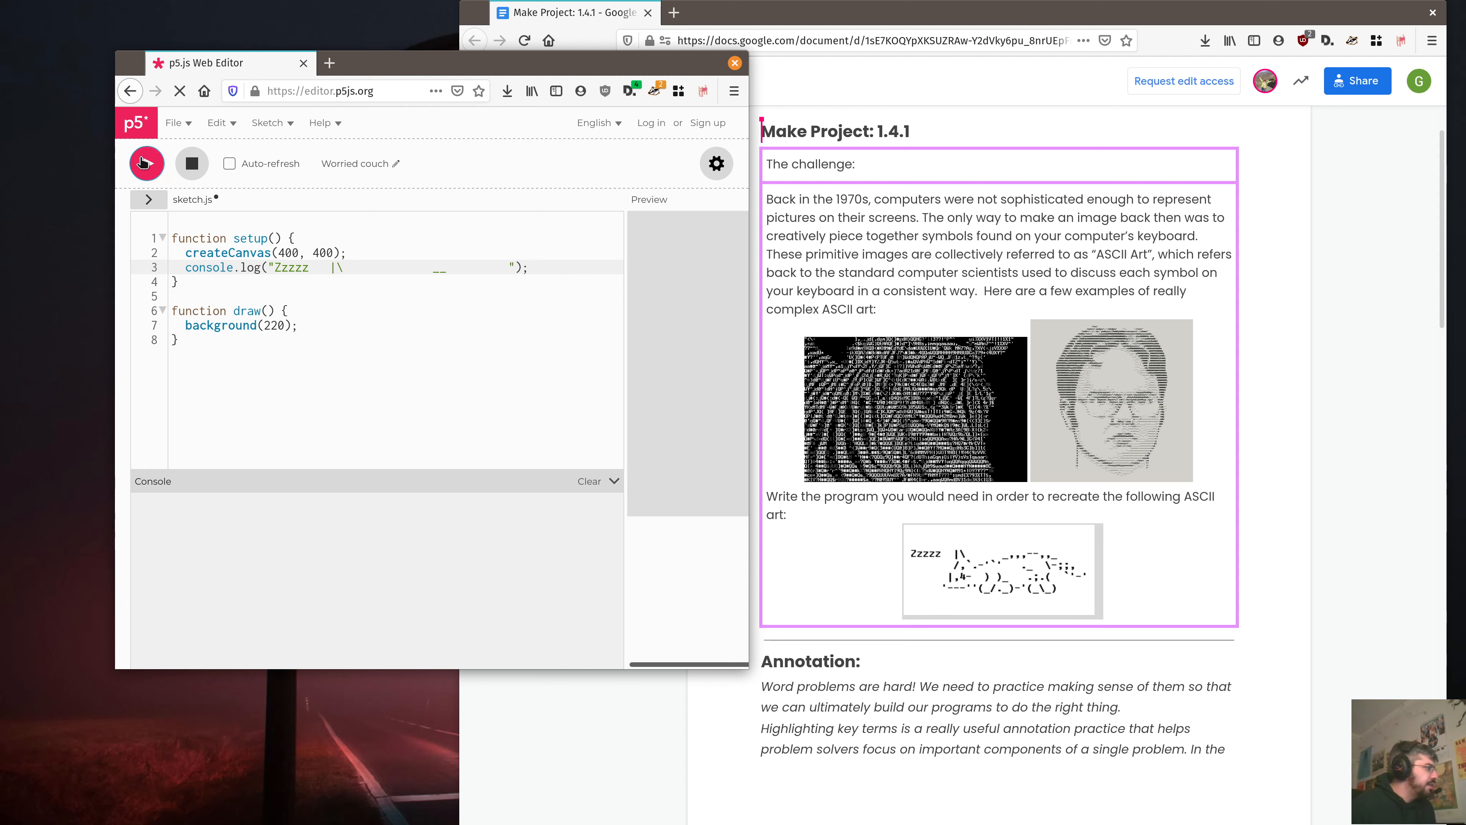
pyautogui.click(146, 163)
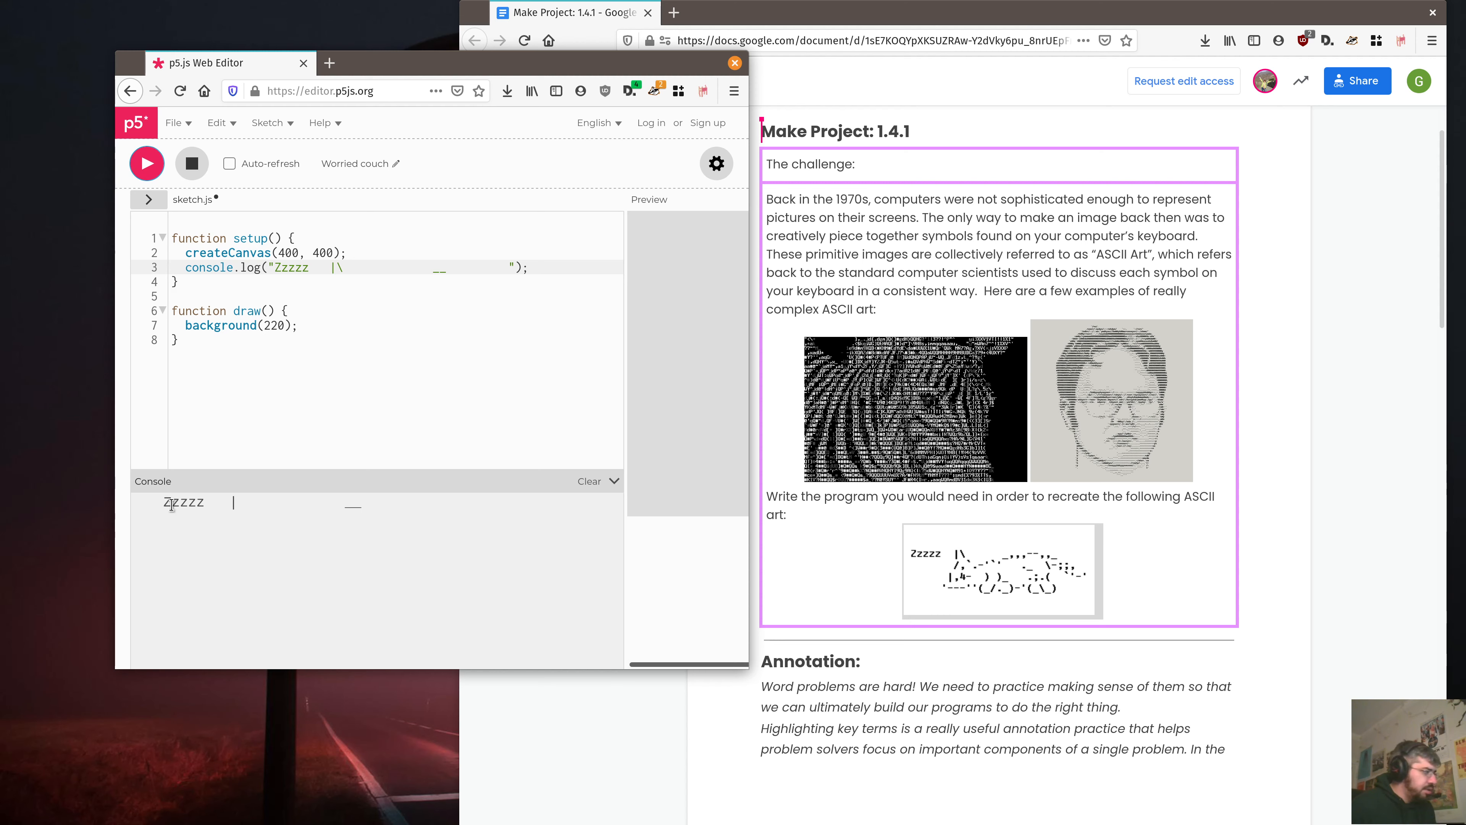
pyautogui.click(528, 268)
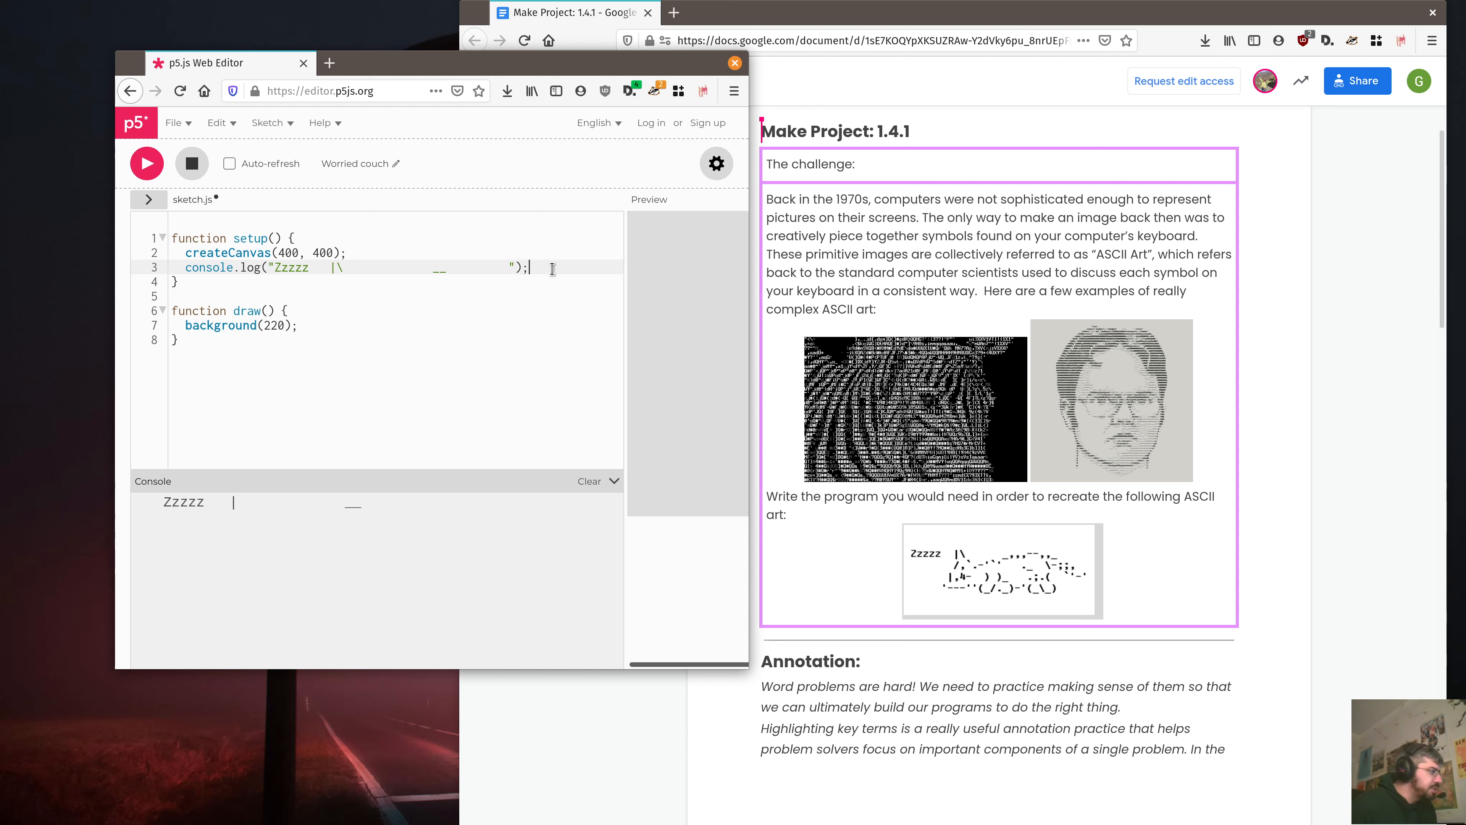
# Add a second console.log("") holding the cat's second row with its / | and '` characters
pyautogui.write('console.')
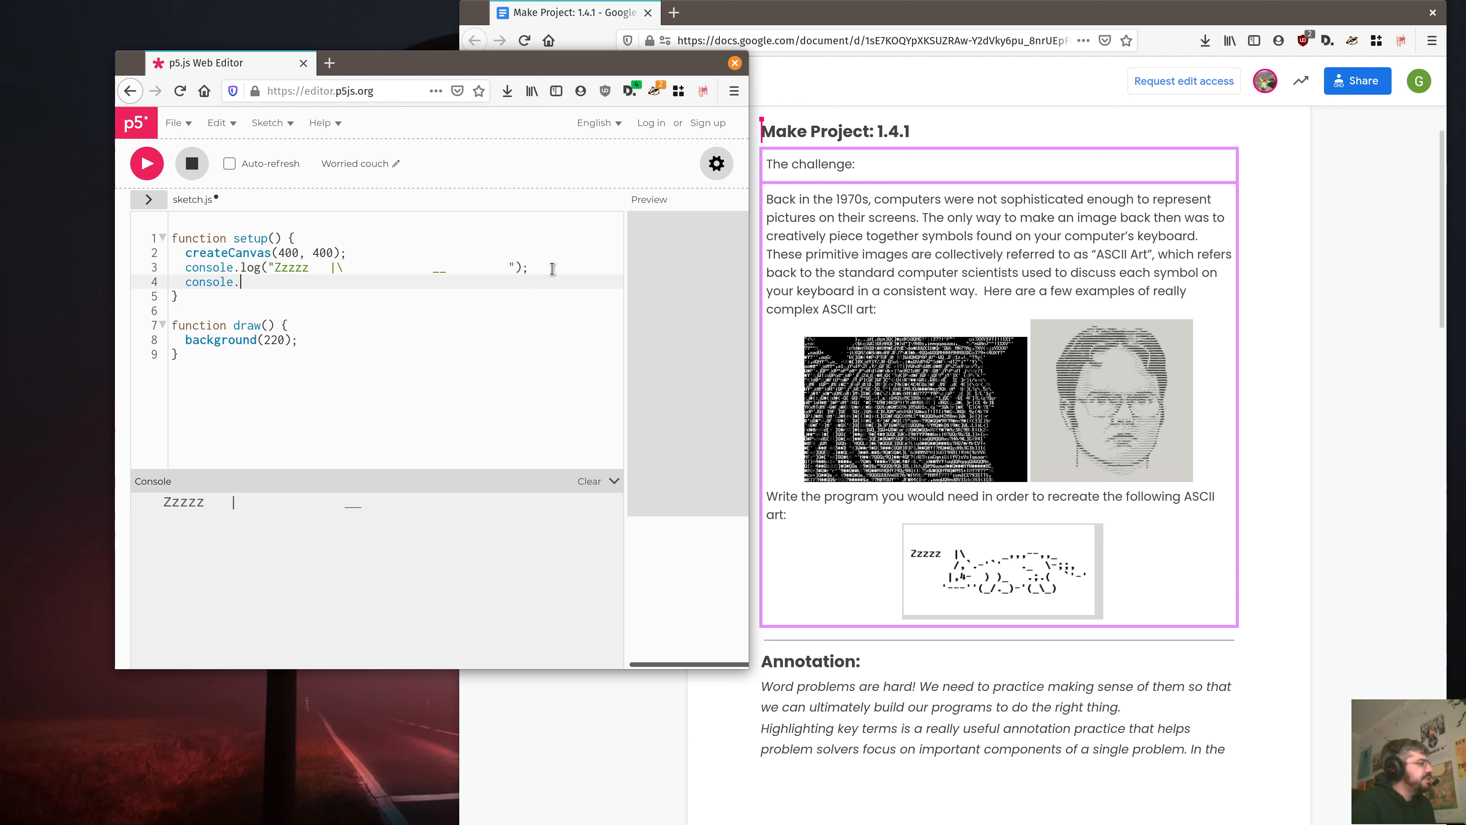
pyautogui.write('log("")')
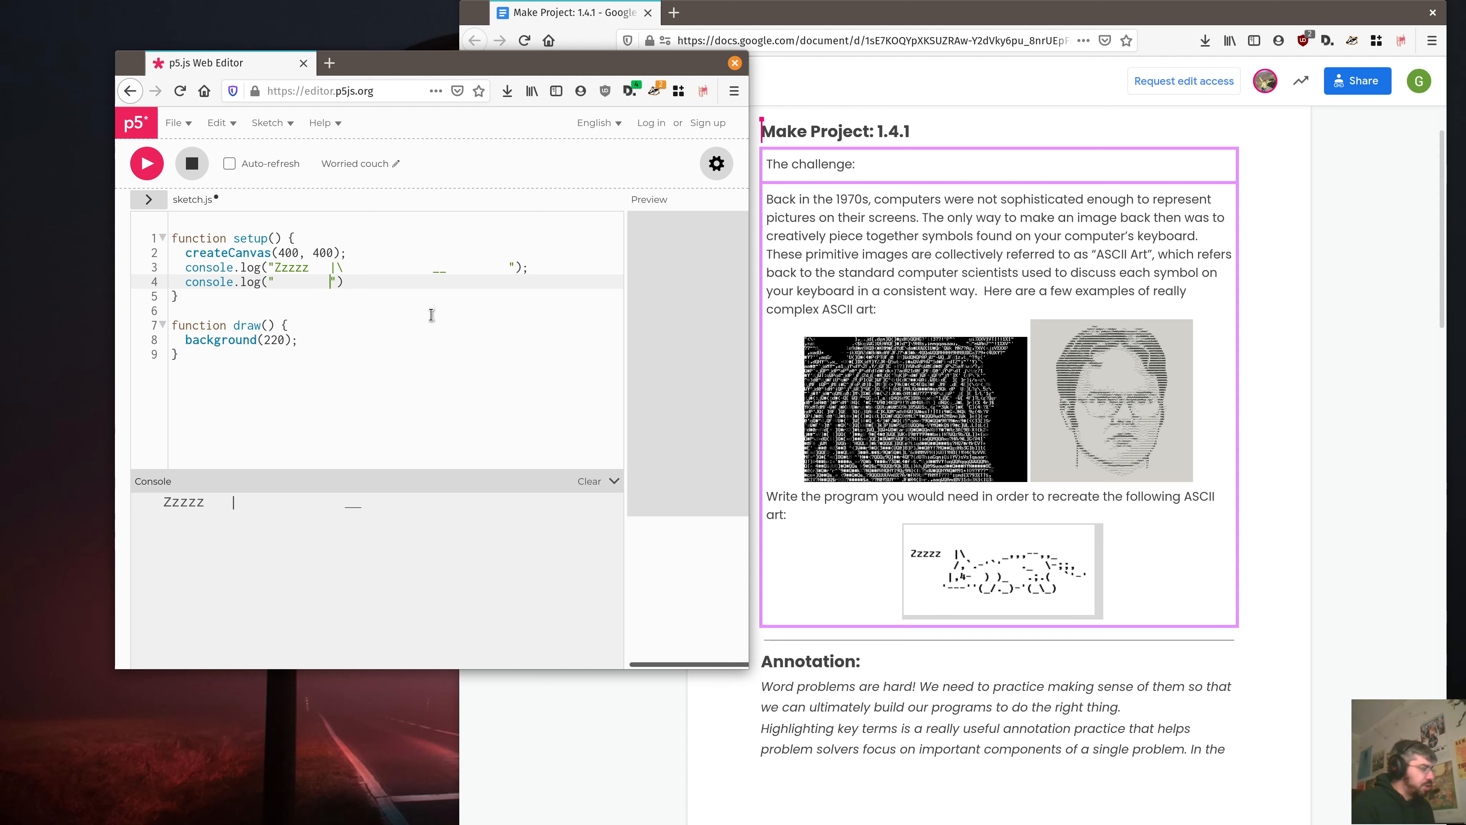
pyautogui.write('/,`')
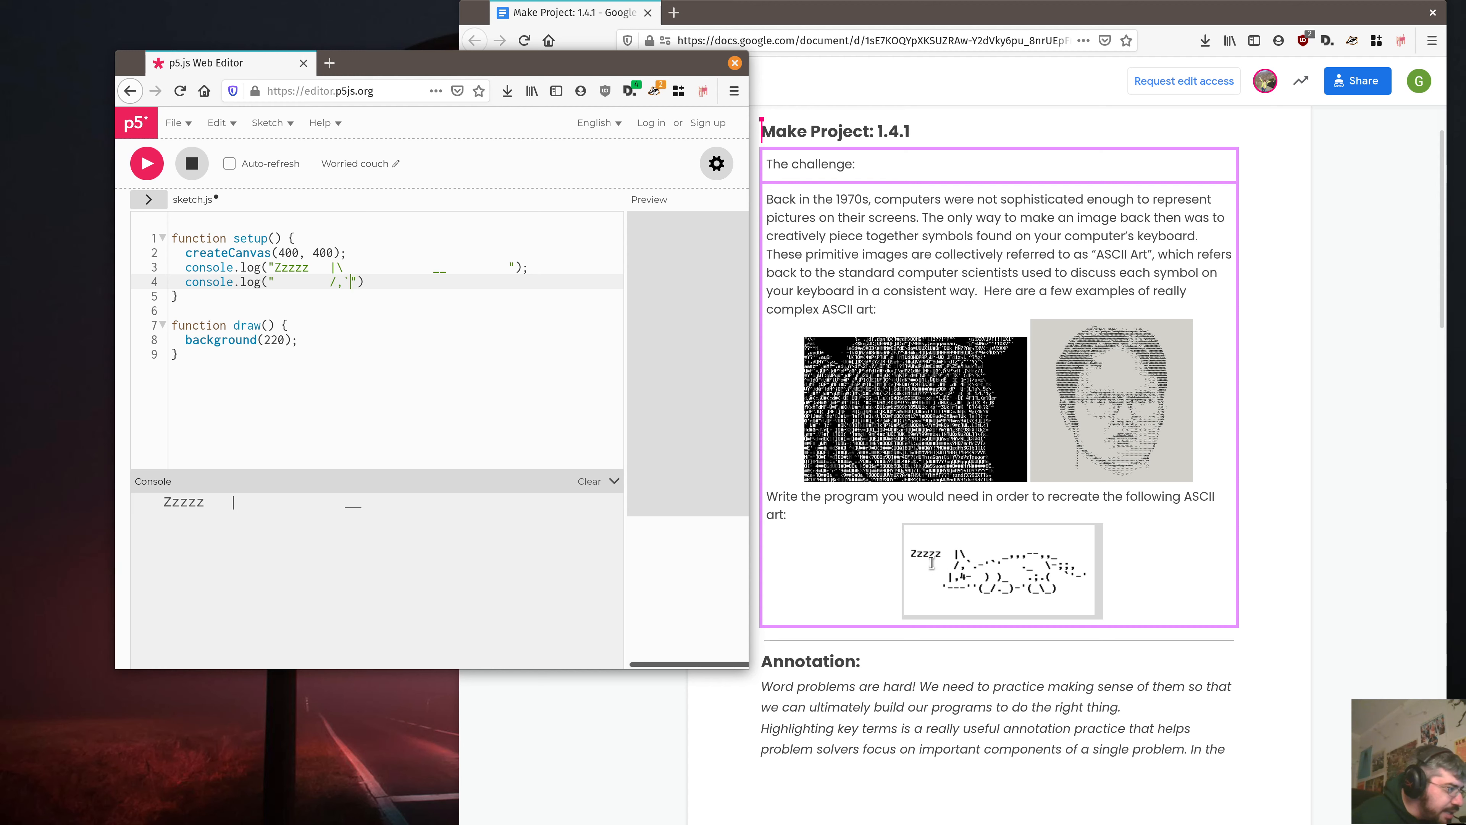
pyautogui.moveTo(511, 365)
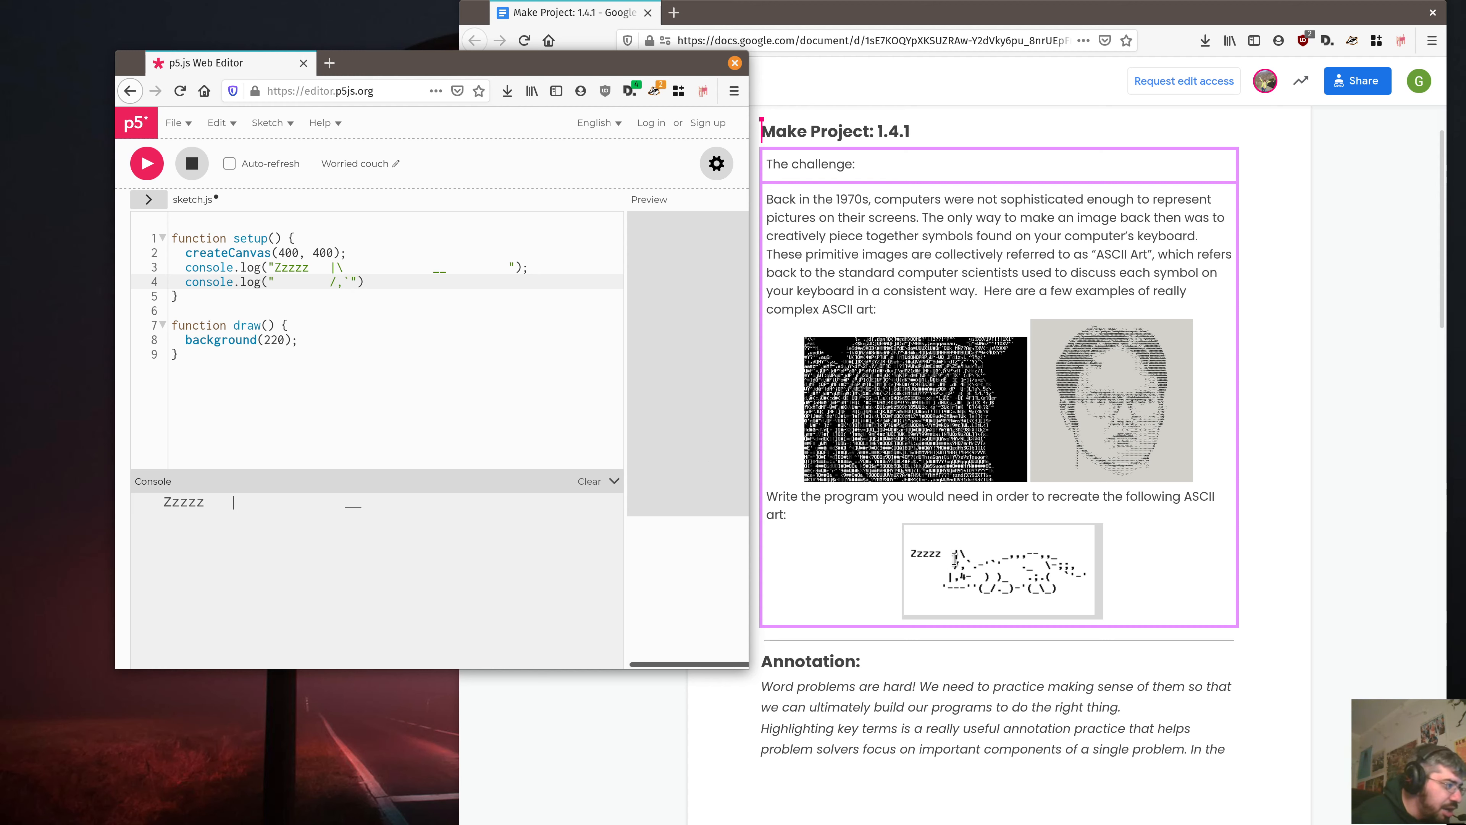
pyautogui.moveTo(480, 320)
pyautogui.write('.')
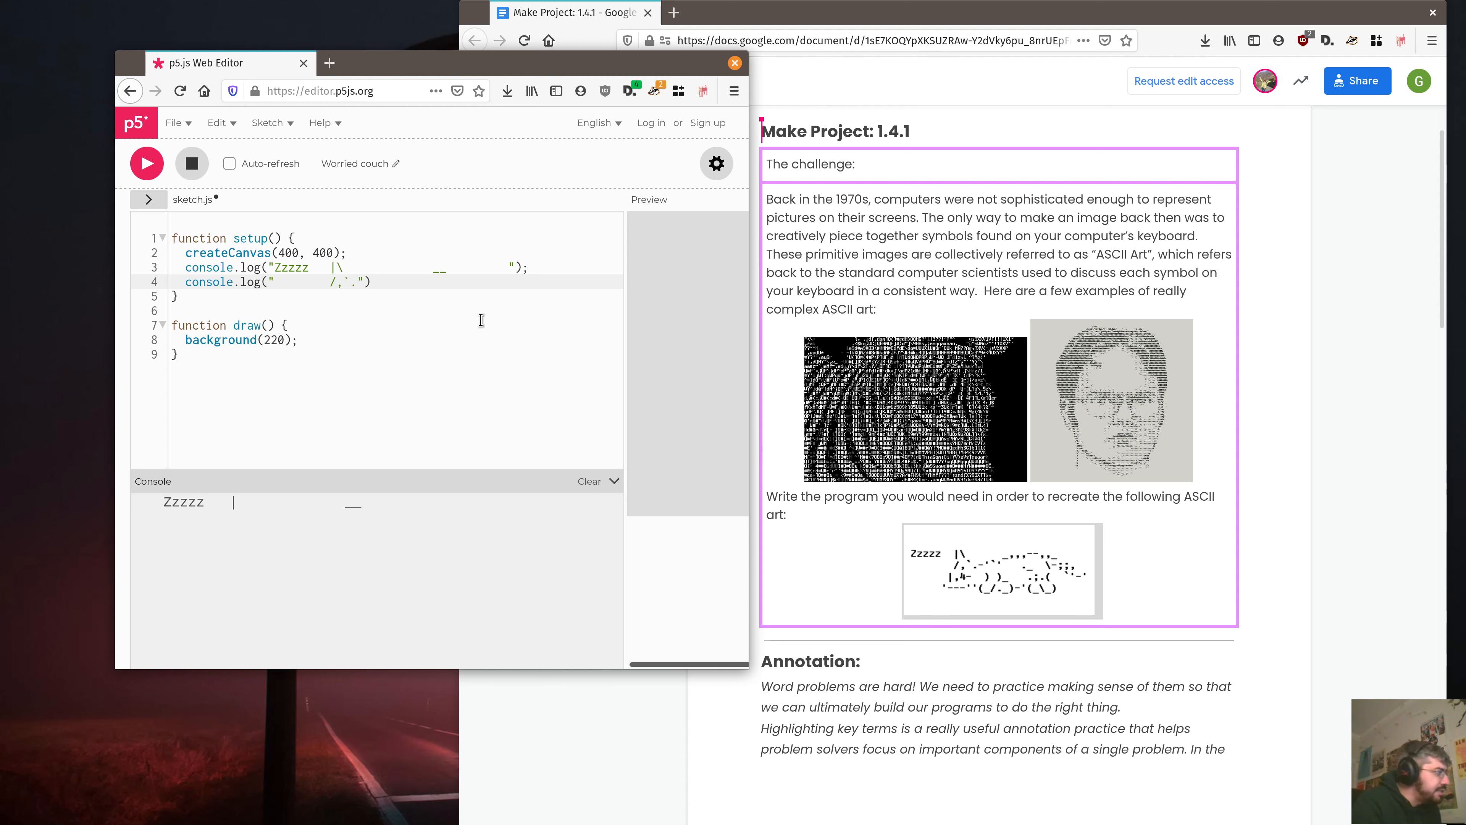
pyautogui.write('|')
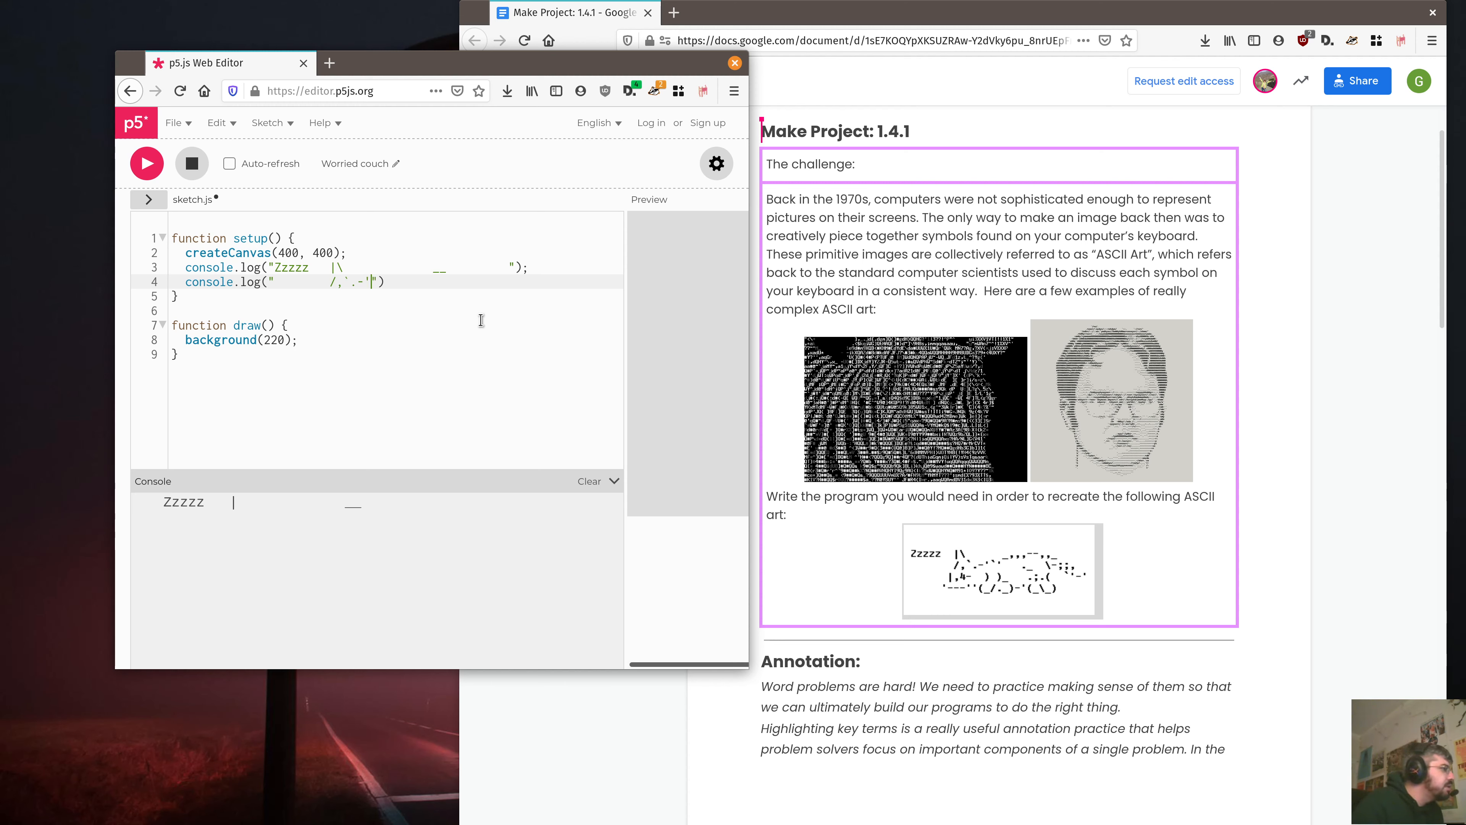
pyautogui.write("'`")
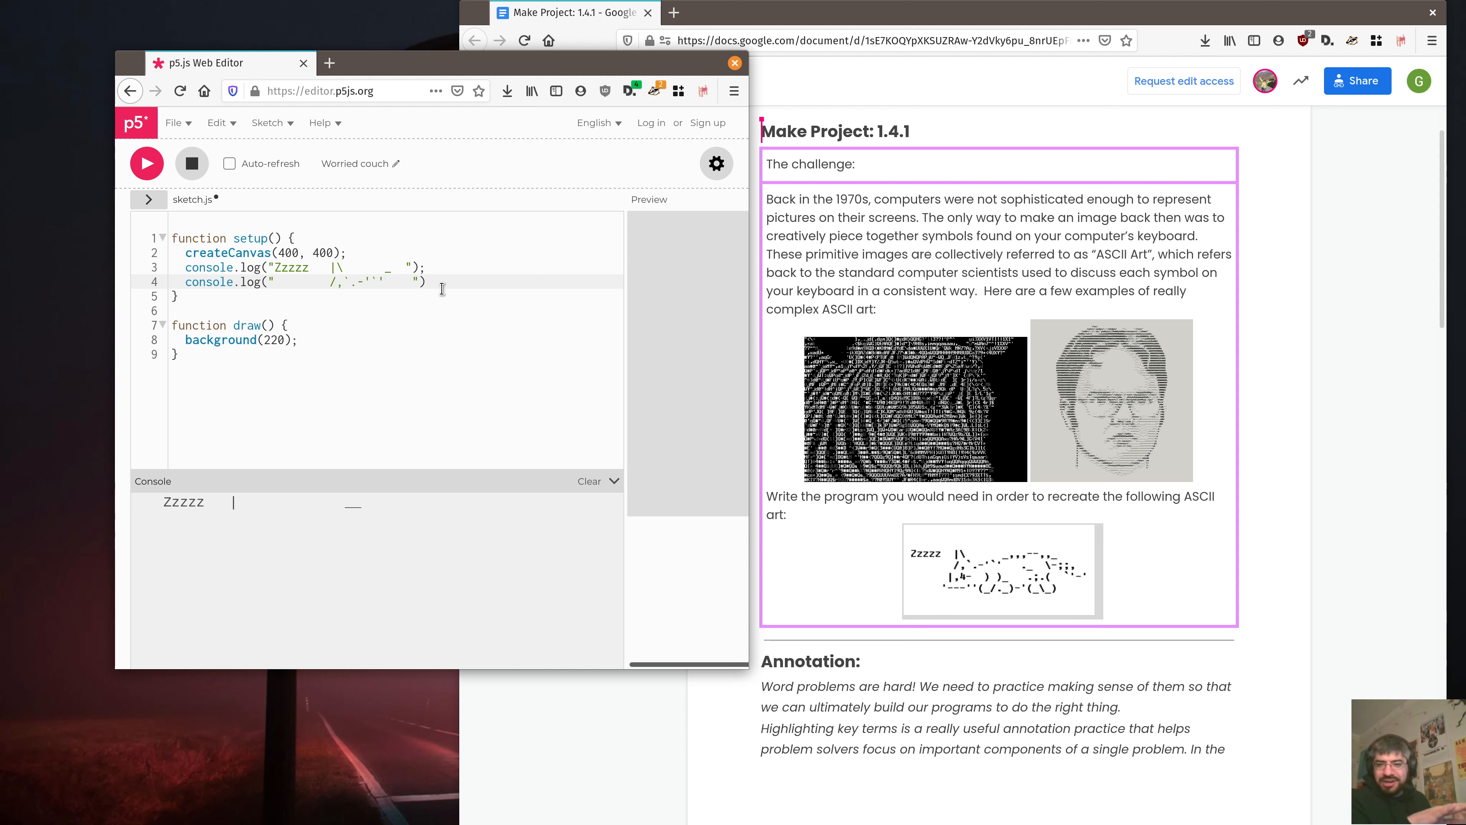
pyautogui.moveTo(395, 270)
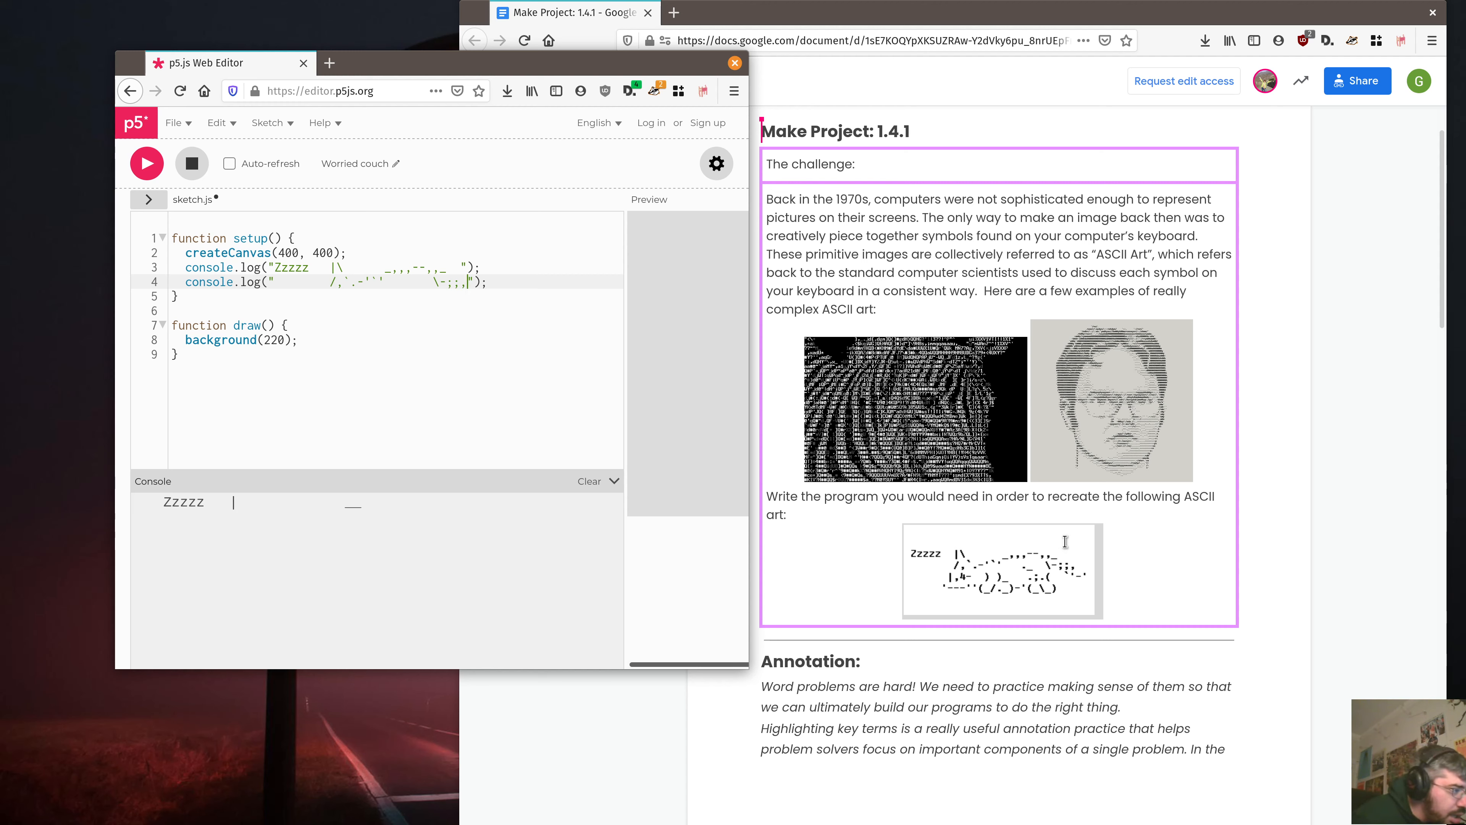
pyautogui.moveTo(420, 321)
pyautogui.write('._')
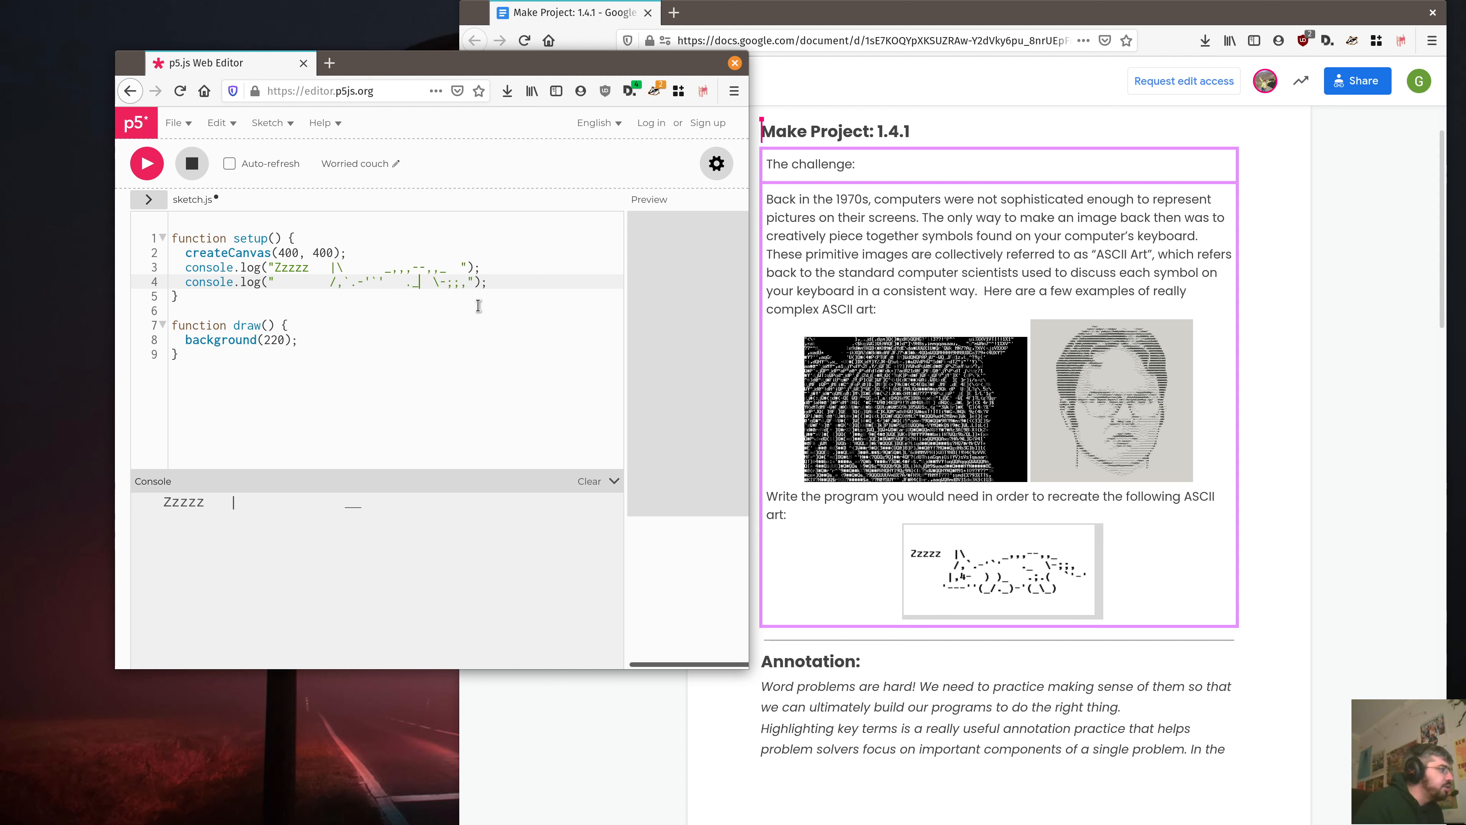
pyautogui.moveTo(788, 495)
pyautogui.write('console.log("')
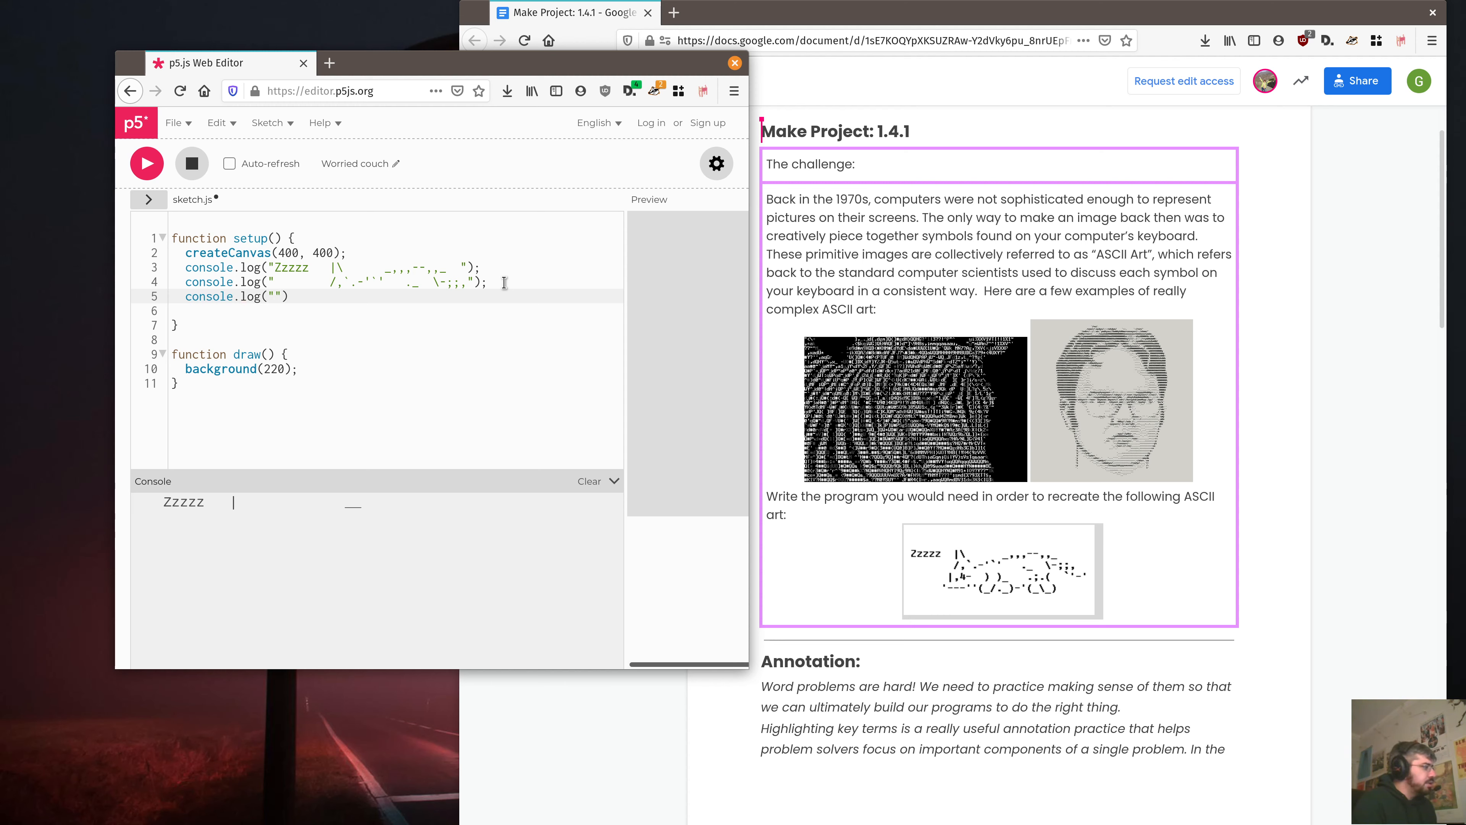
# Write the third and fourth console.log rows of the cat, including the 4, - and _ characters
pyautogui.write(';')
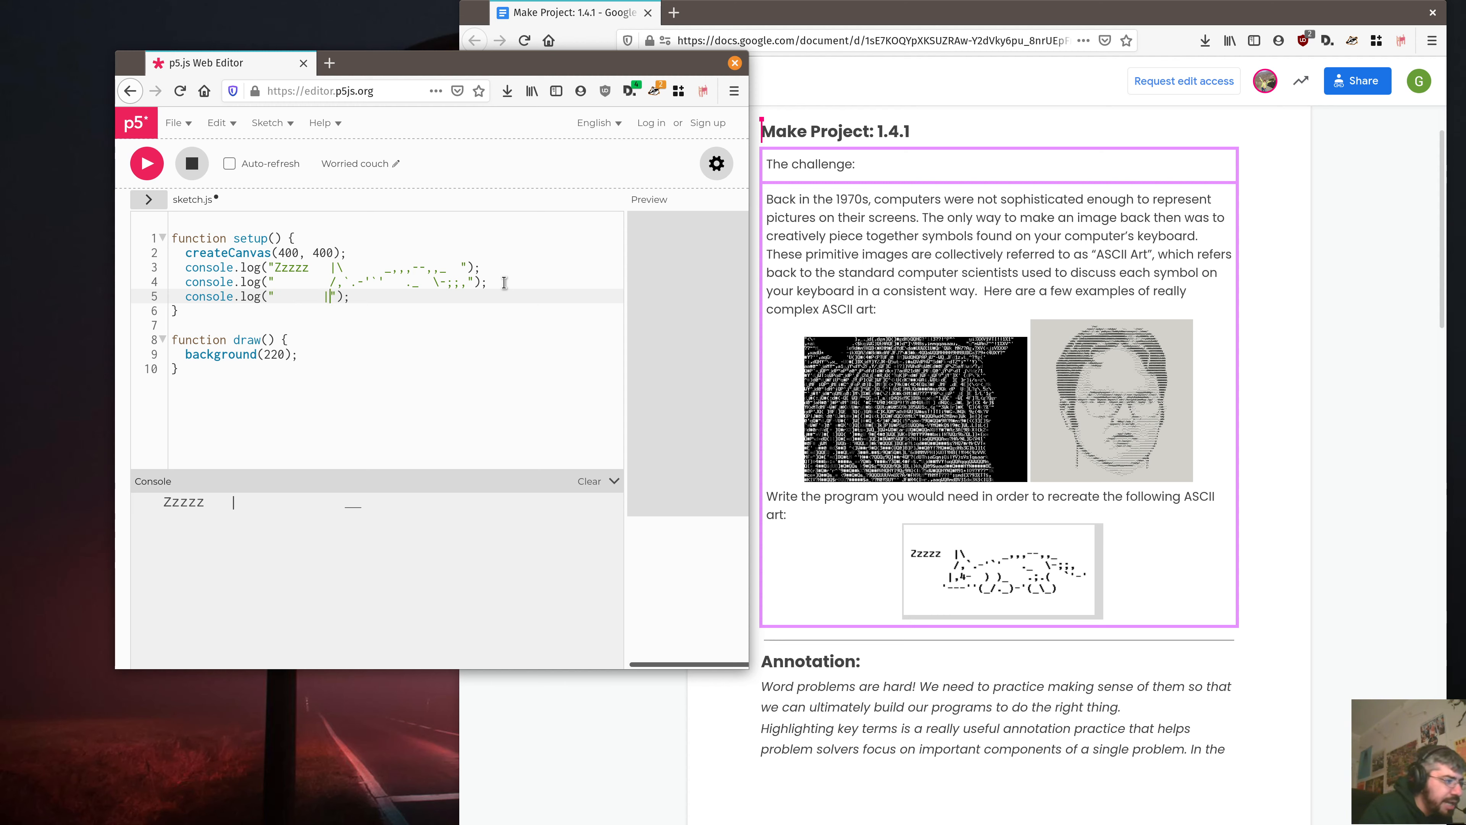
pyautogui.write('4')
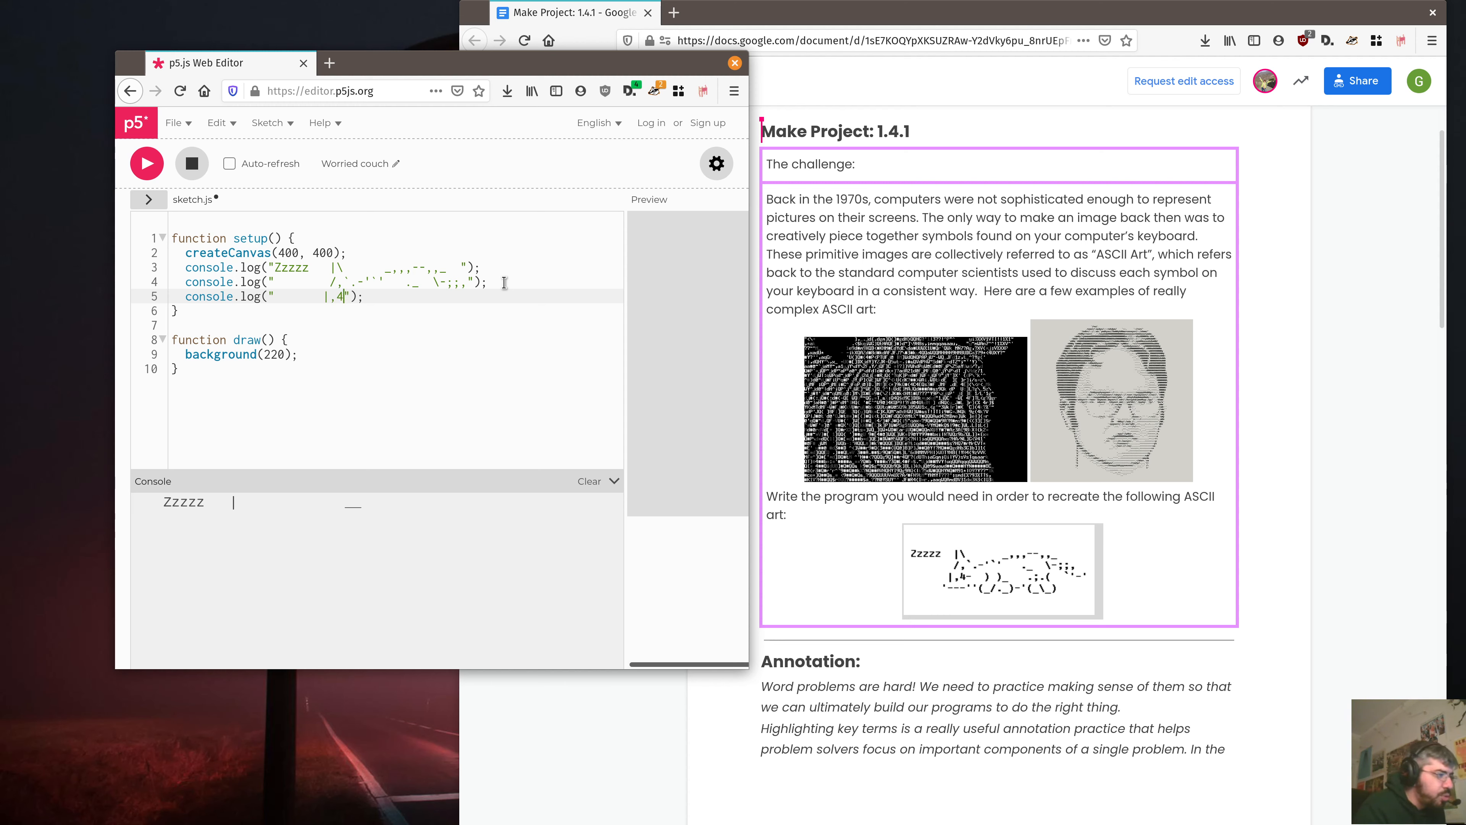
pyautogui.write('-  ) )')
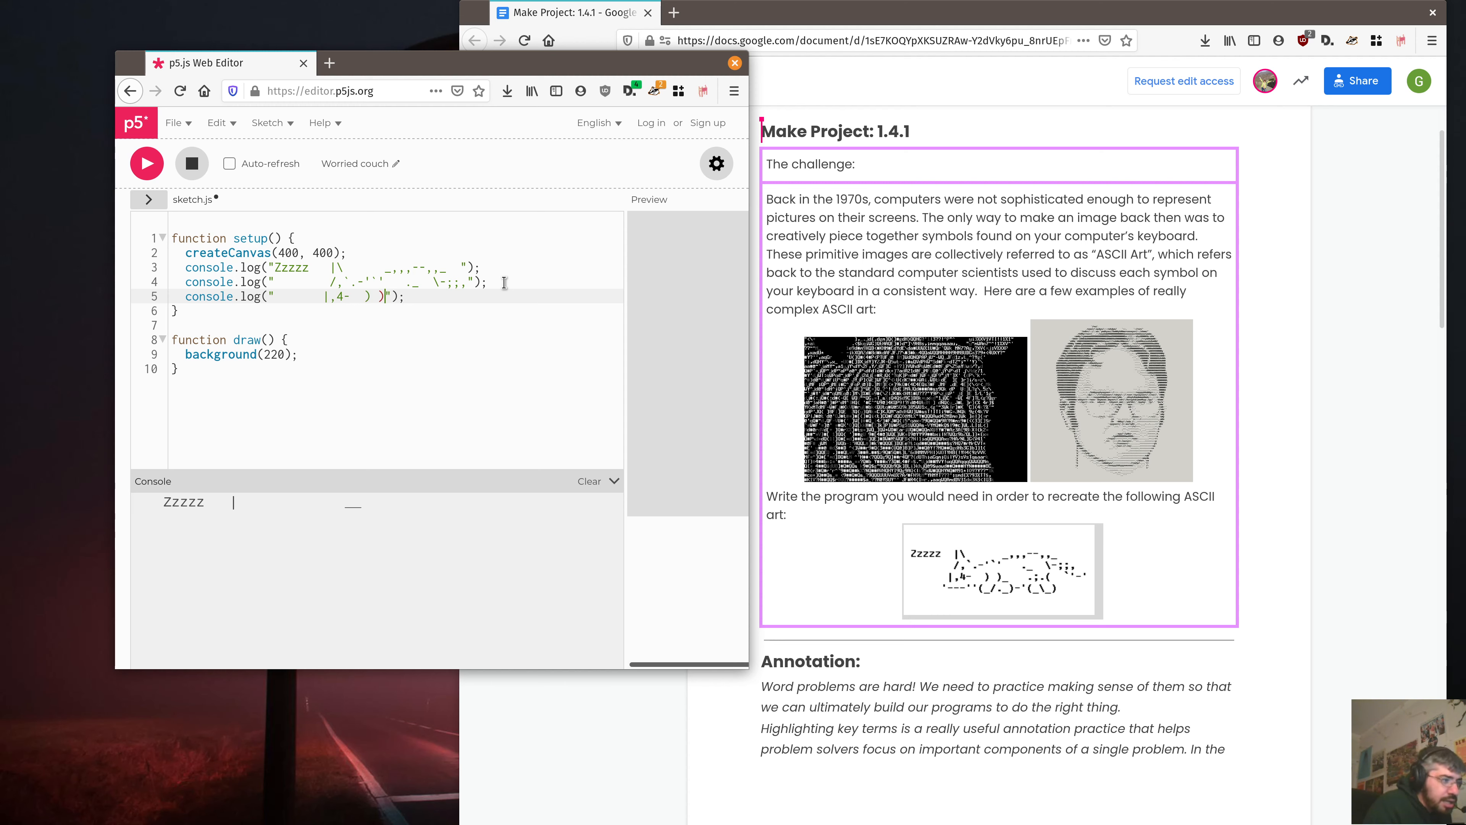
pyautogui.write("_   .;.(  `'-")
pyautogui.write('console.log("        \'---\'\'(_/._)-\'(_\\_)")')
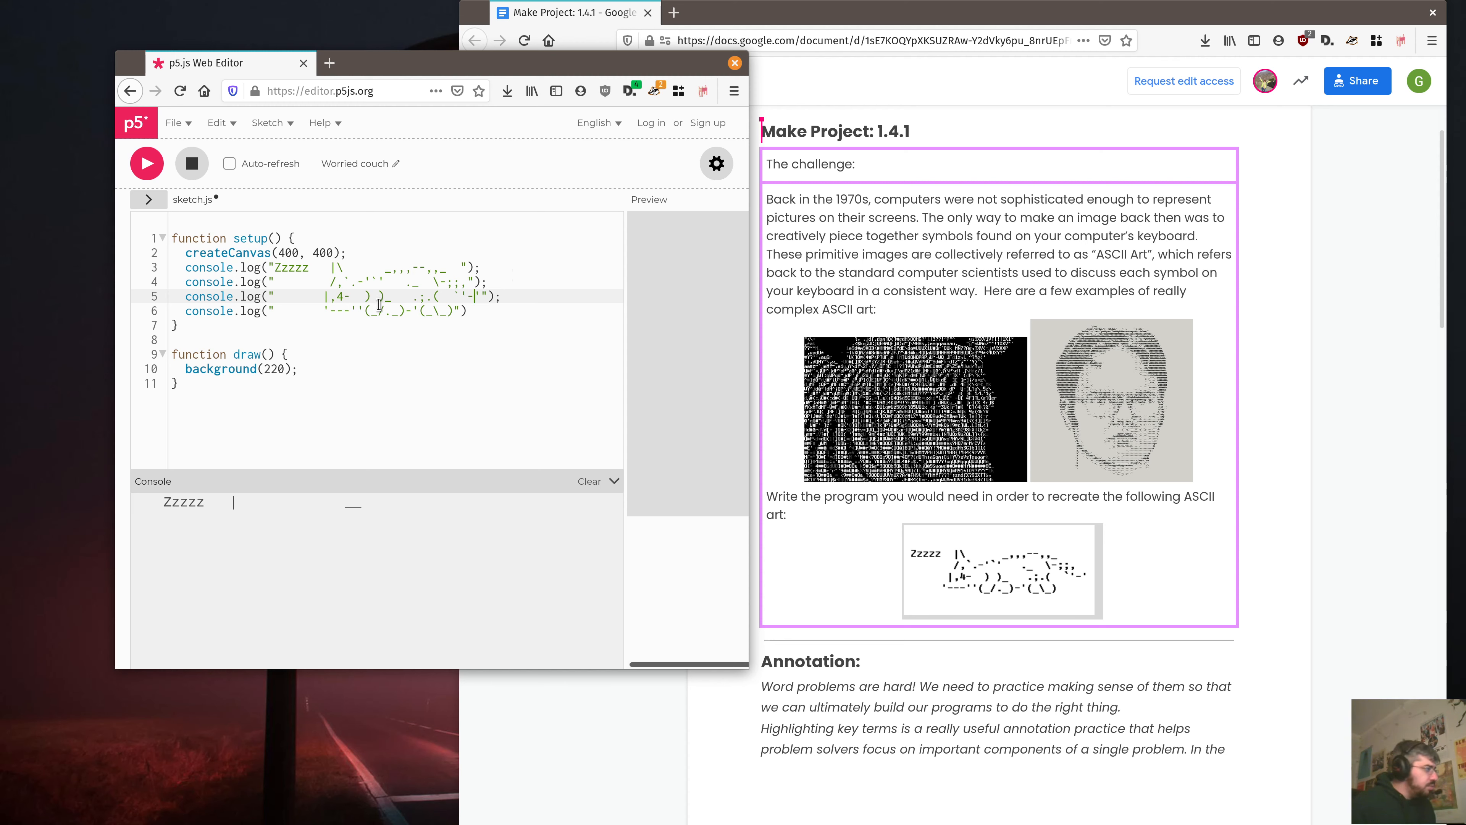
pyautogui.moveTo(312, 331)
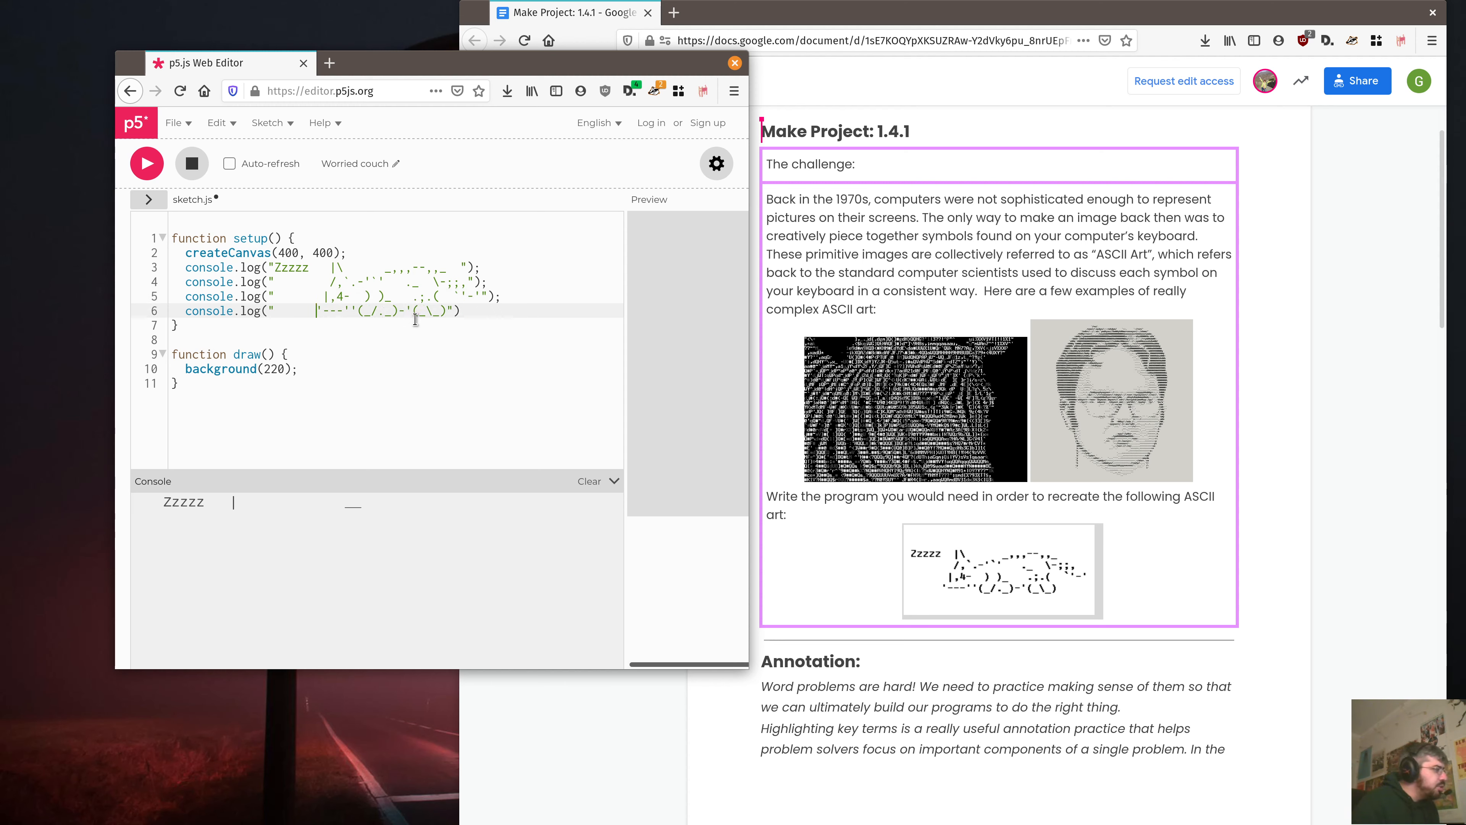
pyautogui.moveTo(764, 508)
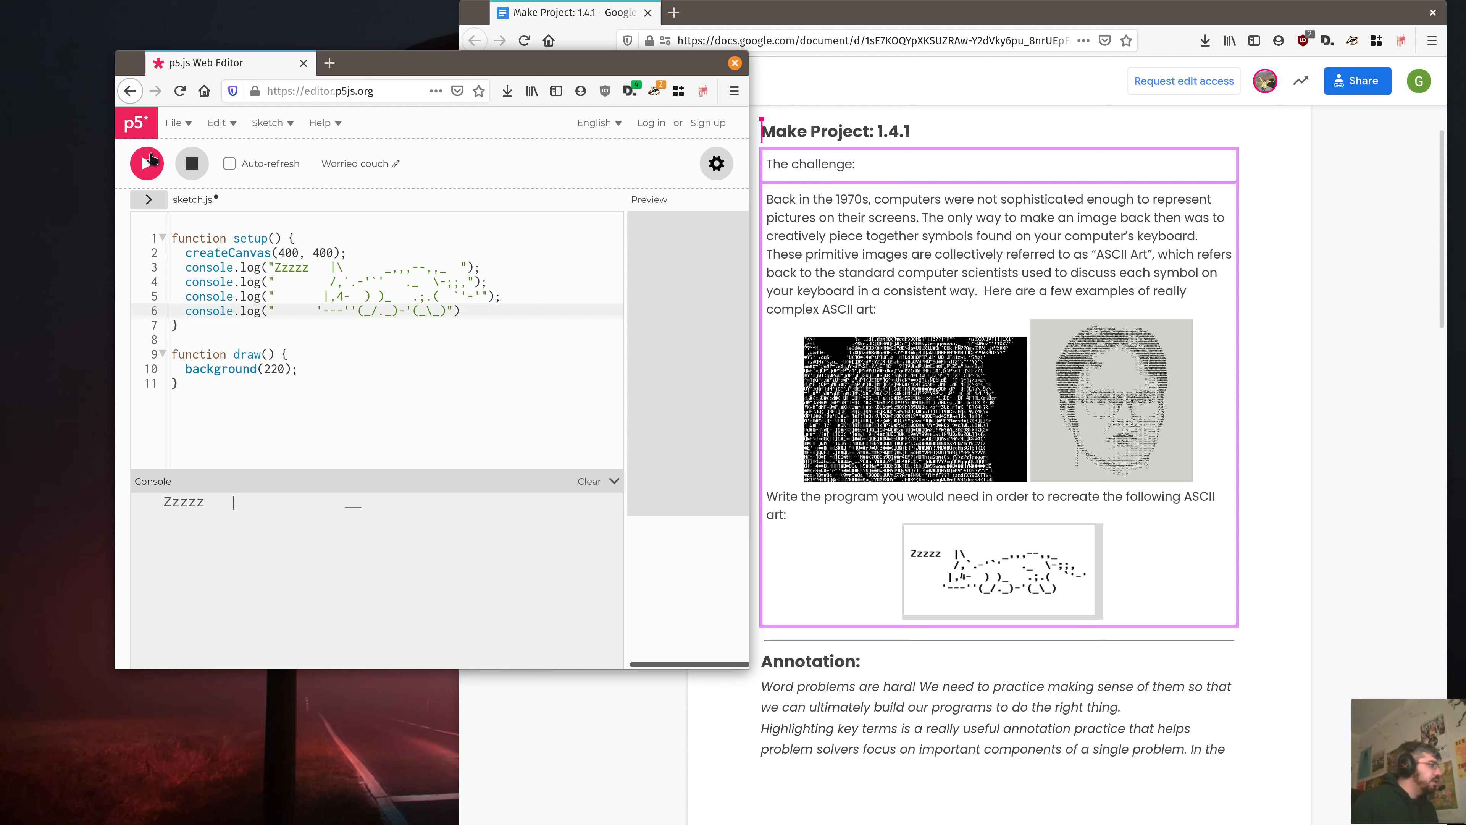
# Run the sketch to print all four rows of the sleeping-cat art in the console
pyautogui.click(146, 162)
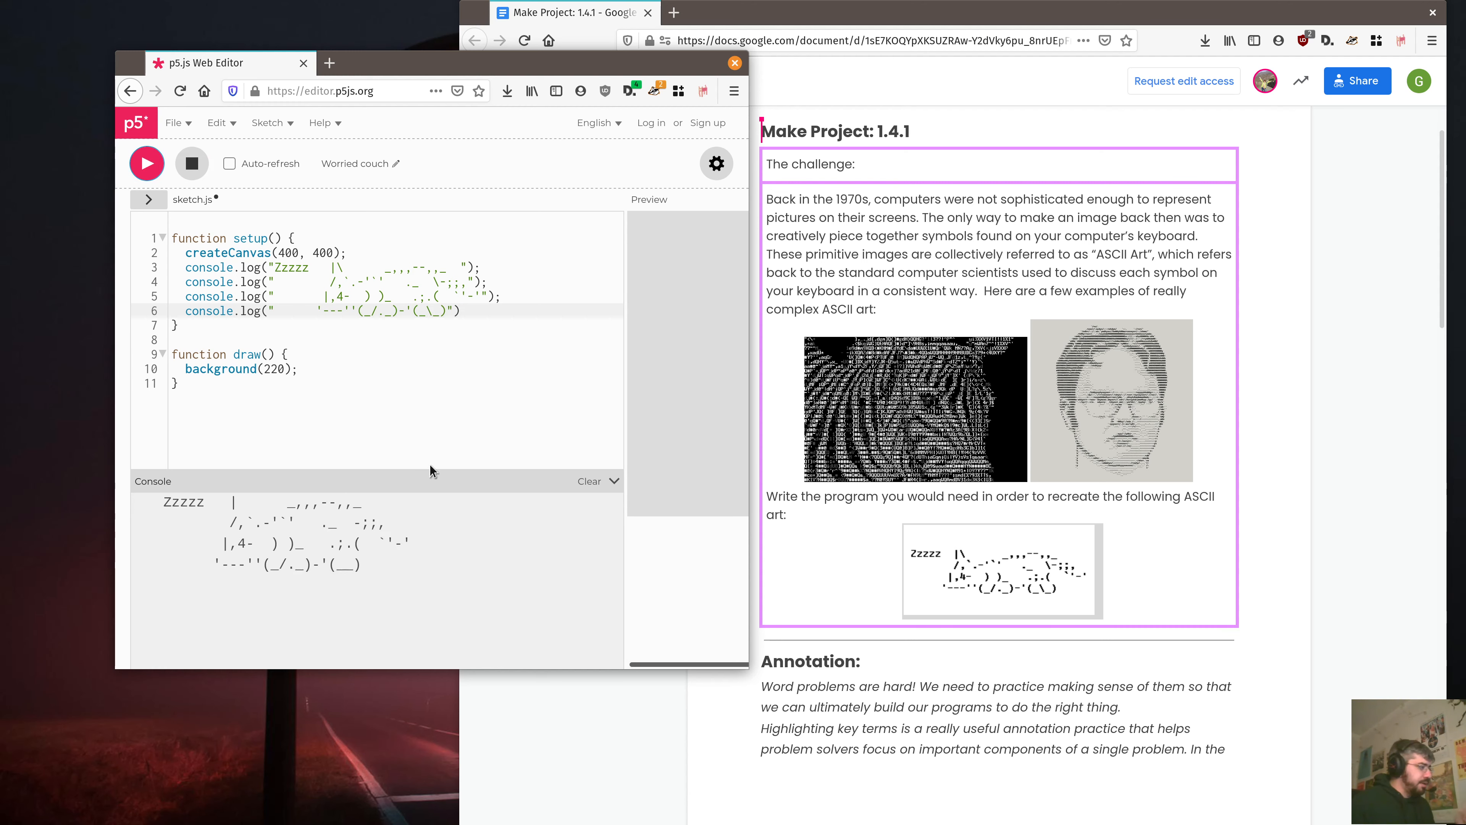
pyautogui.moveTo(439, 457)
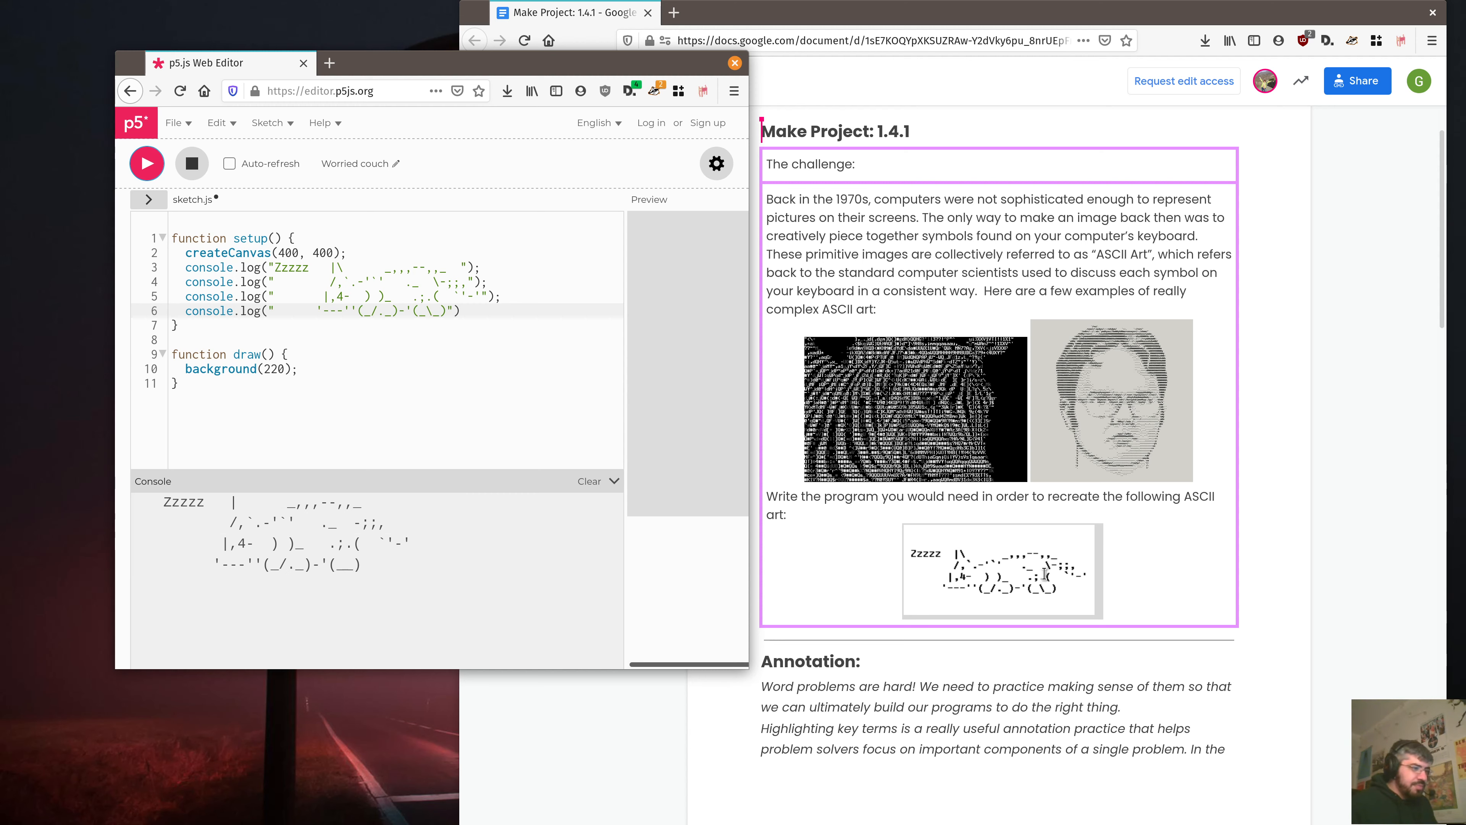
pyautogui.moveTo(639, 537)
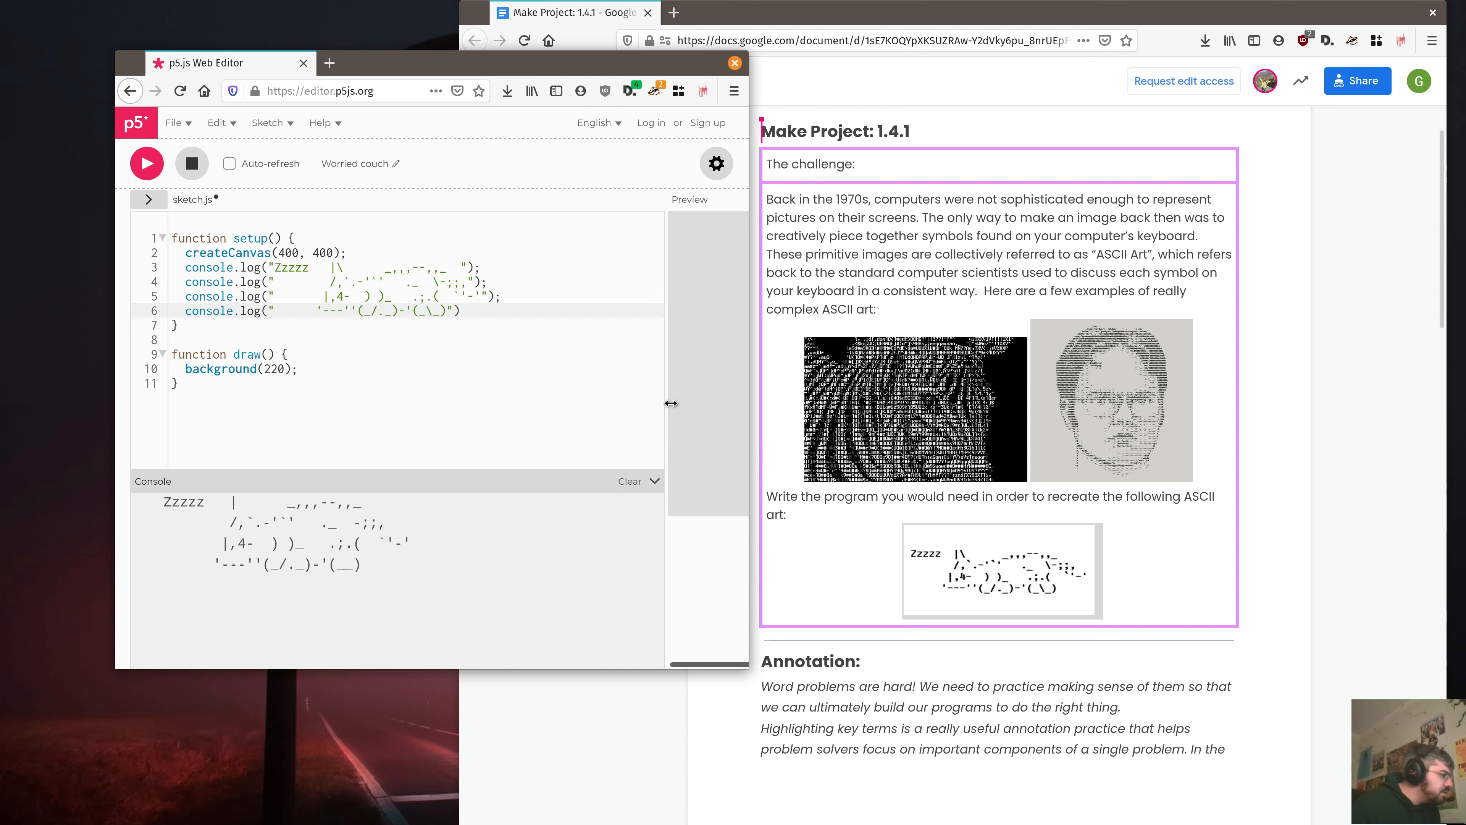
pyautogui.moveTo(416, 267)
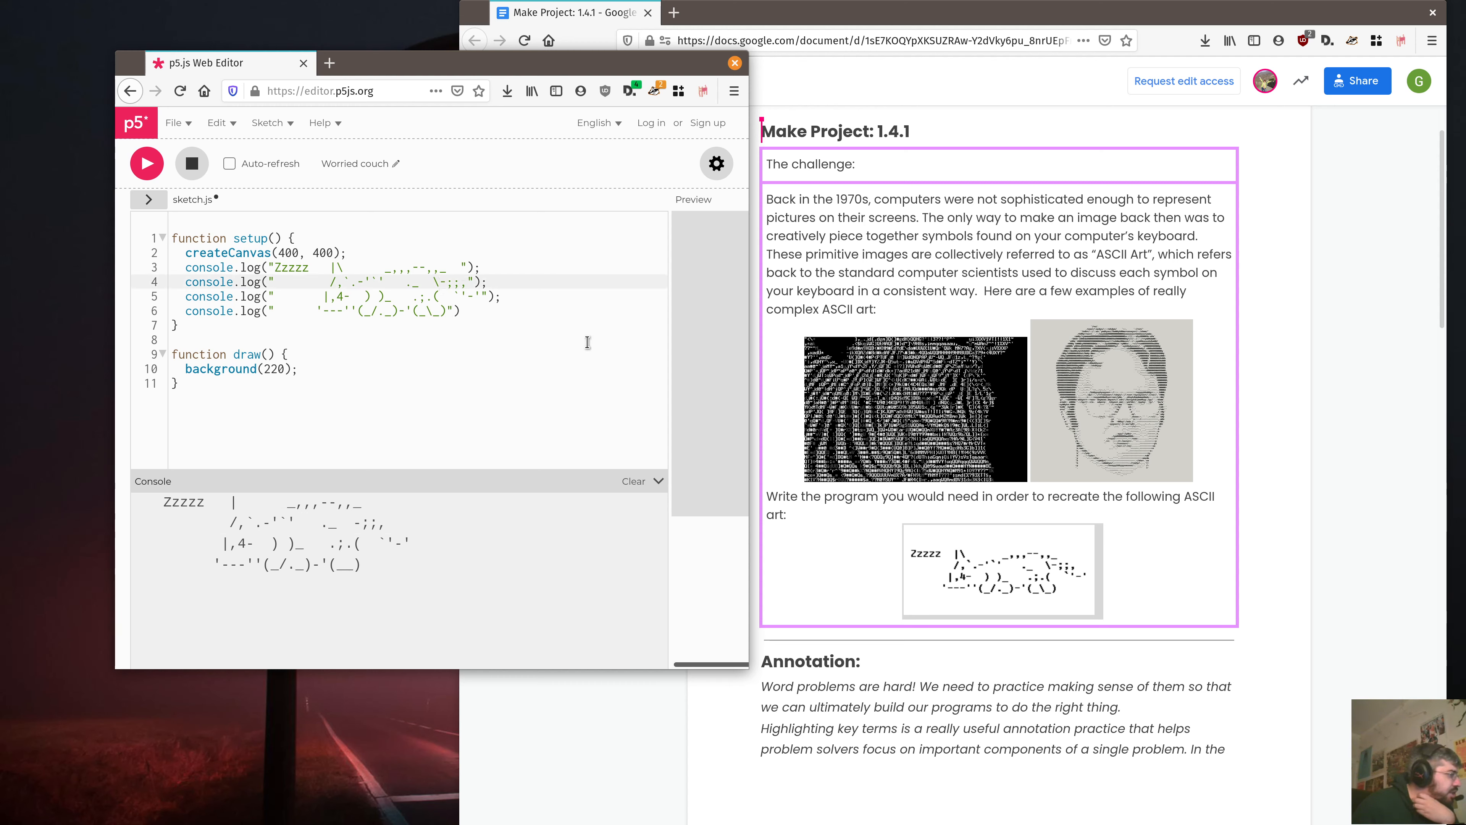
pyautogui.moveTo(484, 333)
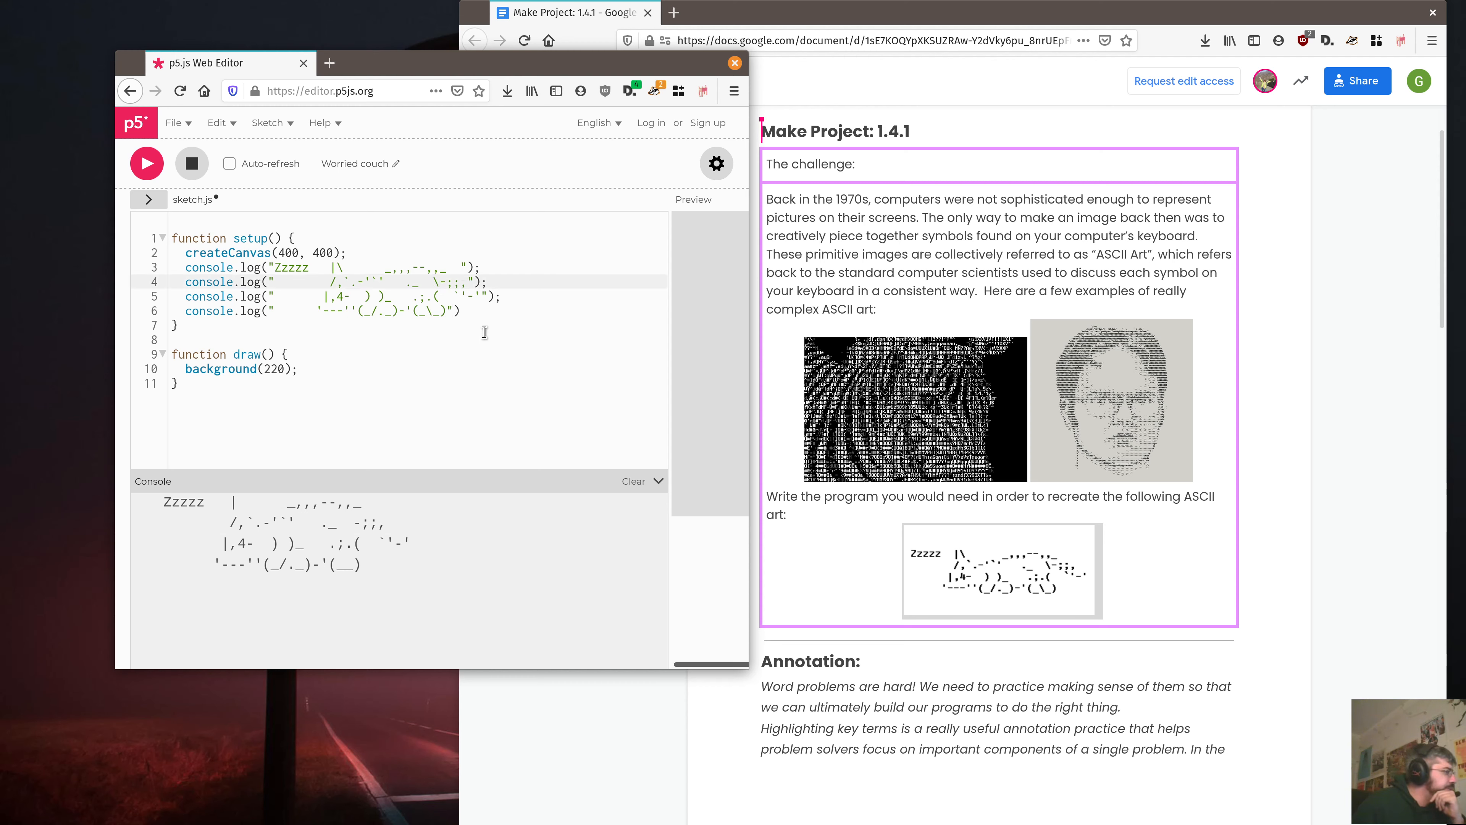
pyautogui.moveTo(488, 334)
pyautogui.write('\\')
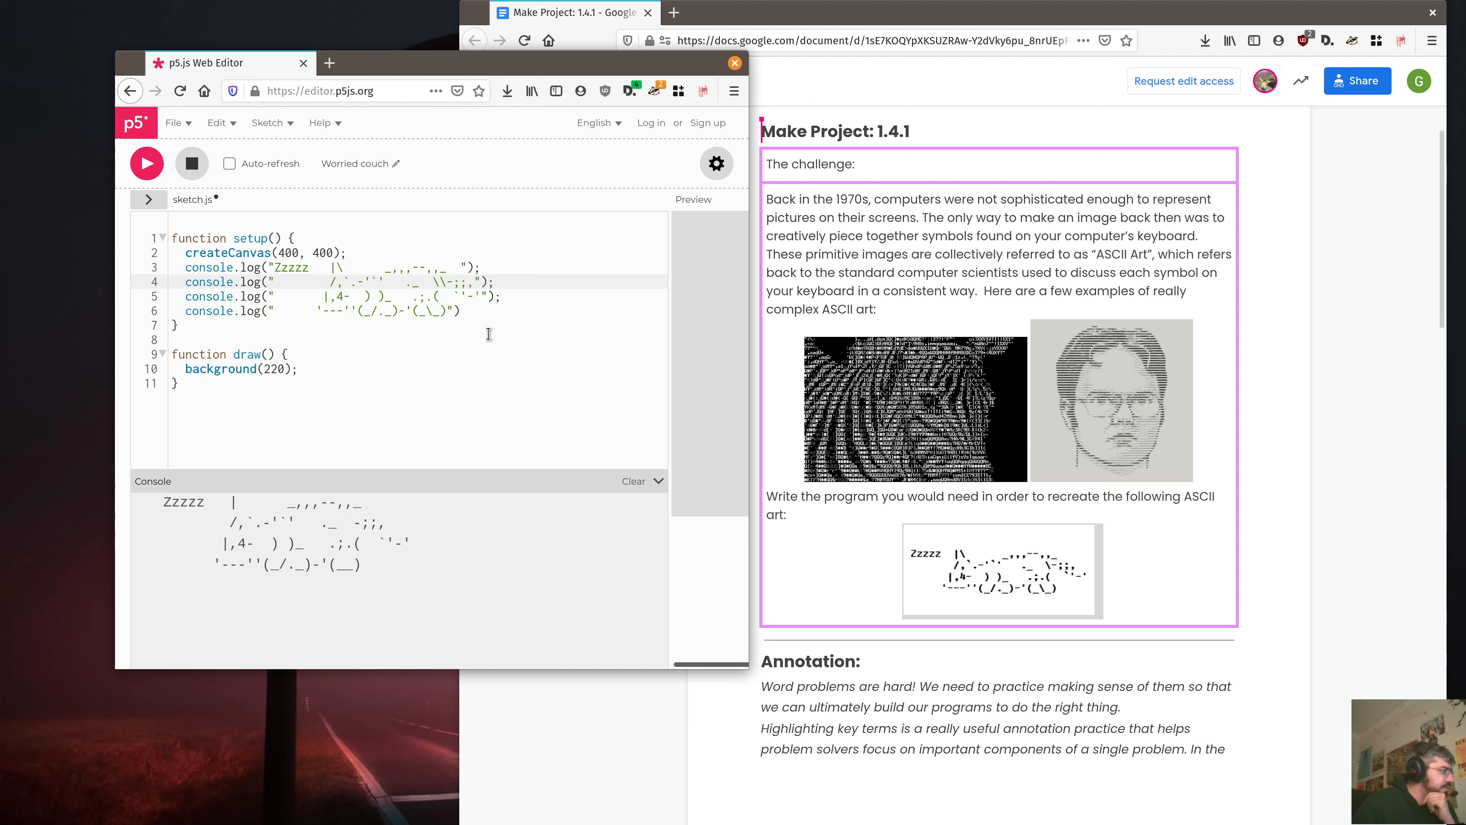
pyautogui.moveTo(84, 174)
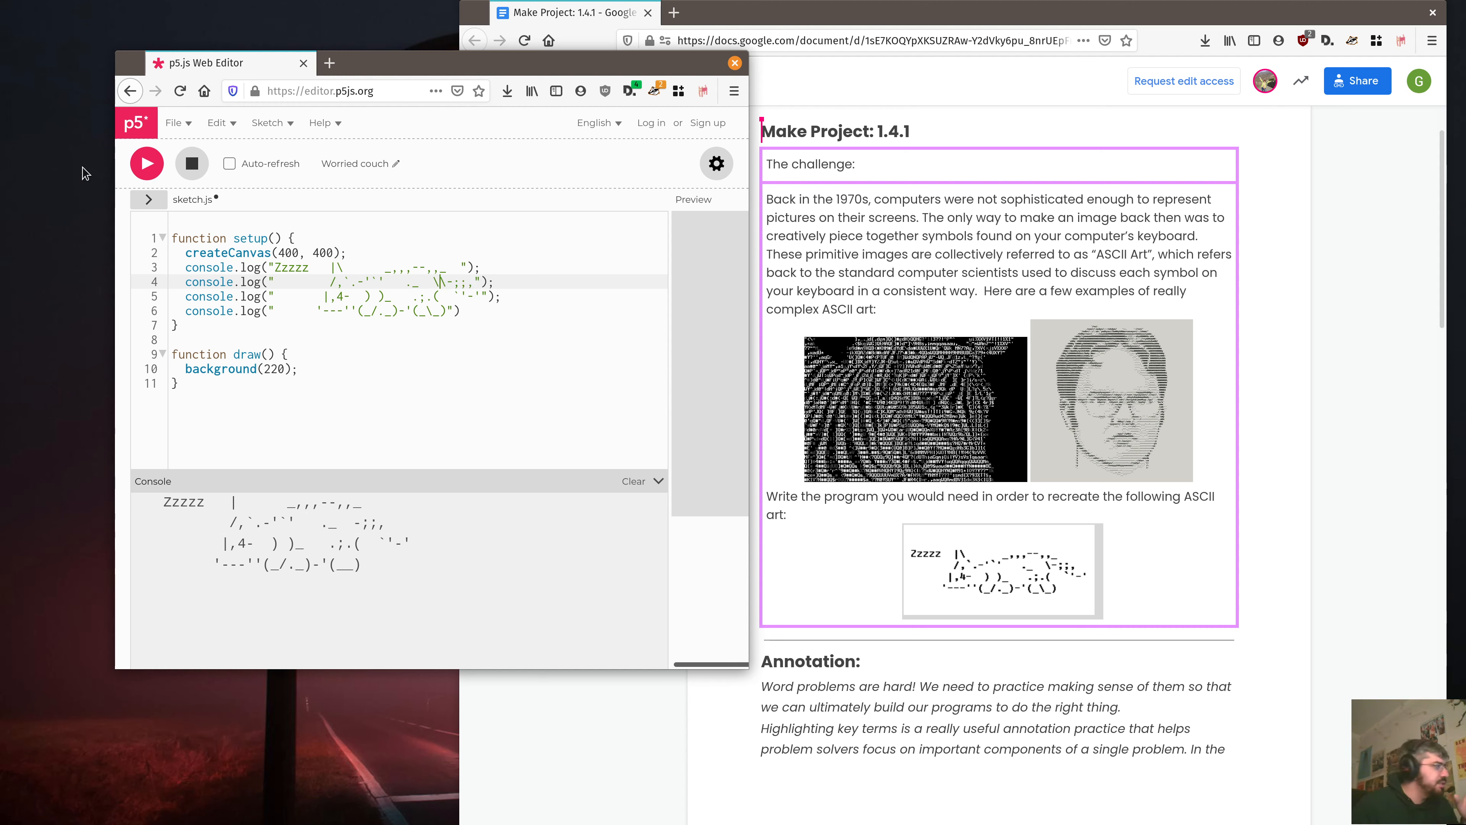
# Escape the backslash as \\ in the last row and rerun to confirm the backslashes print
pyautogui.click(288, 311)
pyautogui.write('\\')
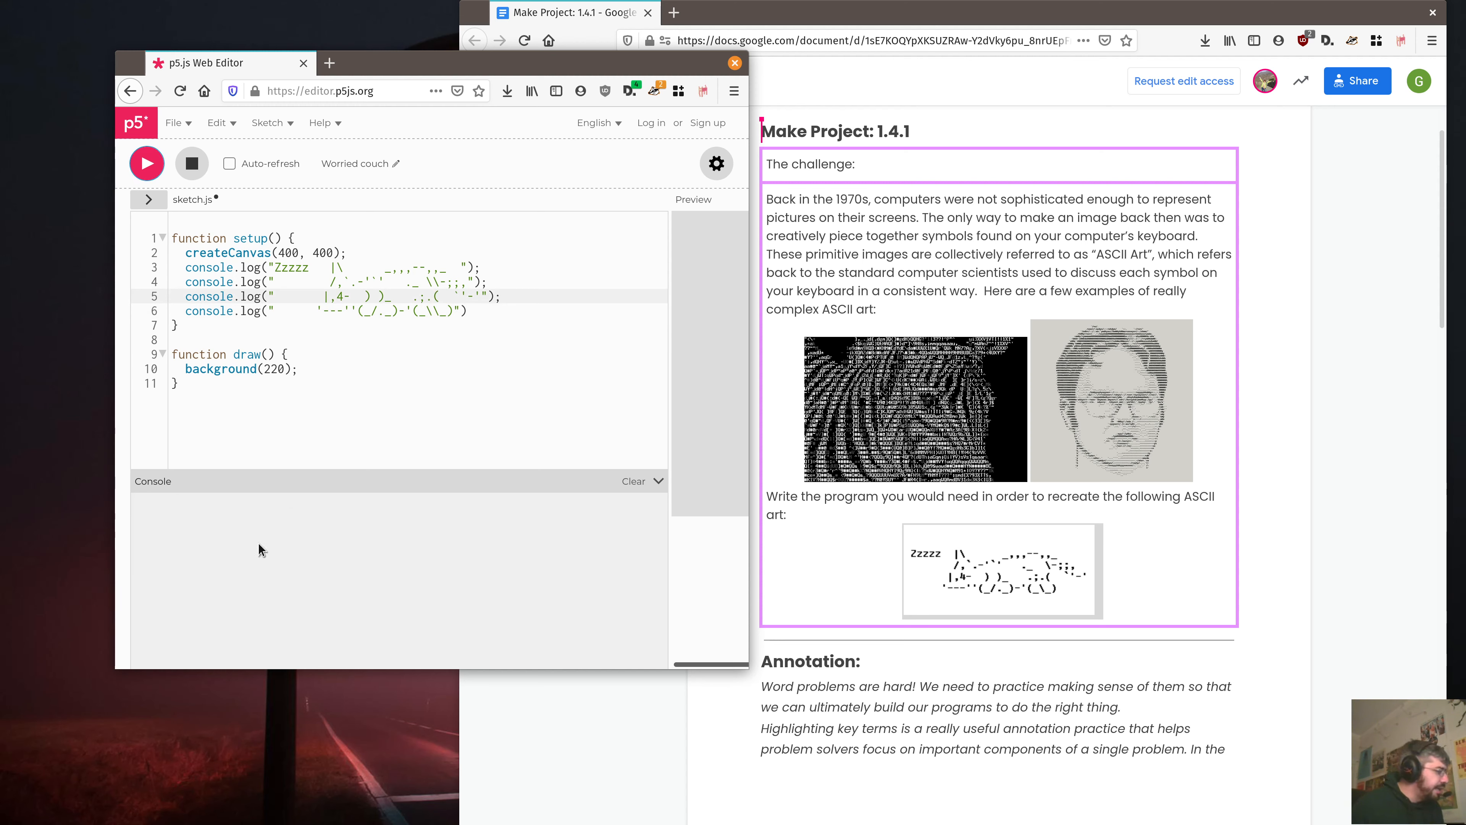
pyautogui.click(146, 163)
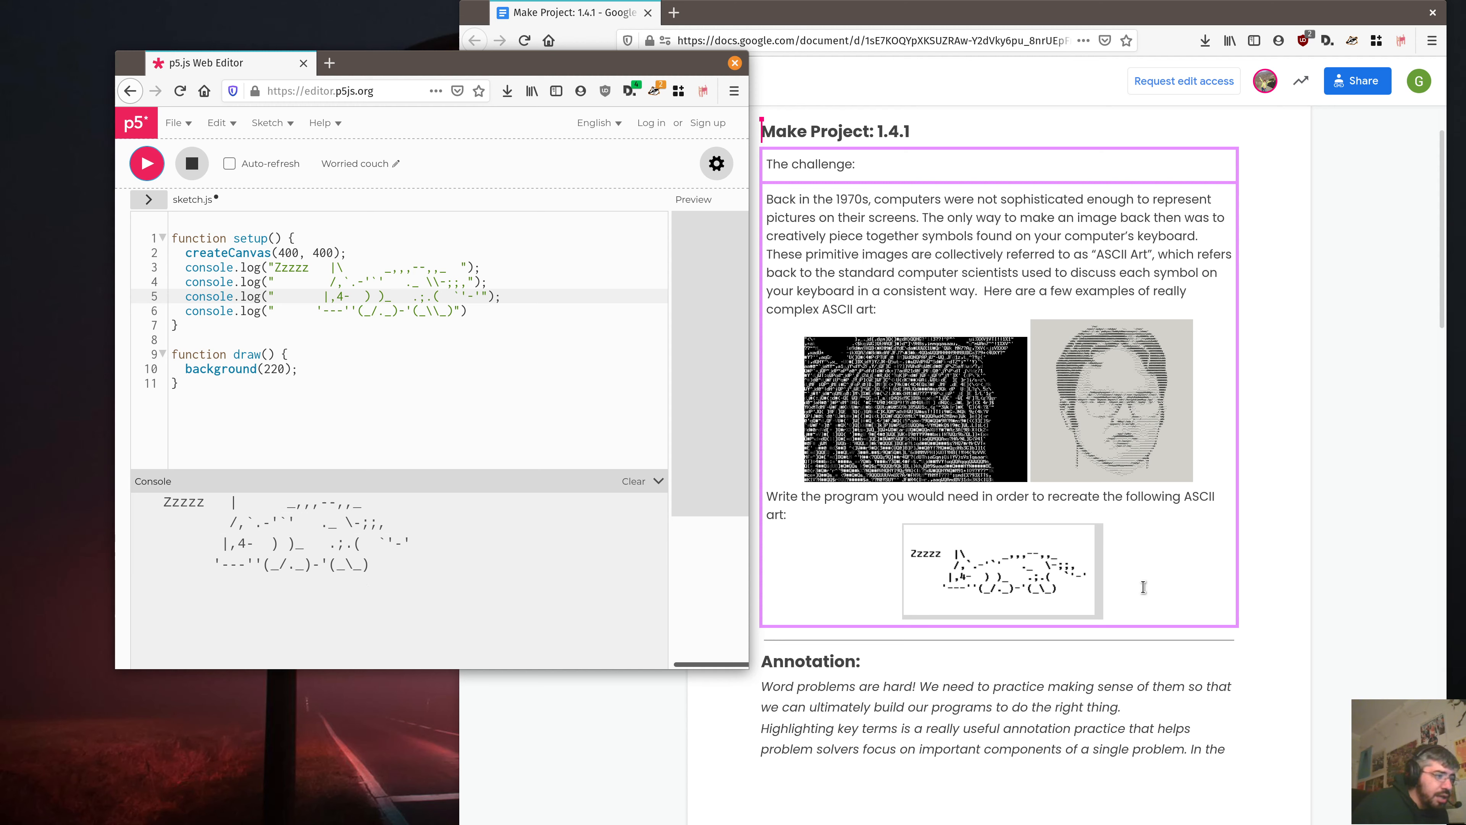
pyautogui.moveTo(665, 596)
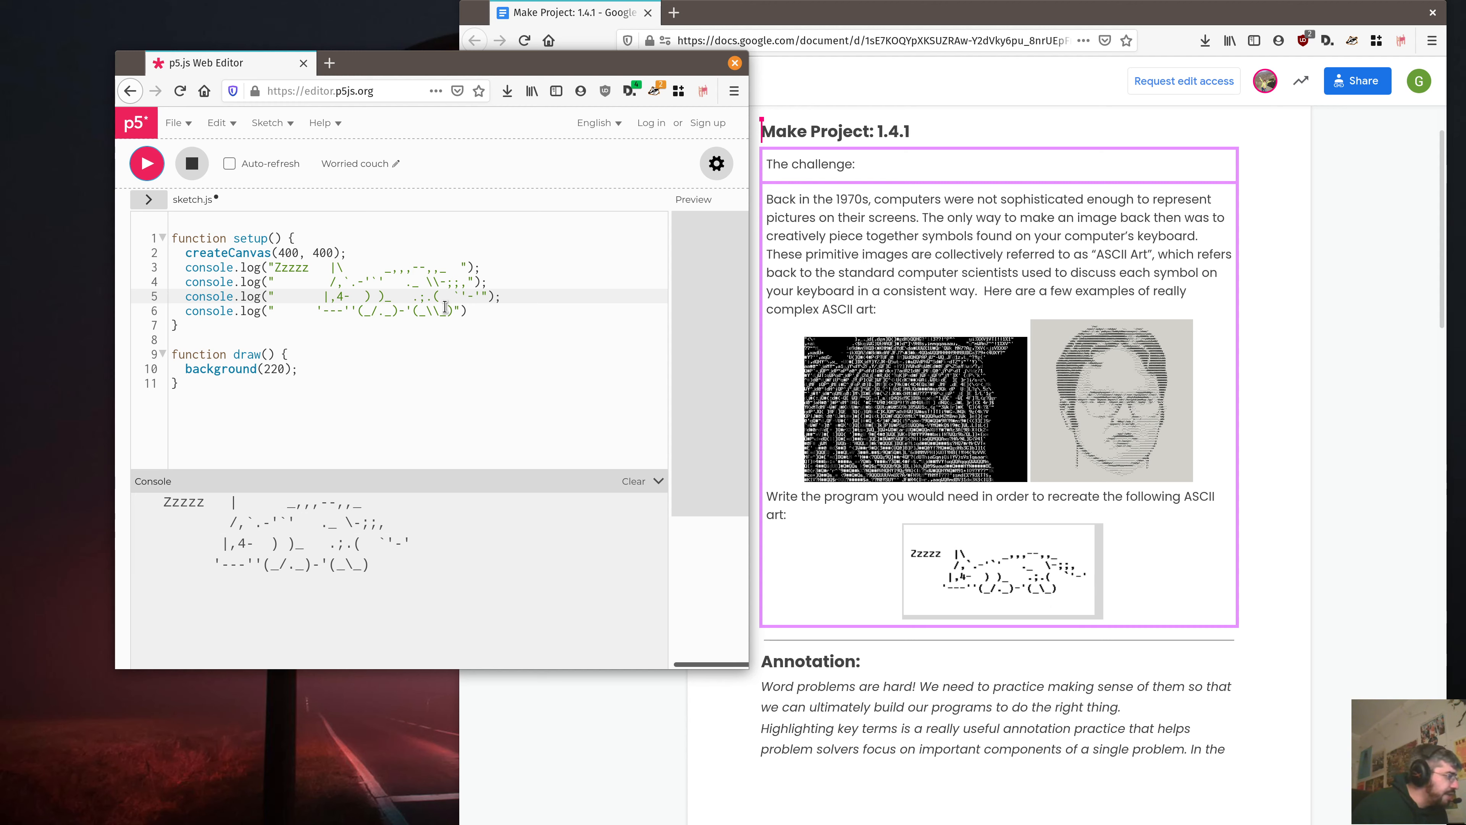
pyautogui.moveTo(967, 582)
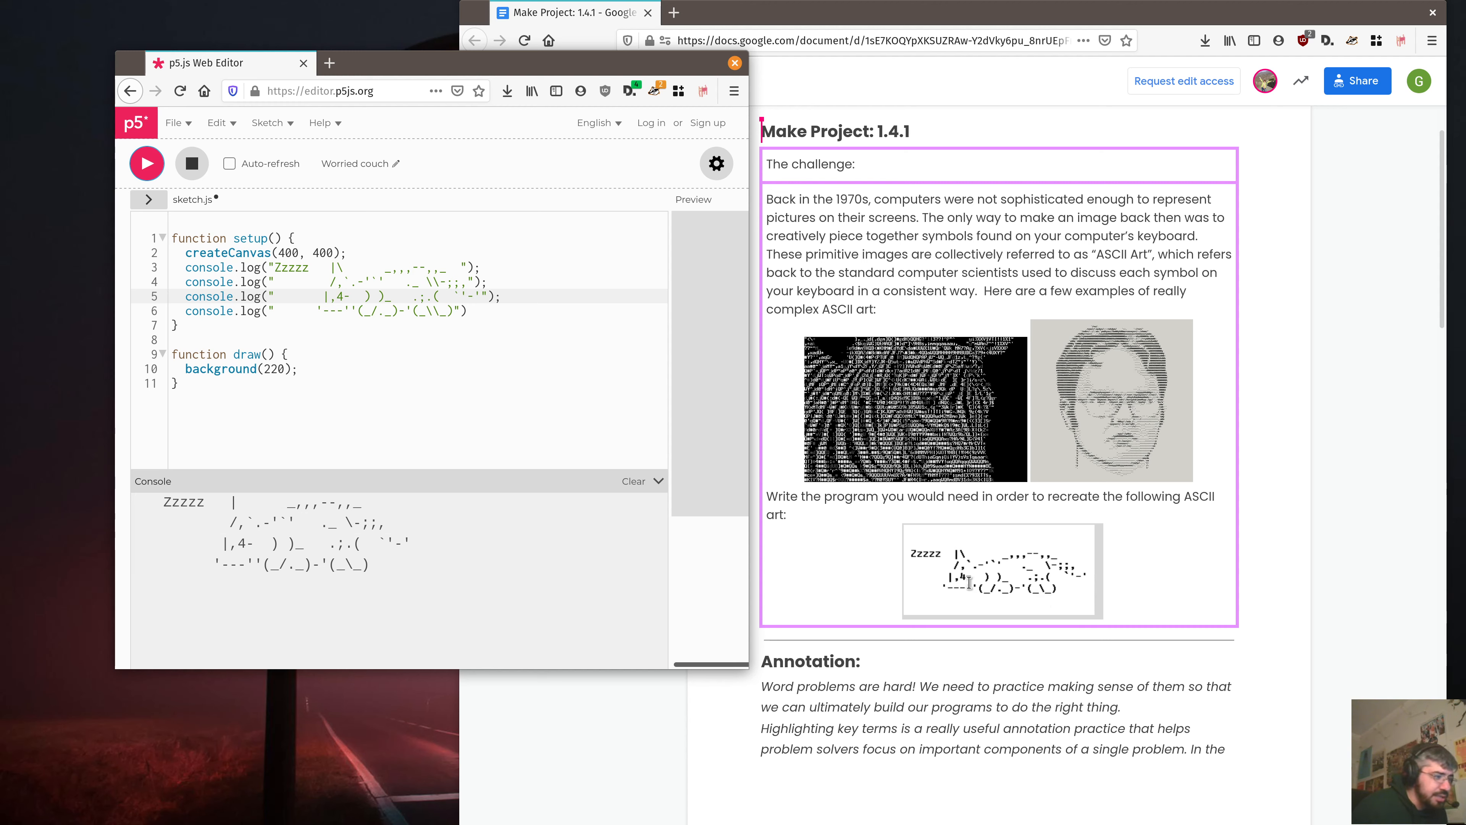
pyautogui.moveTo(585, 429)
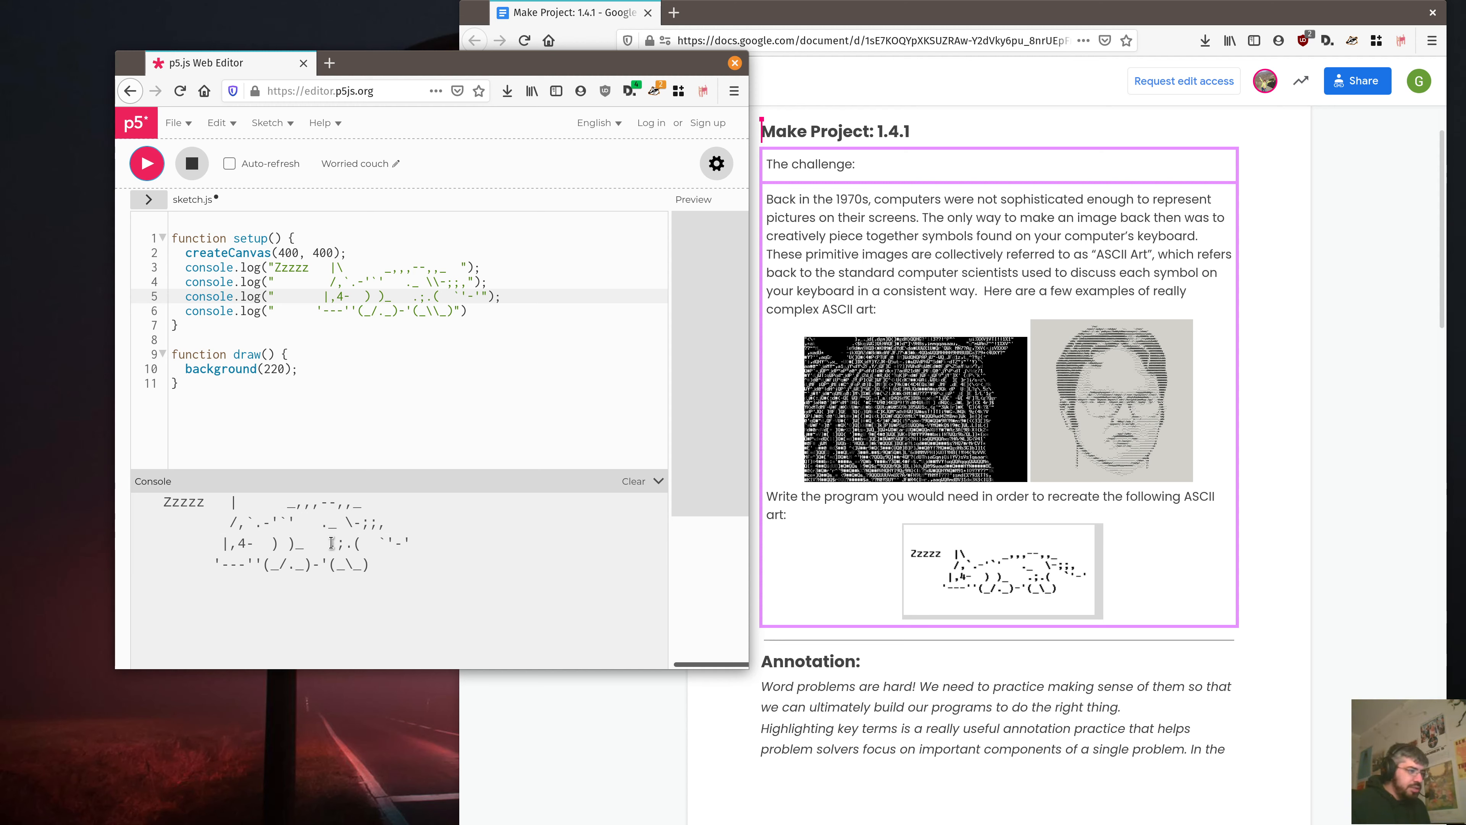
pyautogui.moveTo(249, 559)
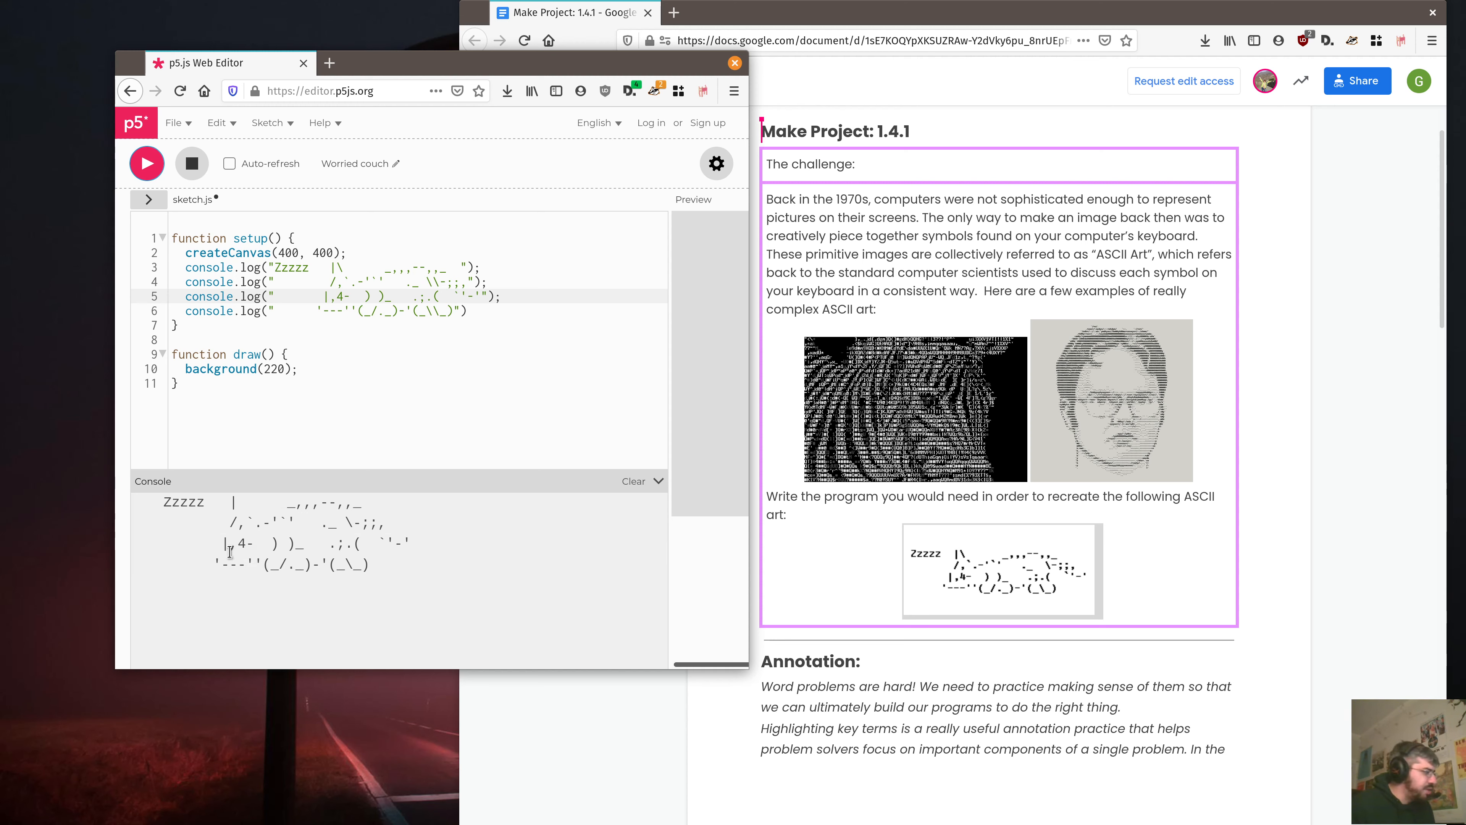
pyautogui.moveTo(392, 521)
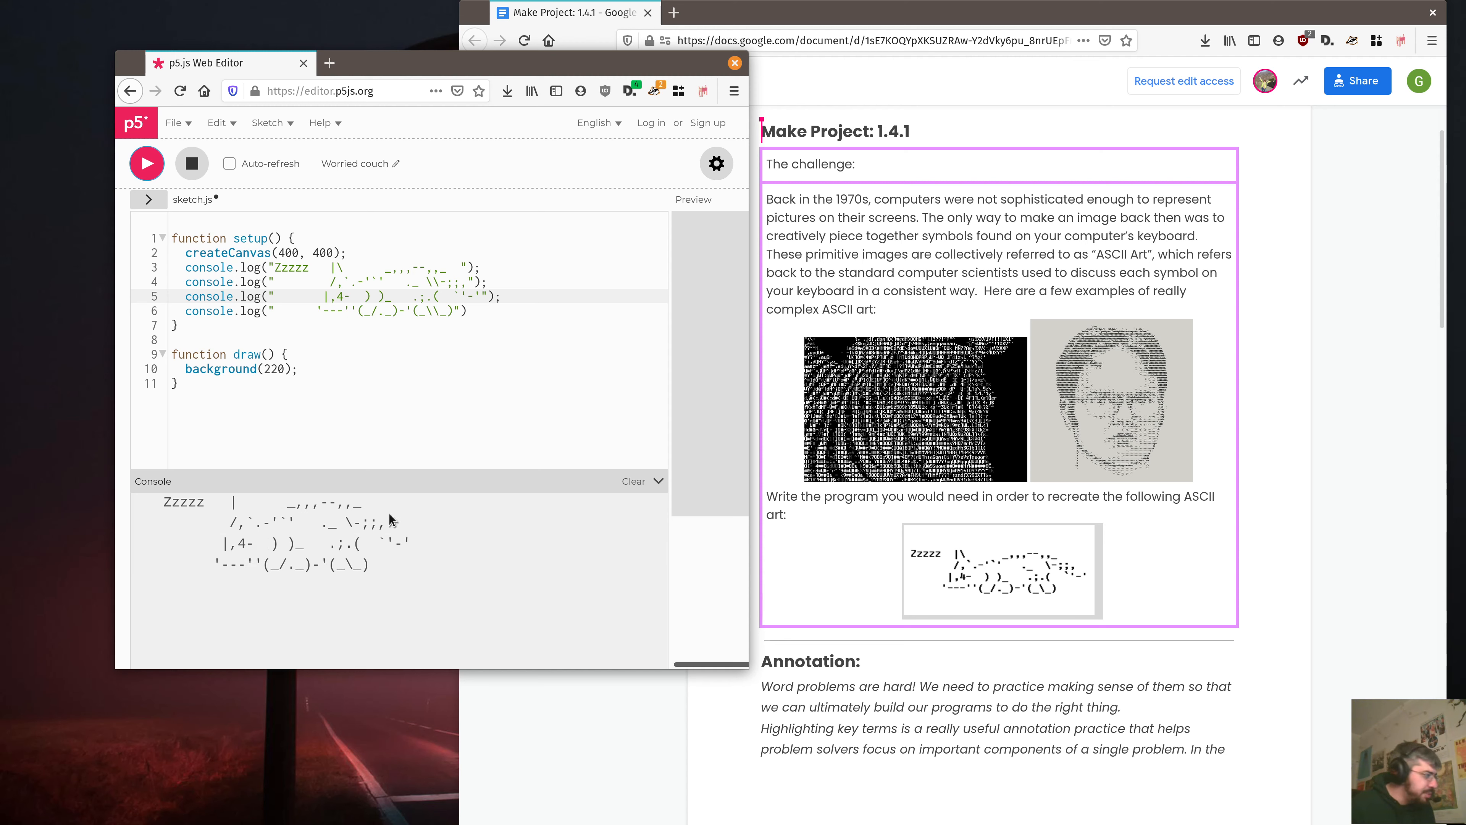